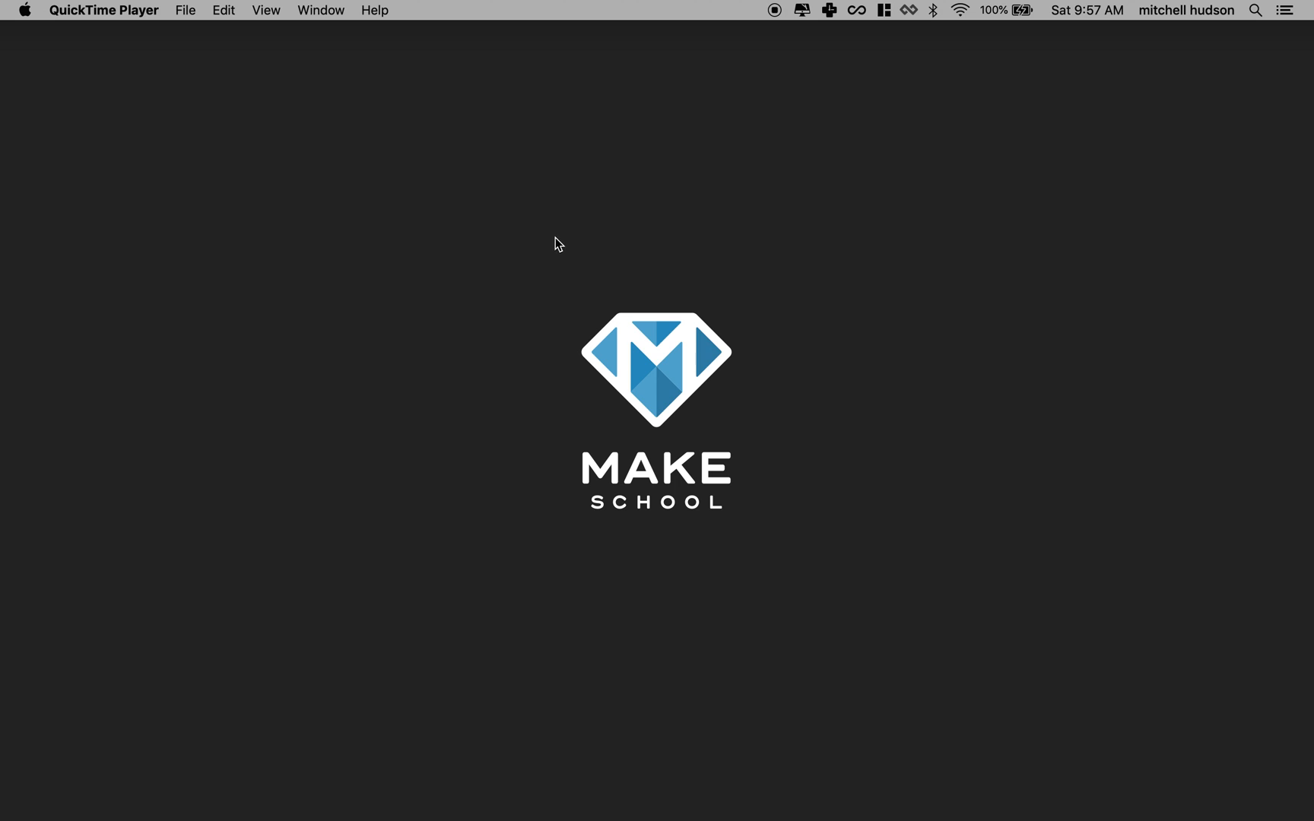
mouse_move(813, 786)
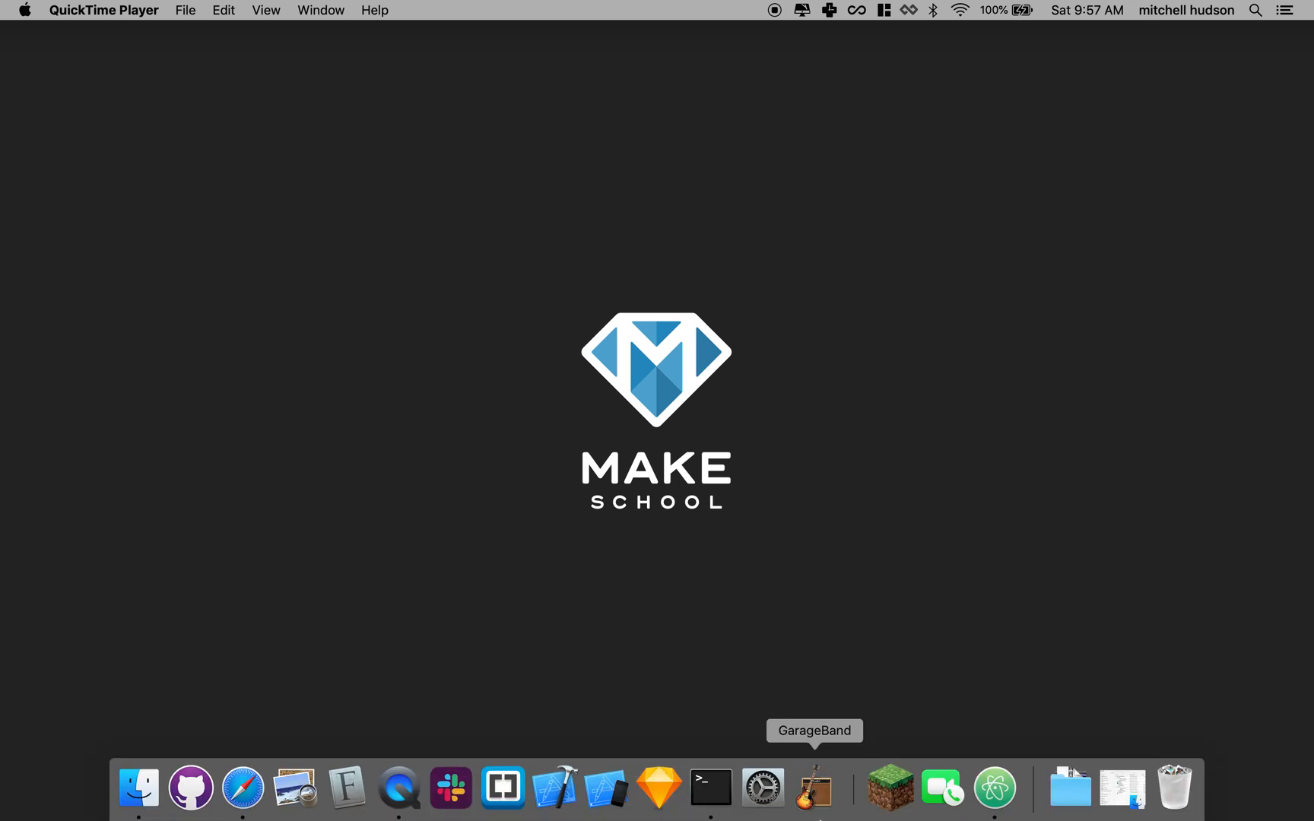
Step: Bring Safari forward and close the Web Inspector console to show the Phaser game
left_click(217, 786)
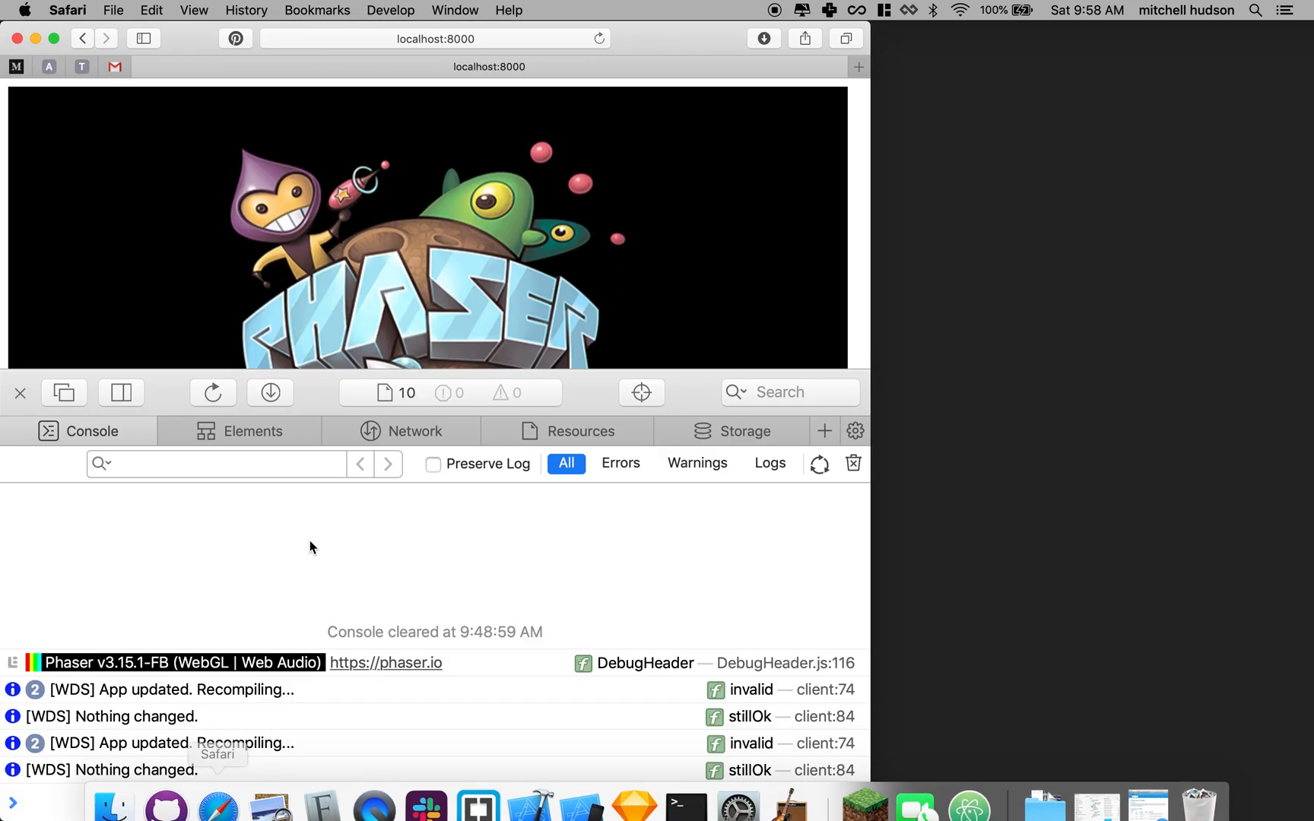
left_click(19, 392)
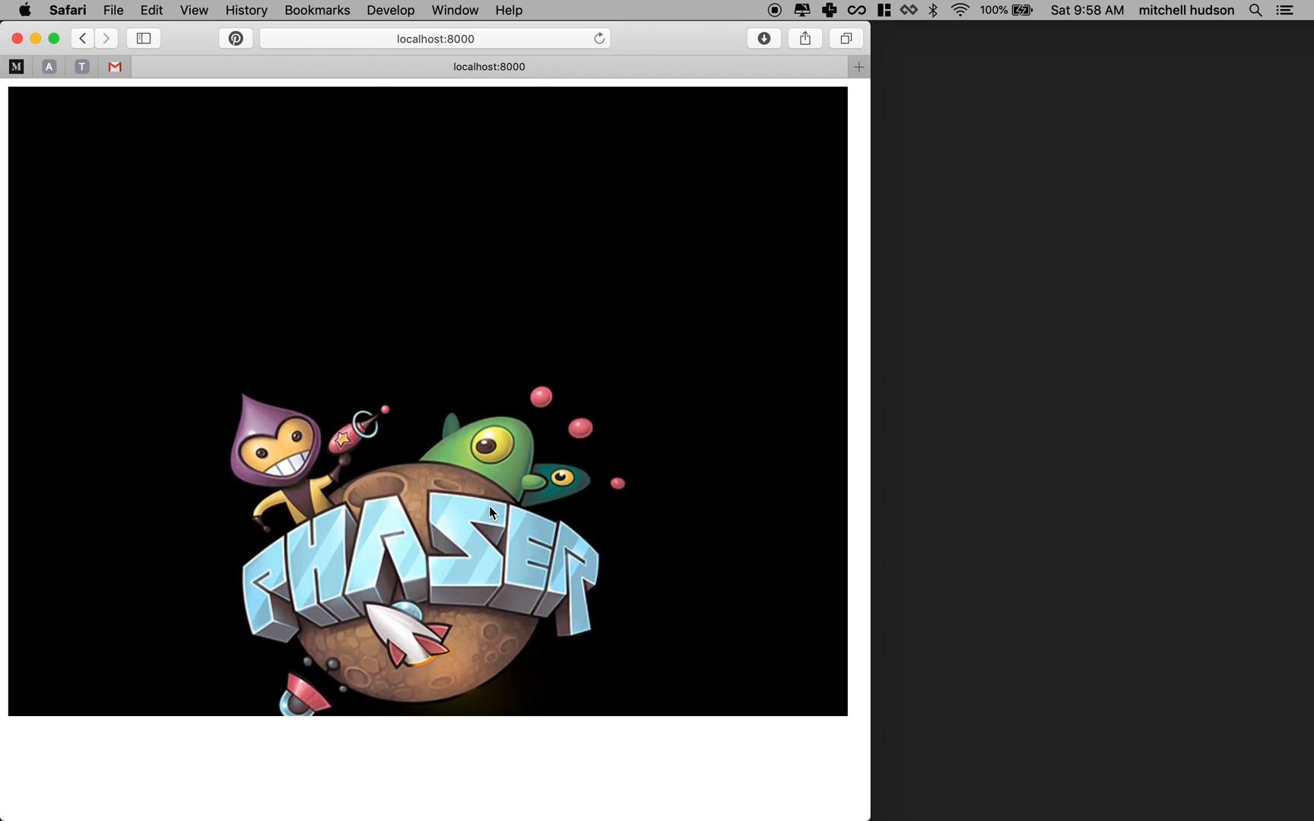
Step: Switch to Atom and select the var config block on lines 4–10 of index.js
left_click(969, 788)
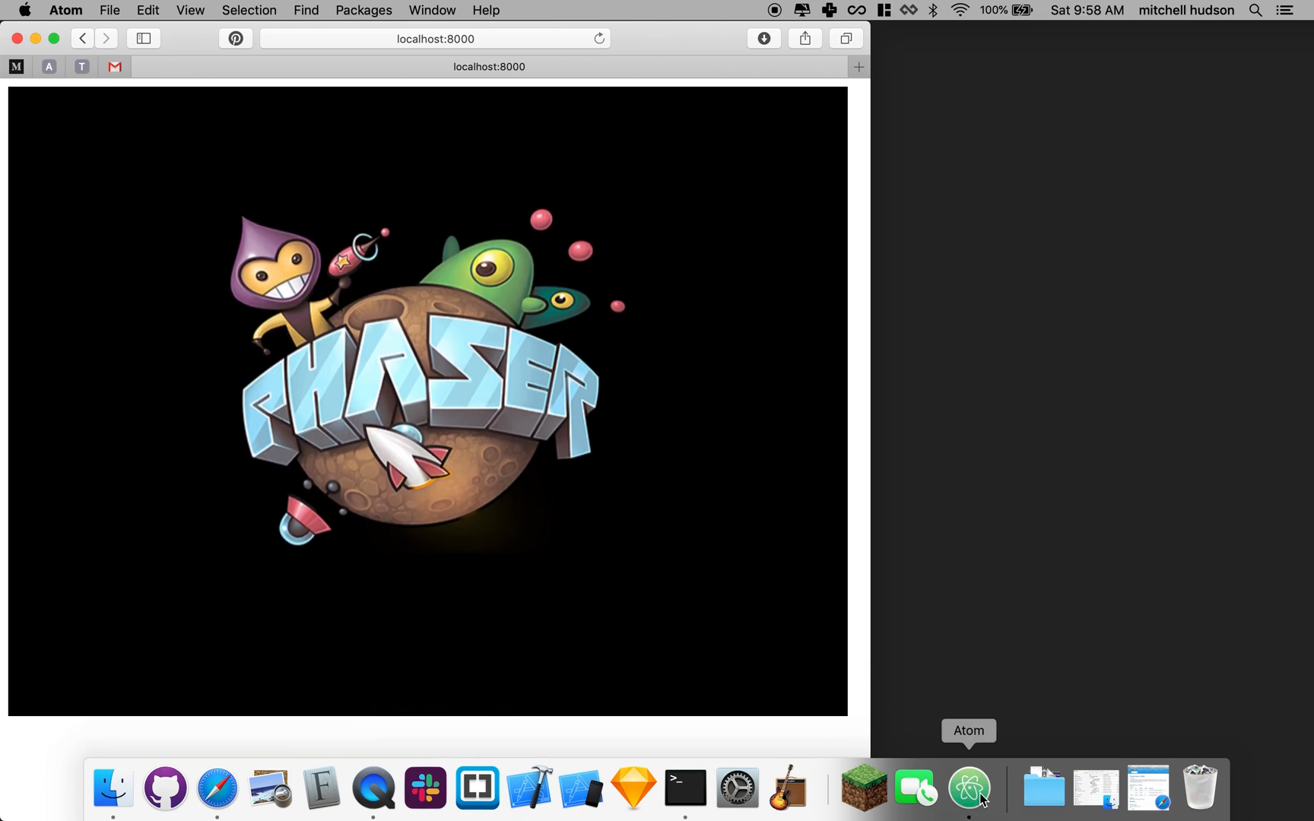
left_click(969, 788)
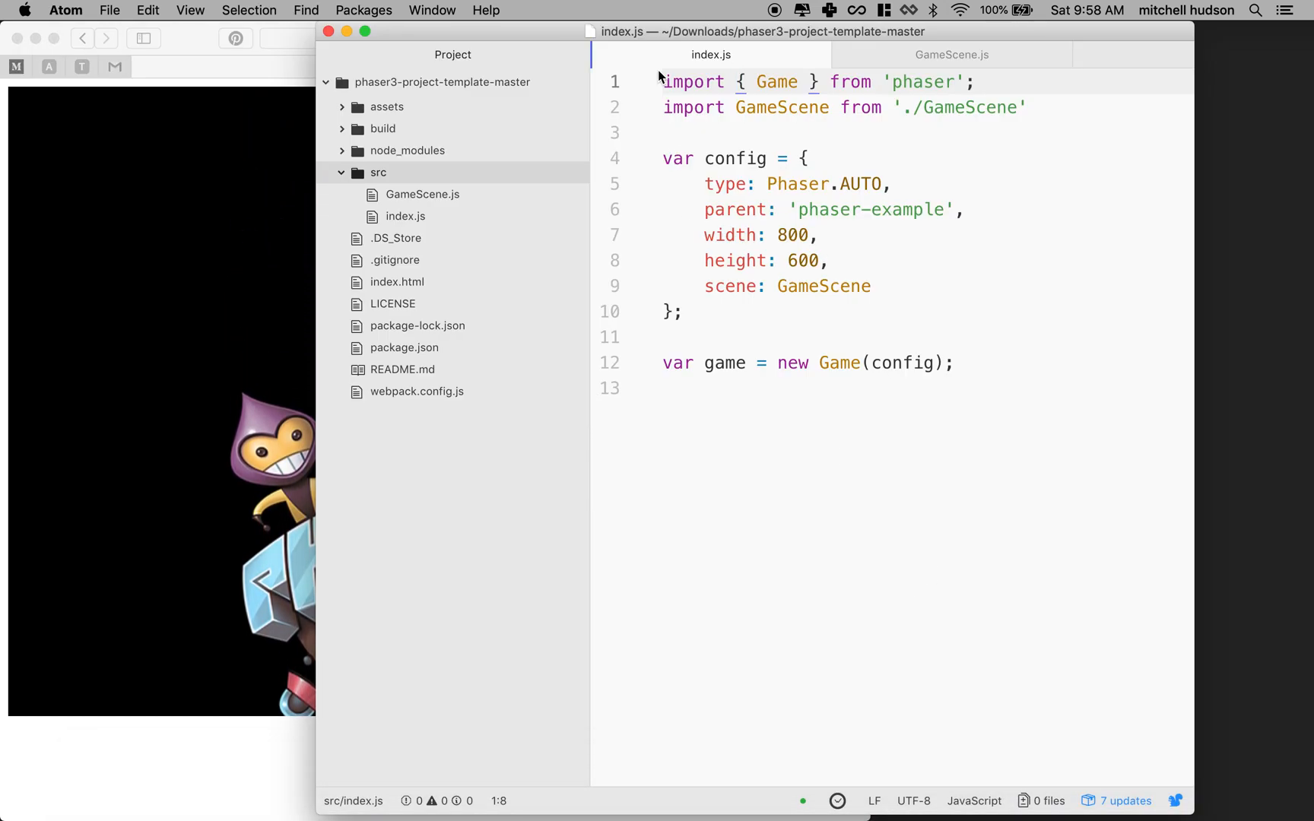
left_click(985, 82)
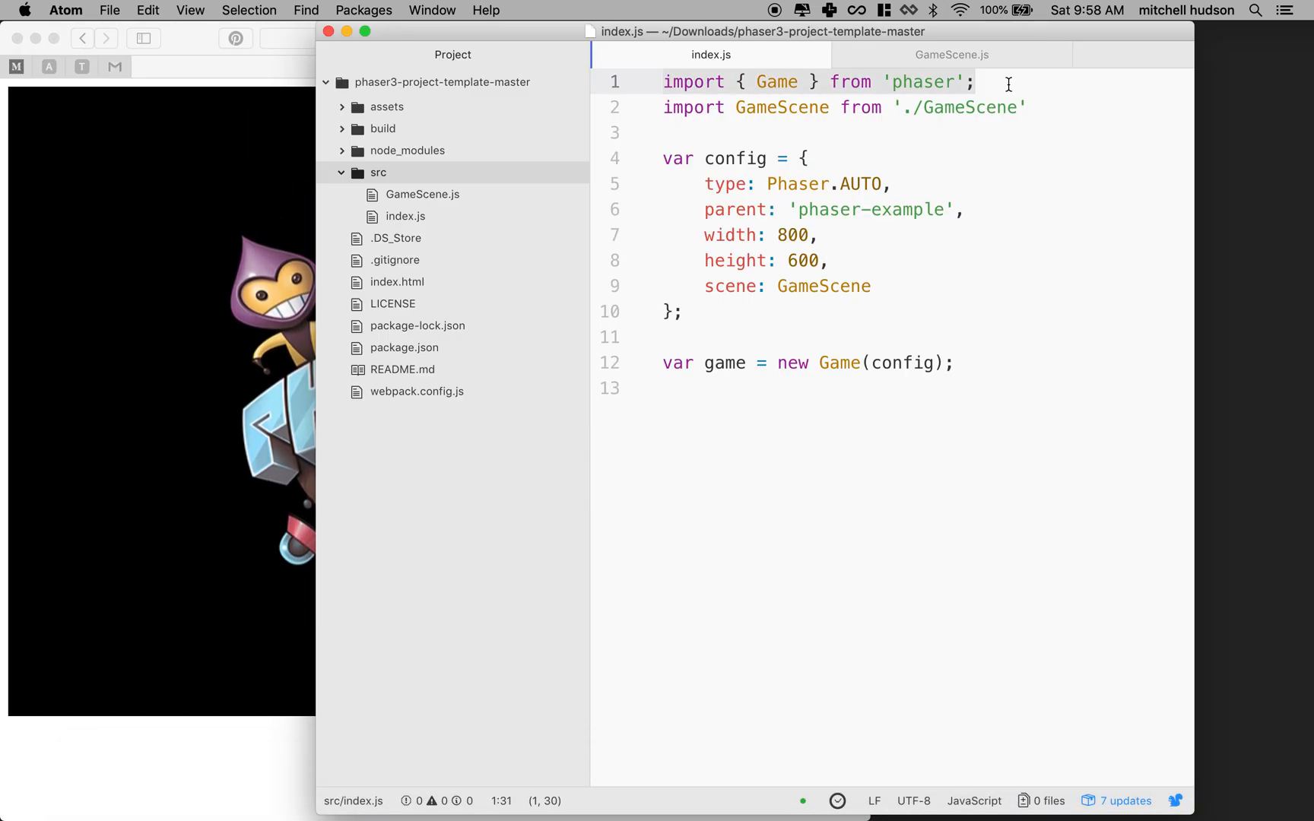
left_click(936, 82)
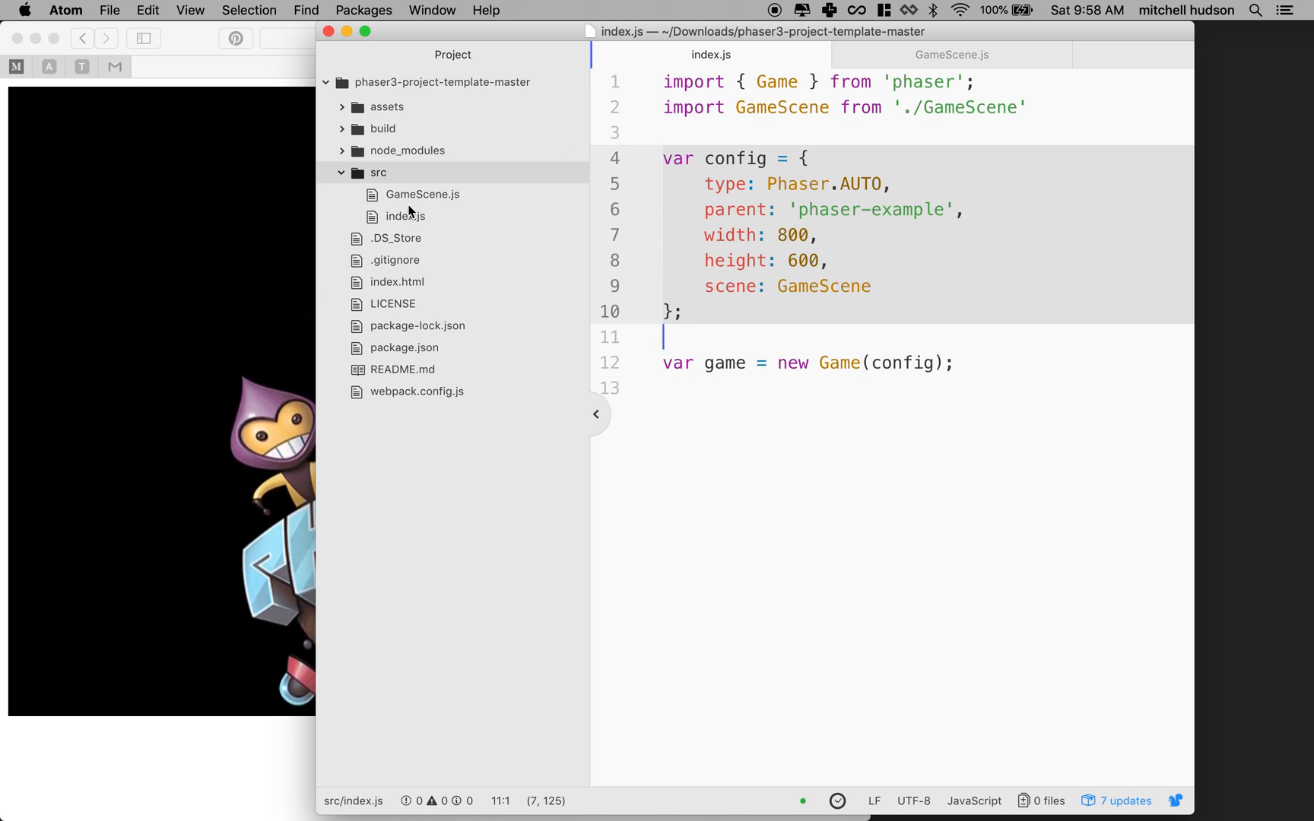
mouse_move(730, 218)
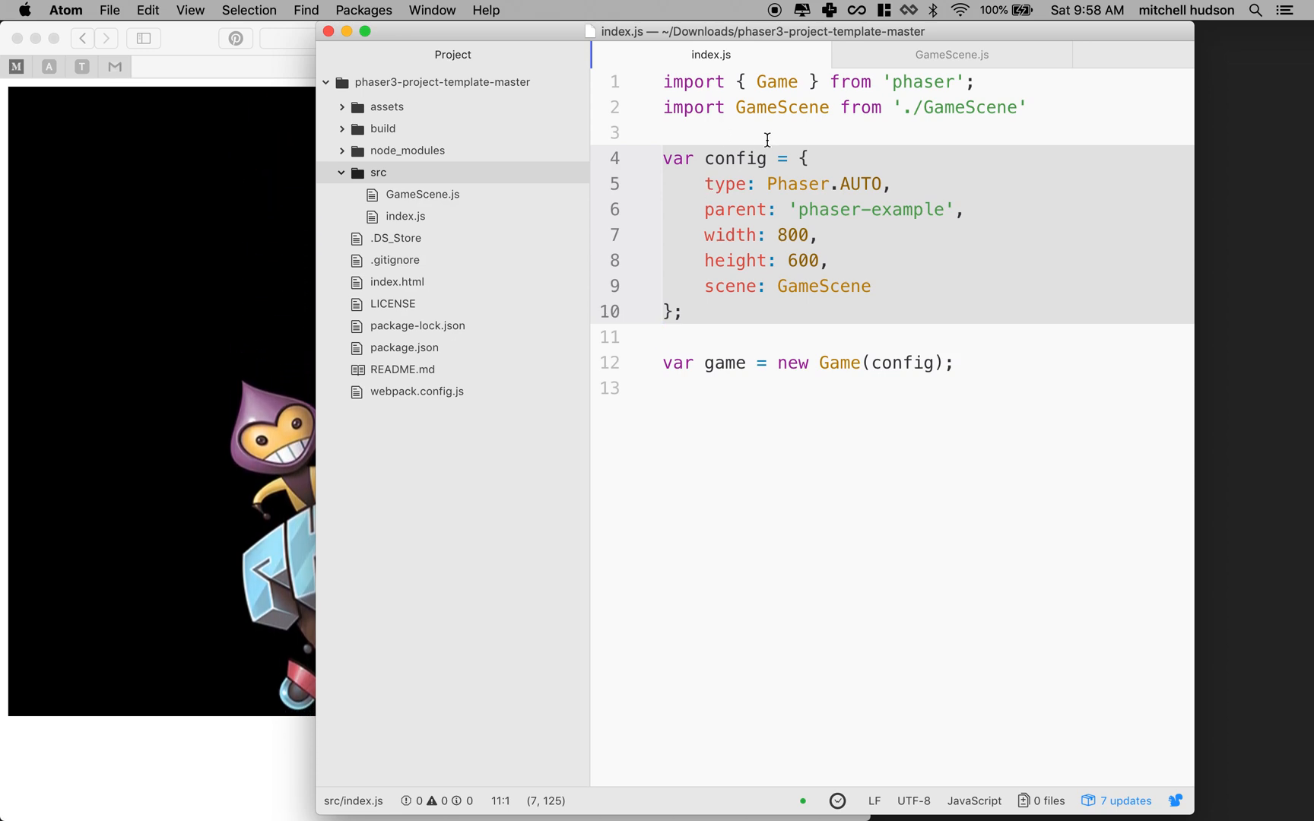
left_click(688, 312)
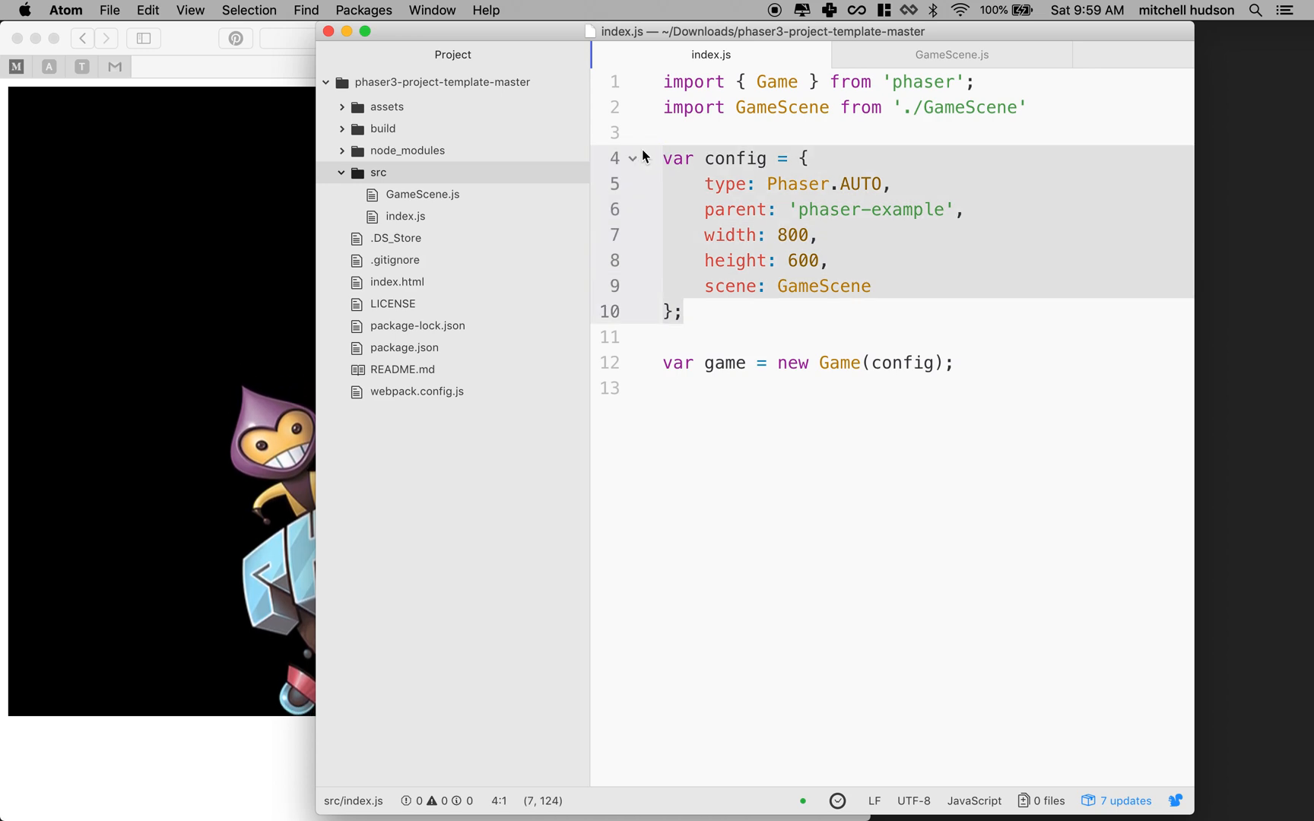
Step: Cut the config block from index.js and paste it into a new untitled file
key("Delete")
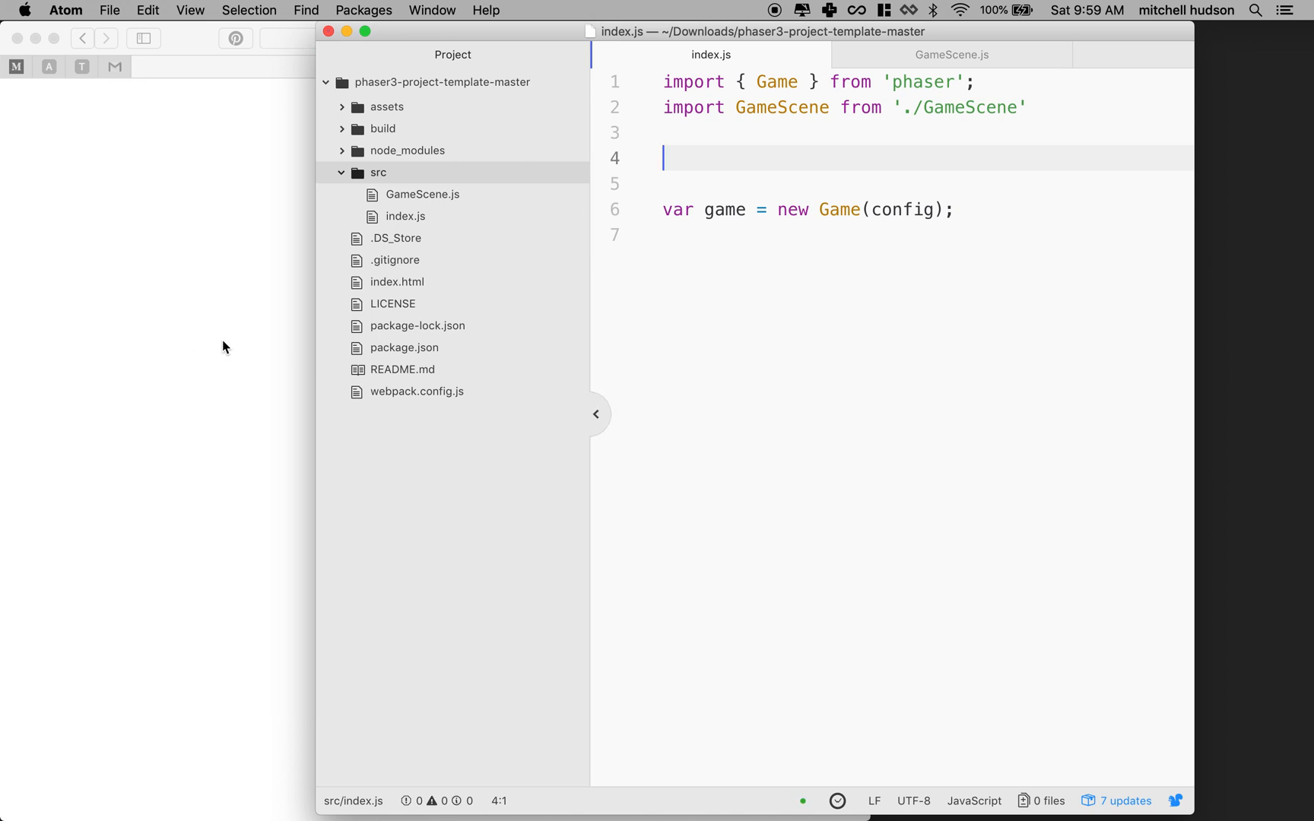
mouse_move(498, 198)
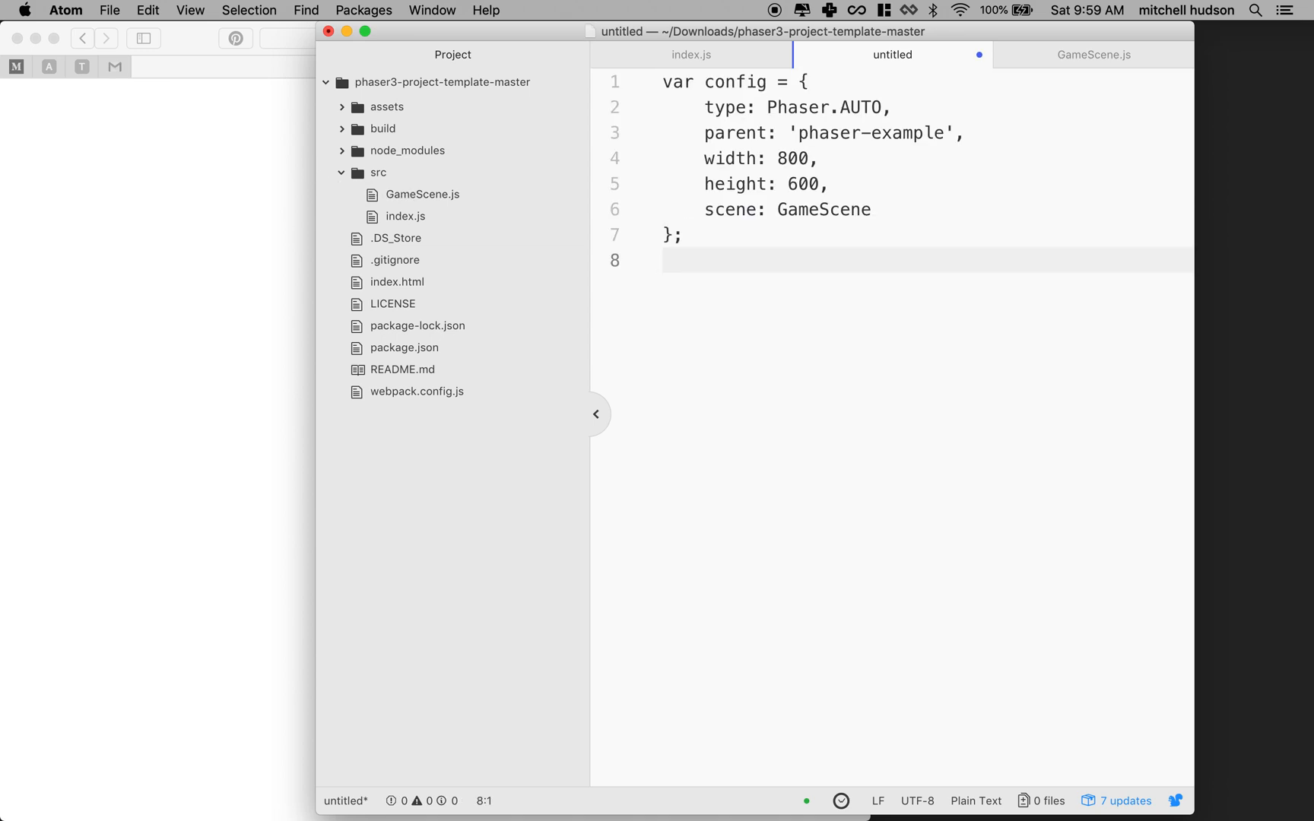
key("Return")
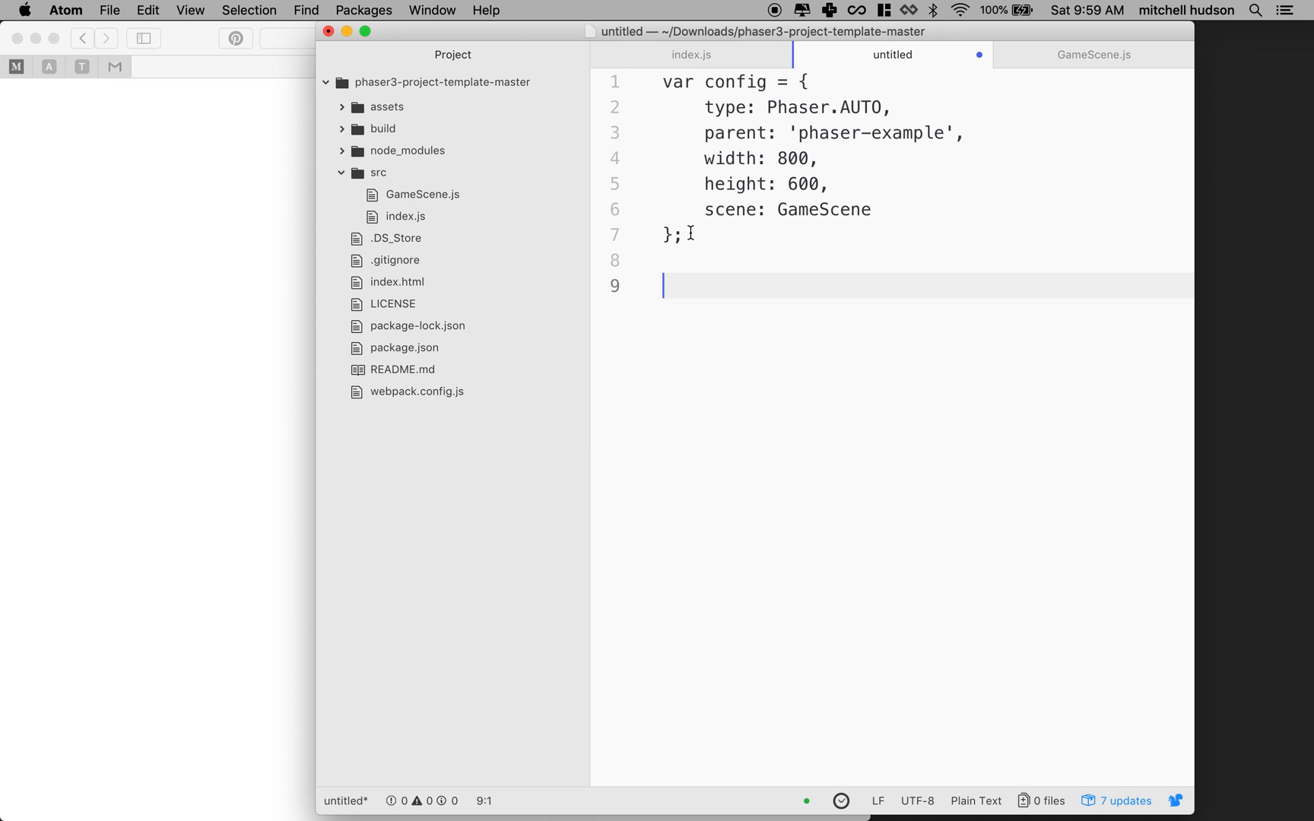
Step: Save the untitled file as config.js in the project's src folder
key("cmd+s")
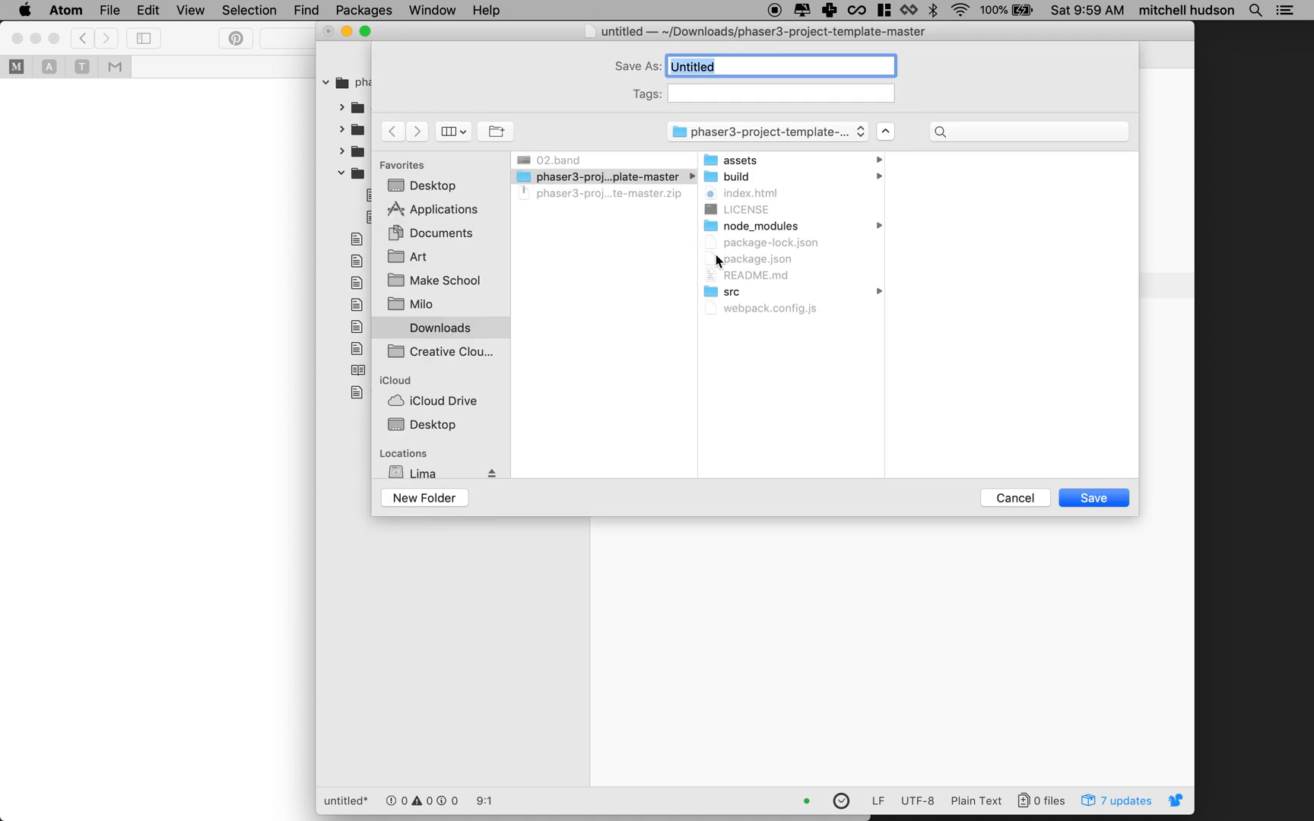
left_click(731, 291)
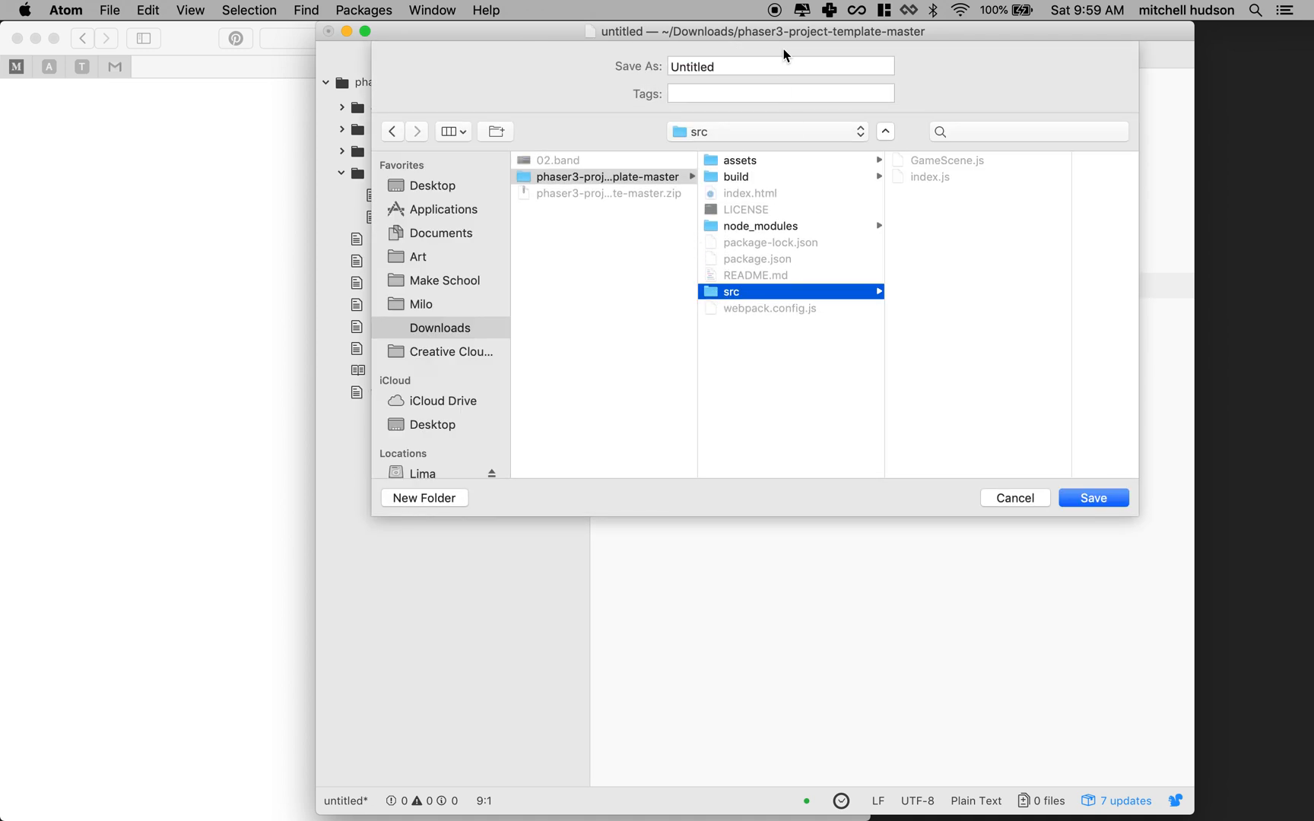
type("co")
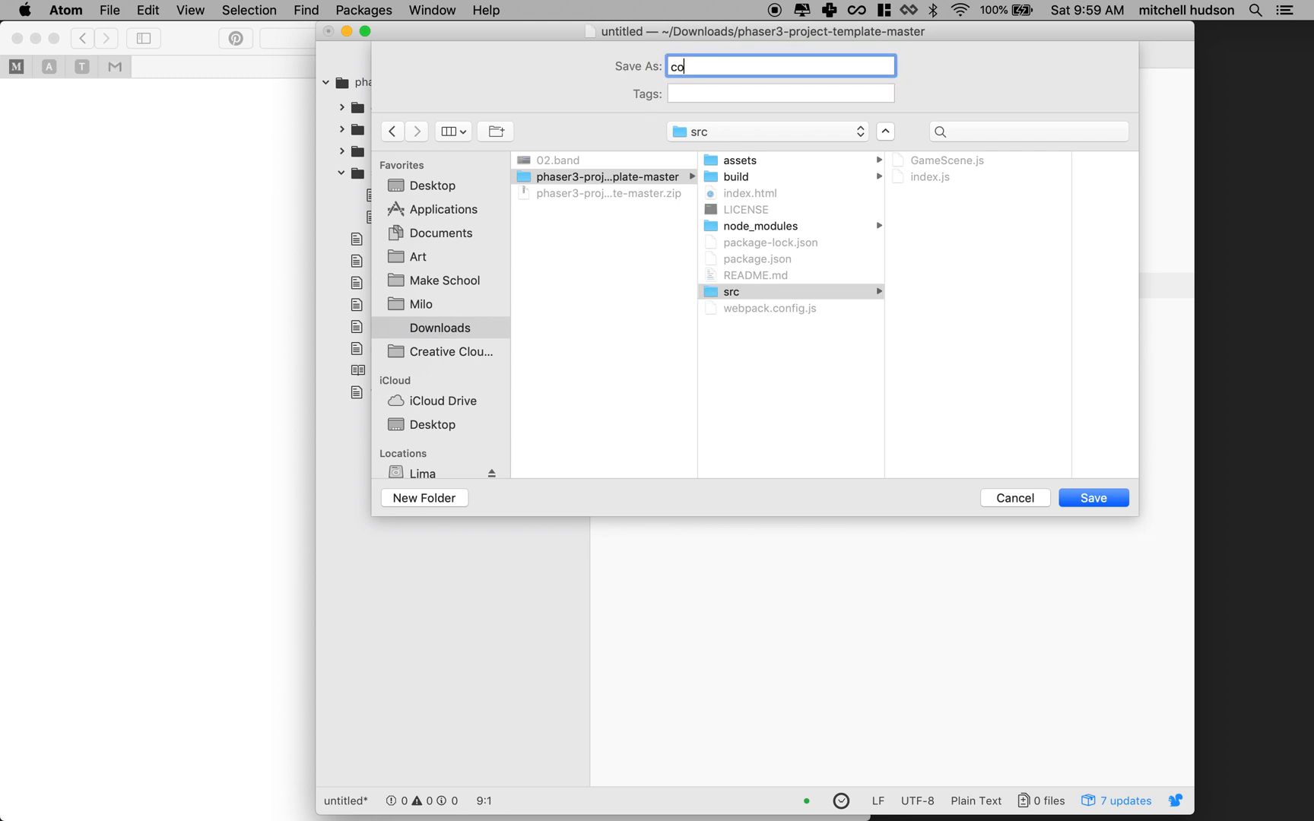
type("nfig.js")
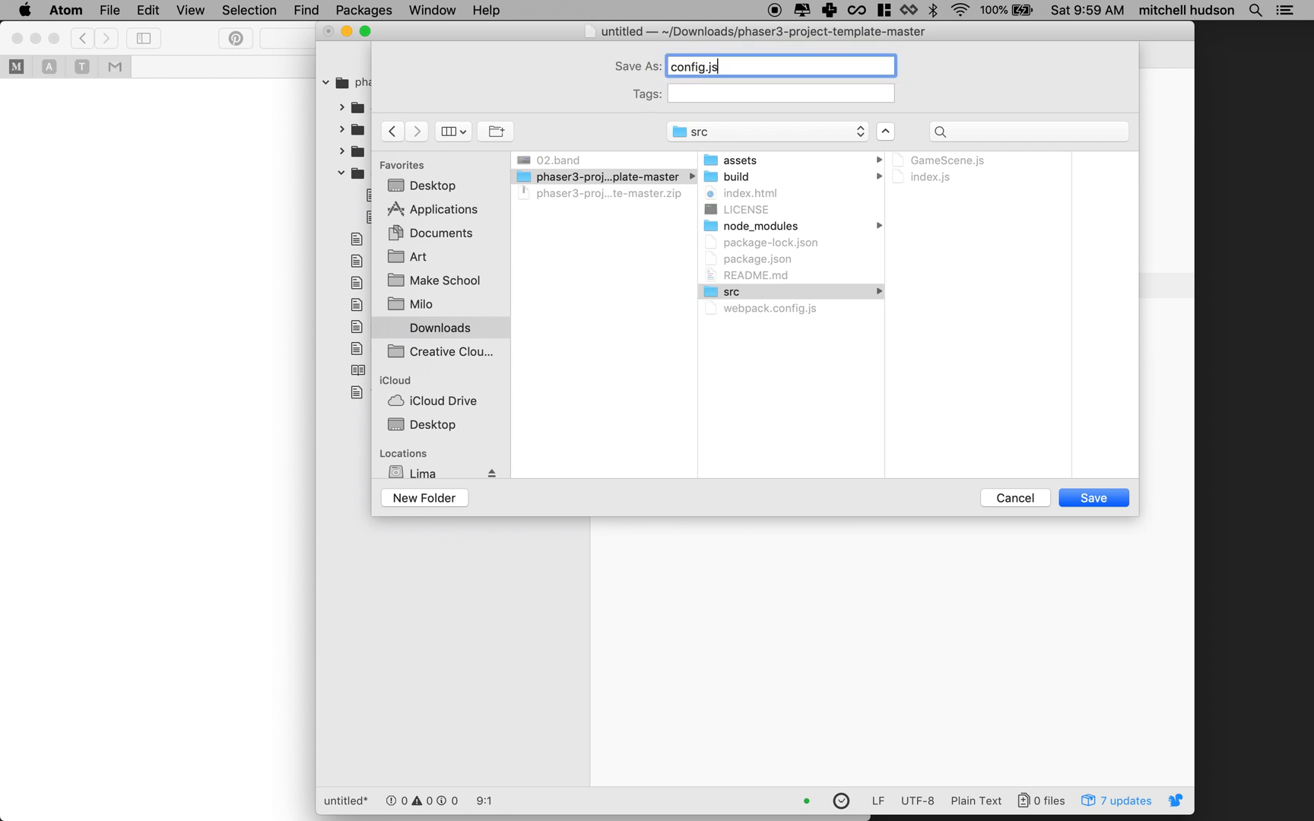
left_click(1093, 498)
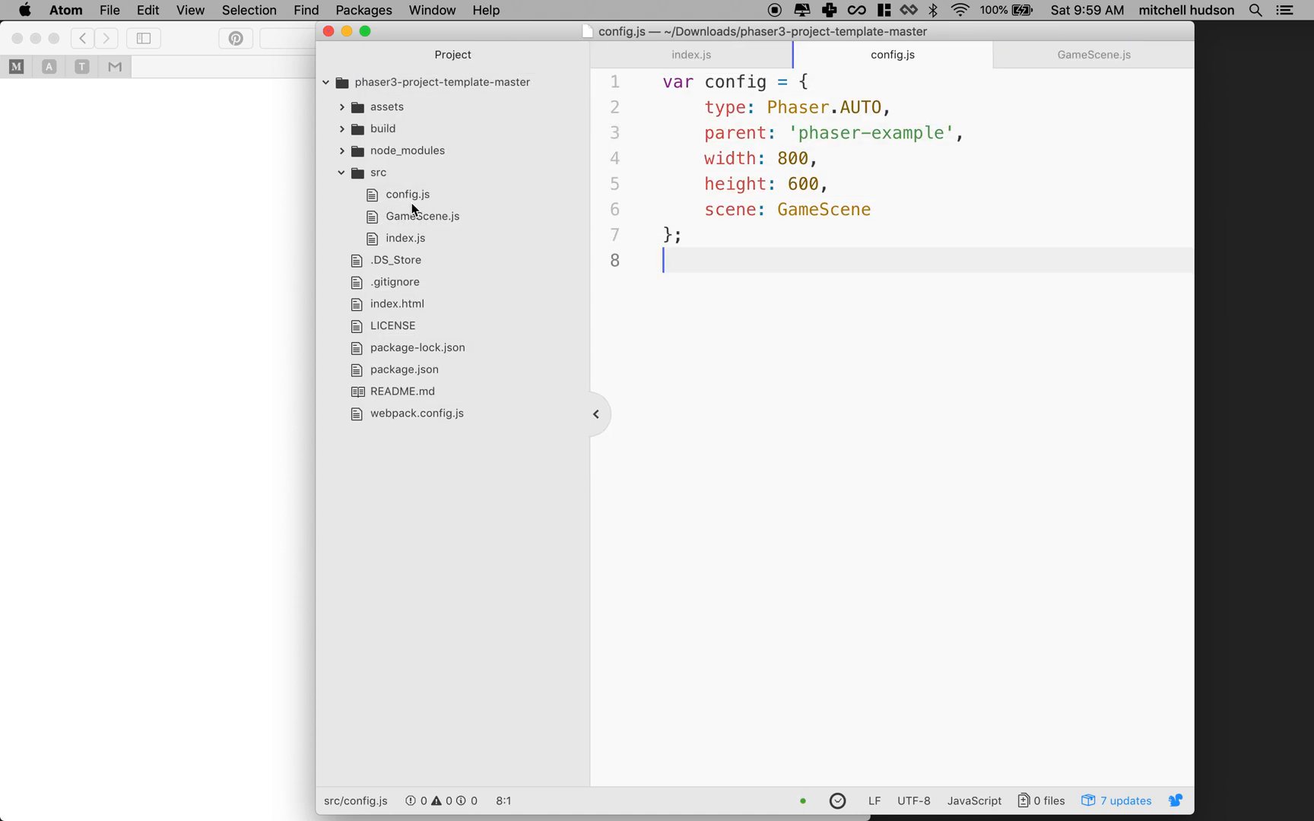
Step: Add export { config } after the config block in config.js and save
left_click(667, 81)
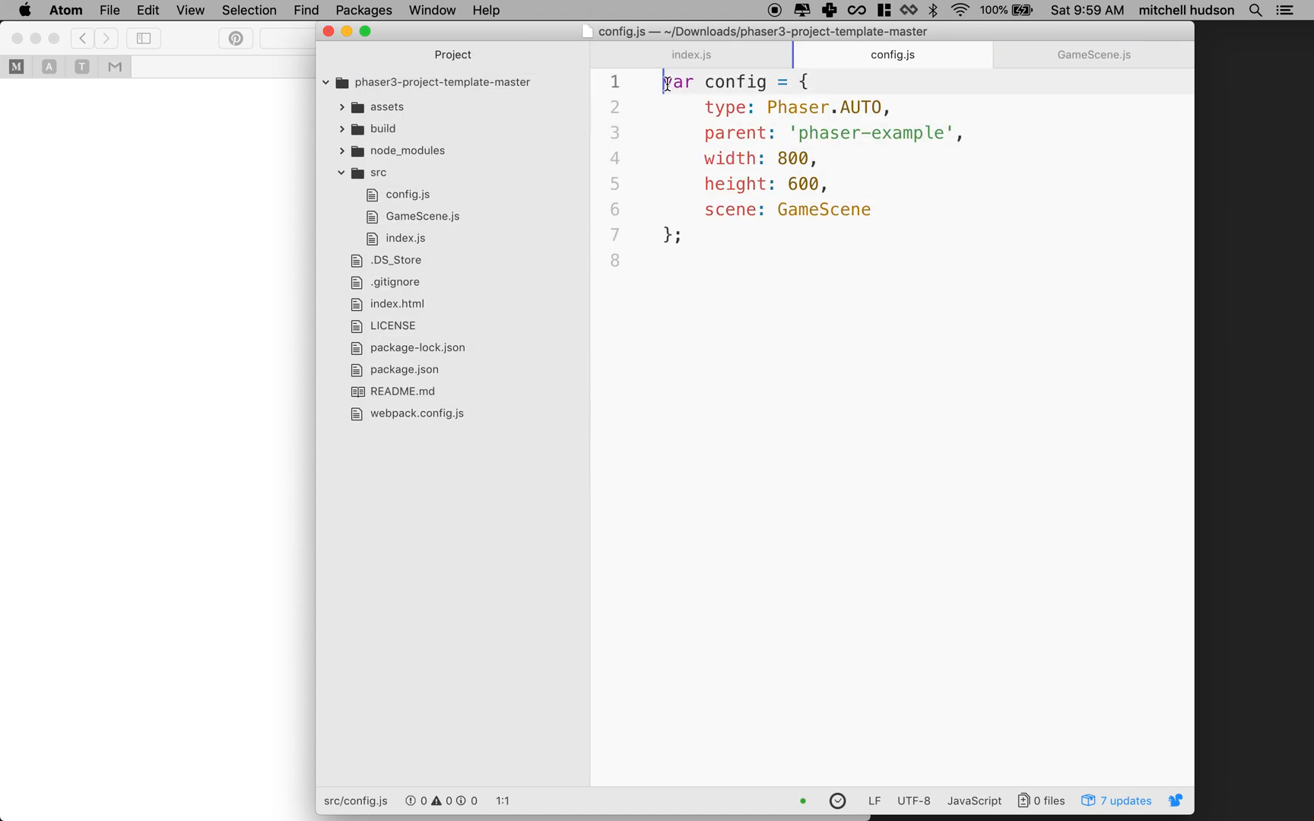
left_click(696, 261)
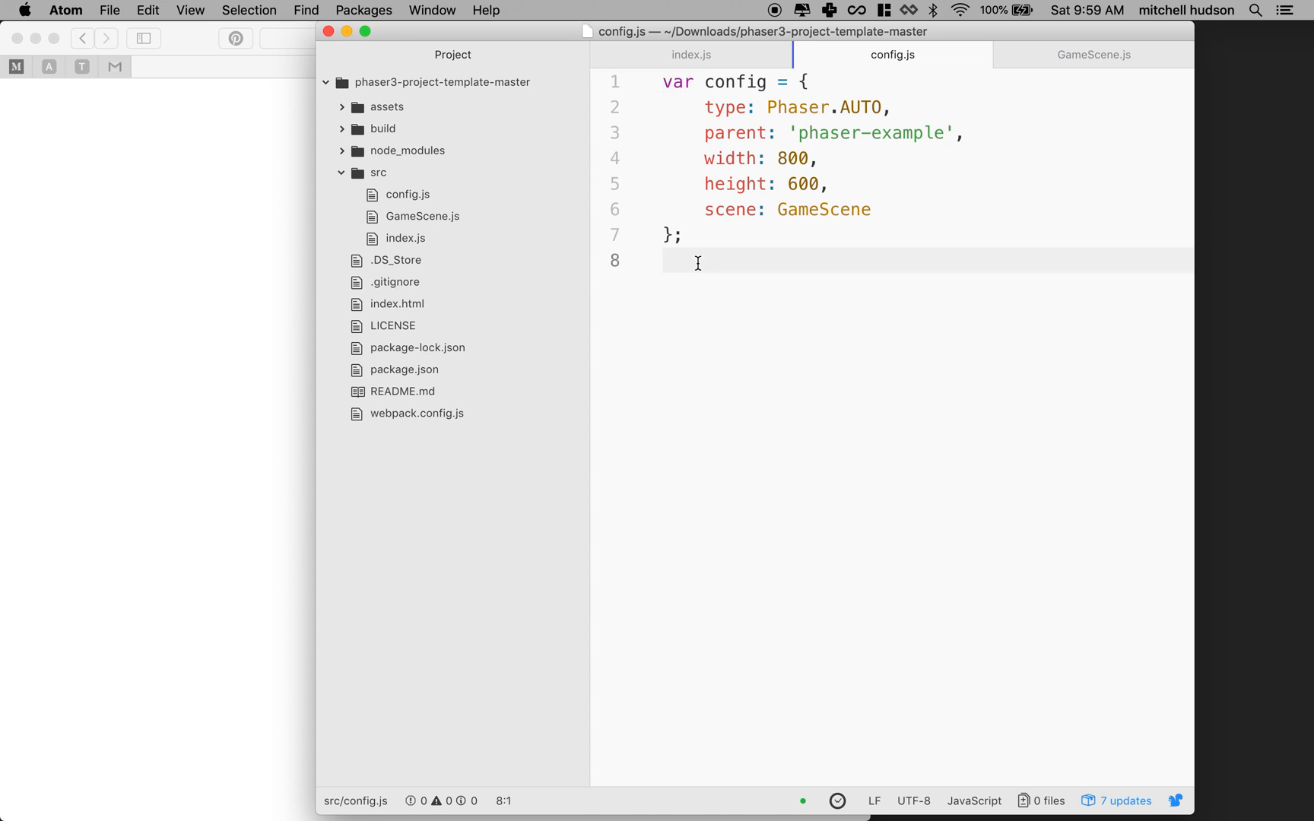
type("export")
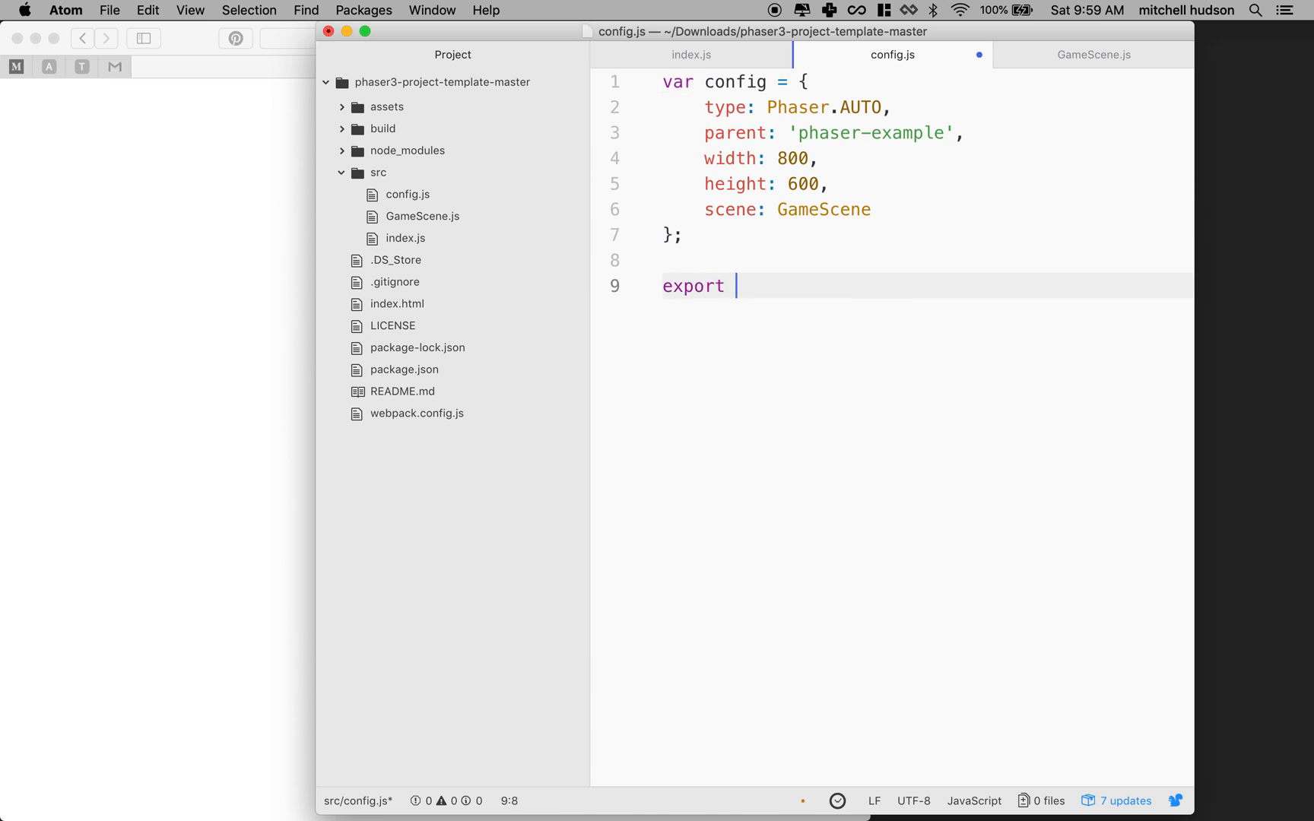
type("{")
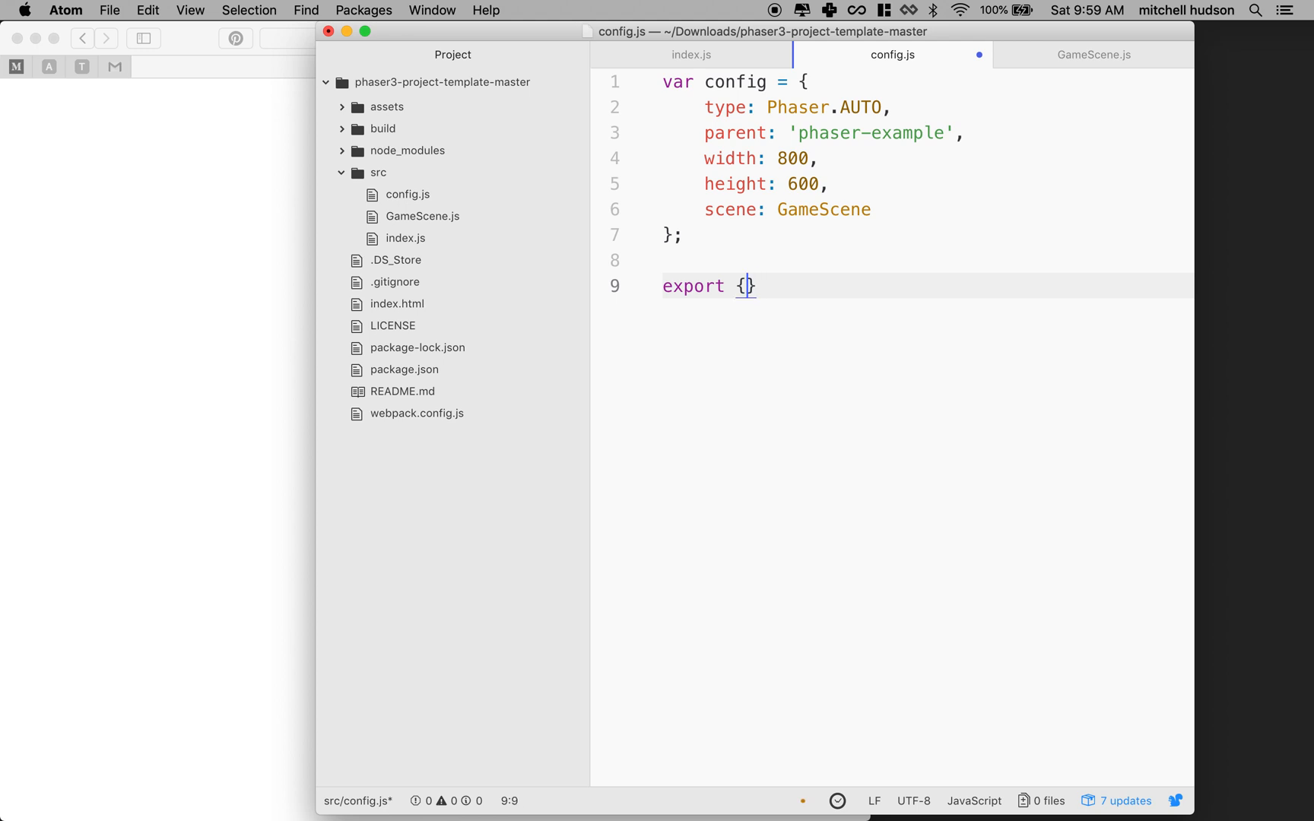
type("config")
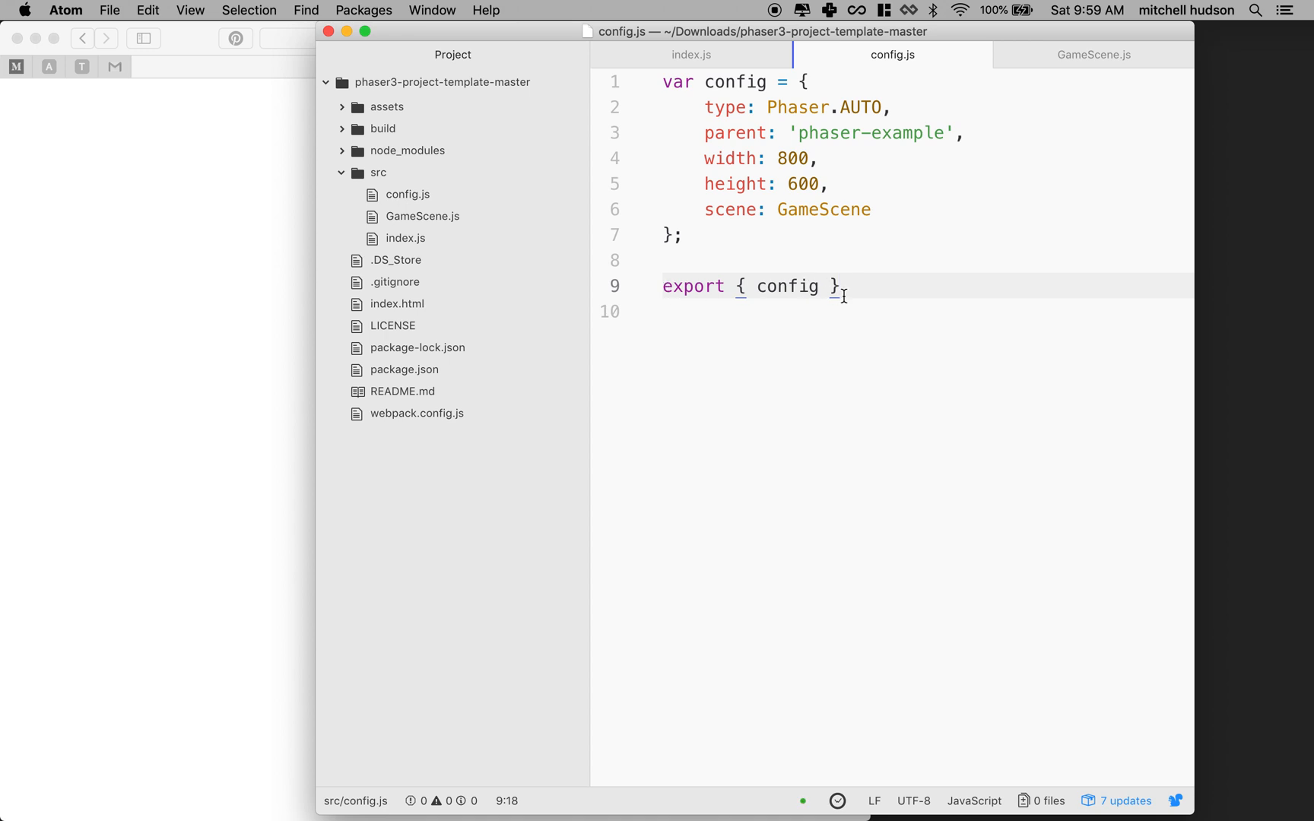
mouse_move(167, 289)
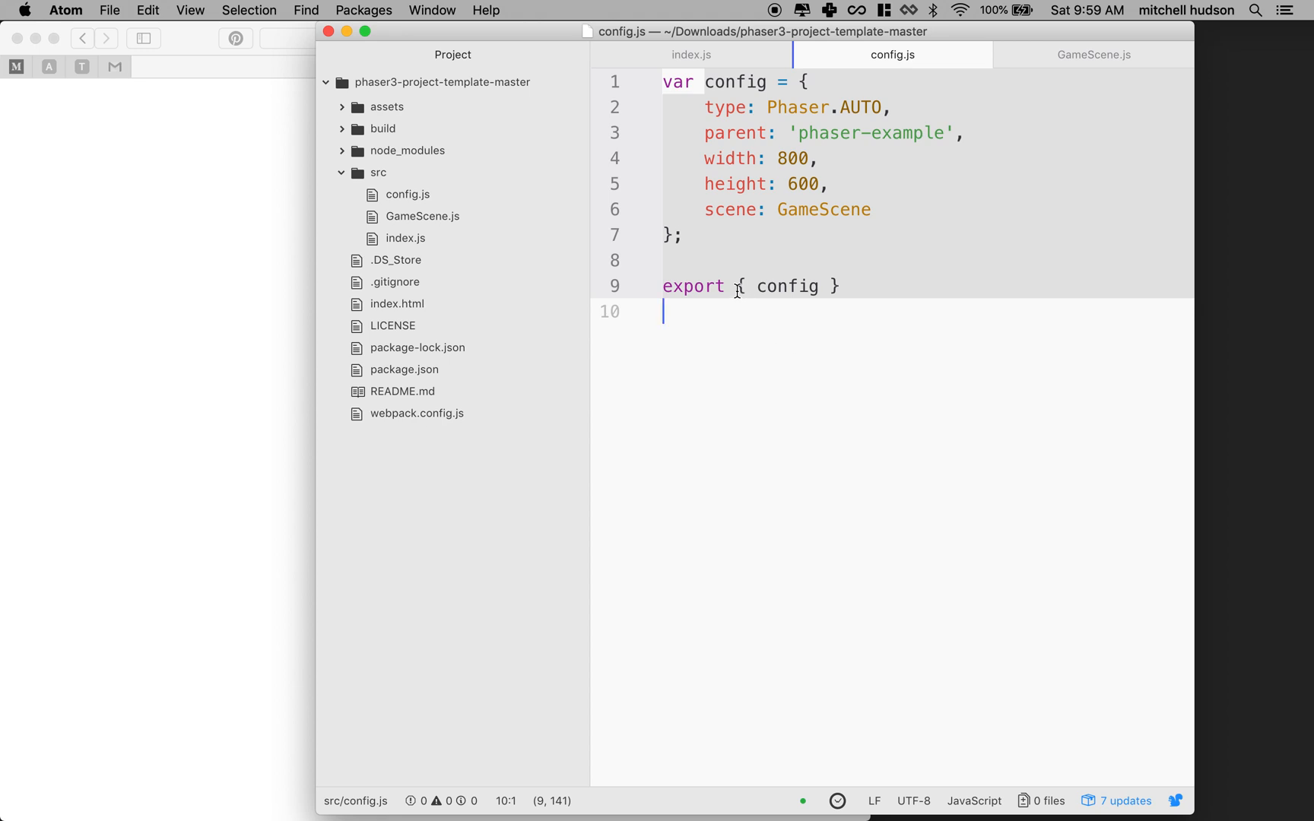
left_click(852, 286)
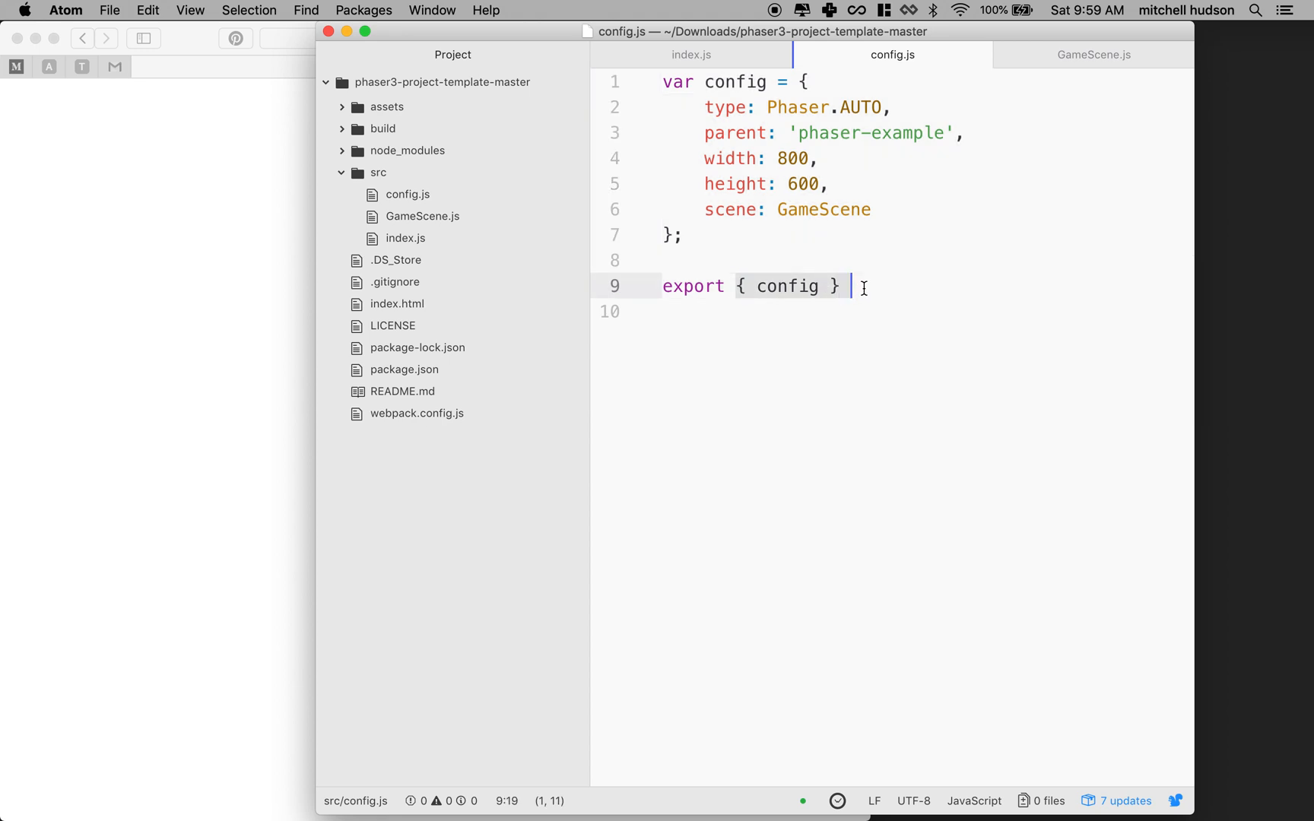
Step: Check GameScene.js's default export, then return to config.js
left_click(422, 216)
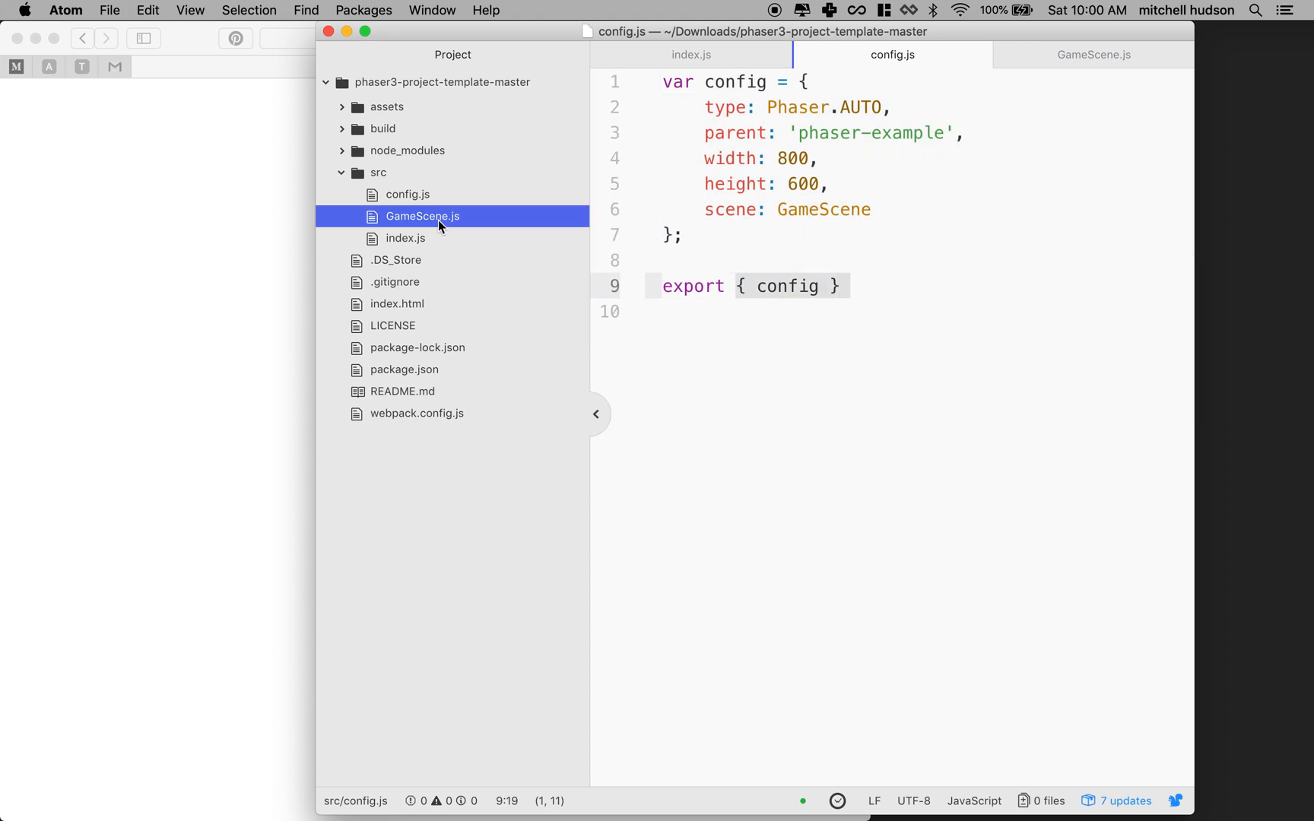
left_click(422, 216)
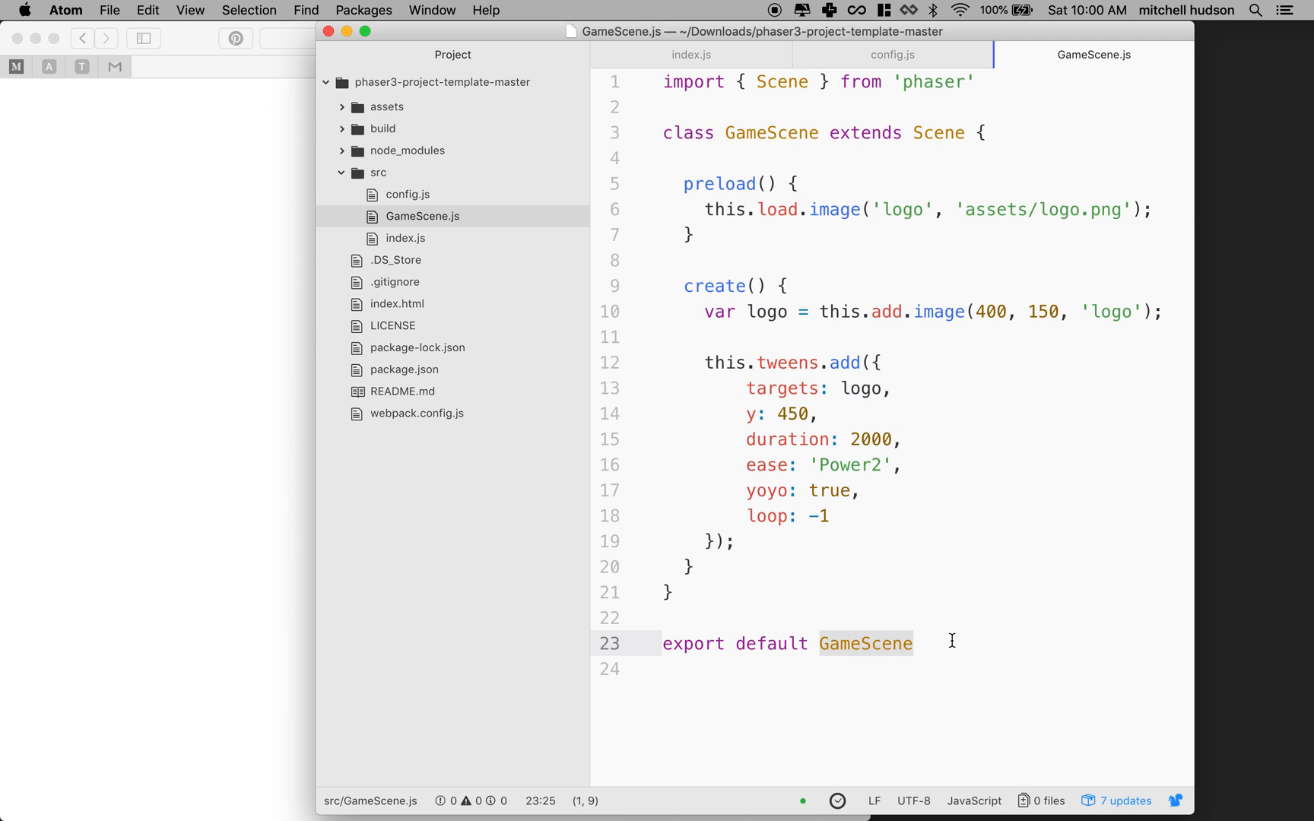
left_click(408, 193)
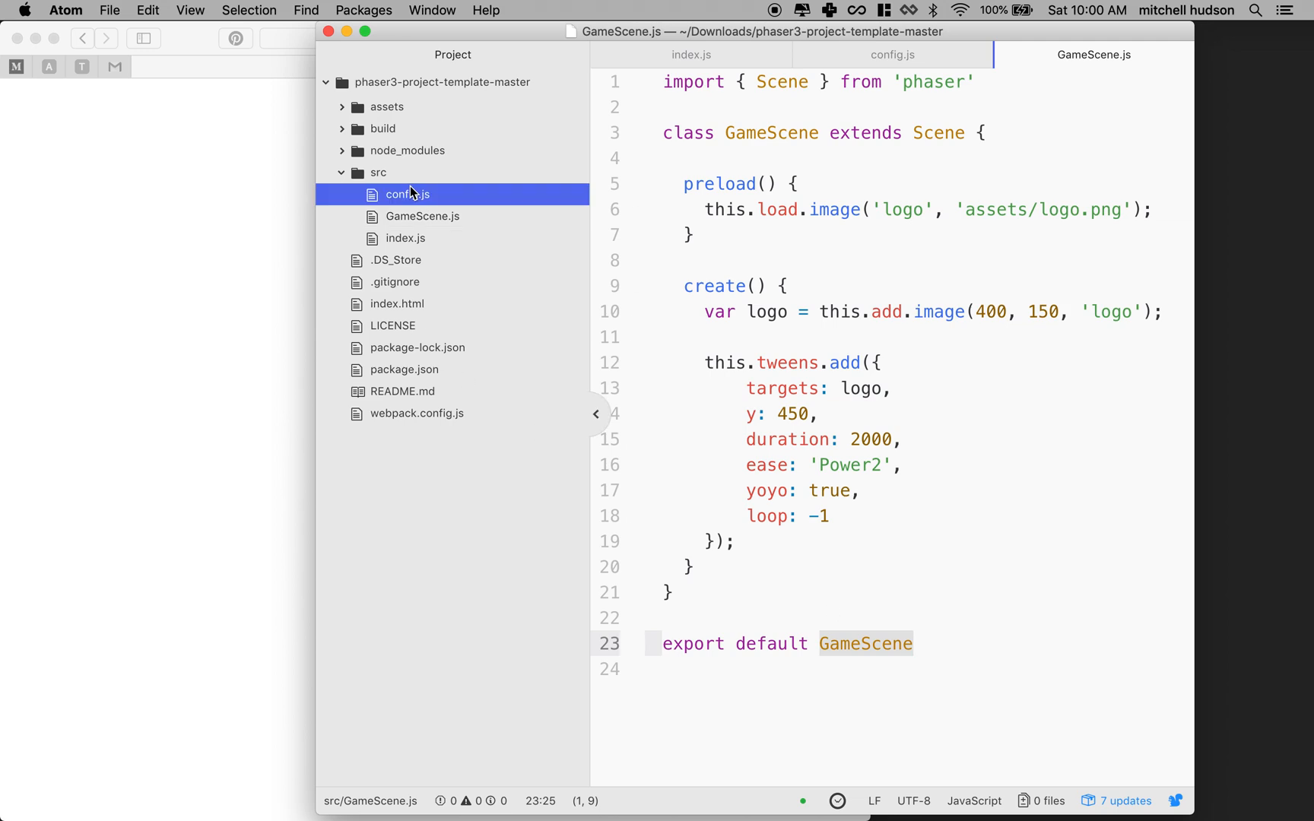
left_click(408, 194)
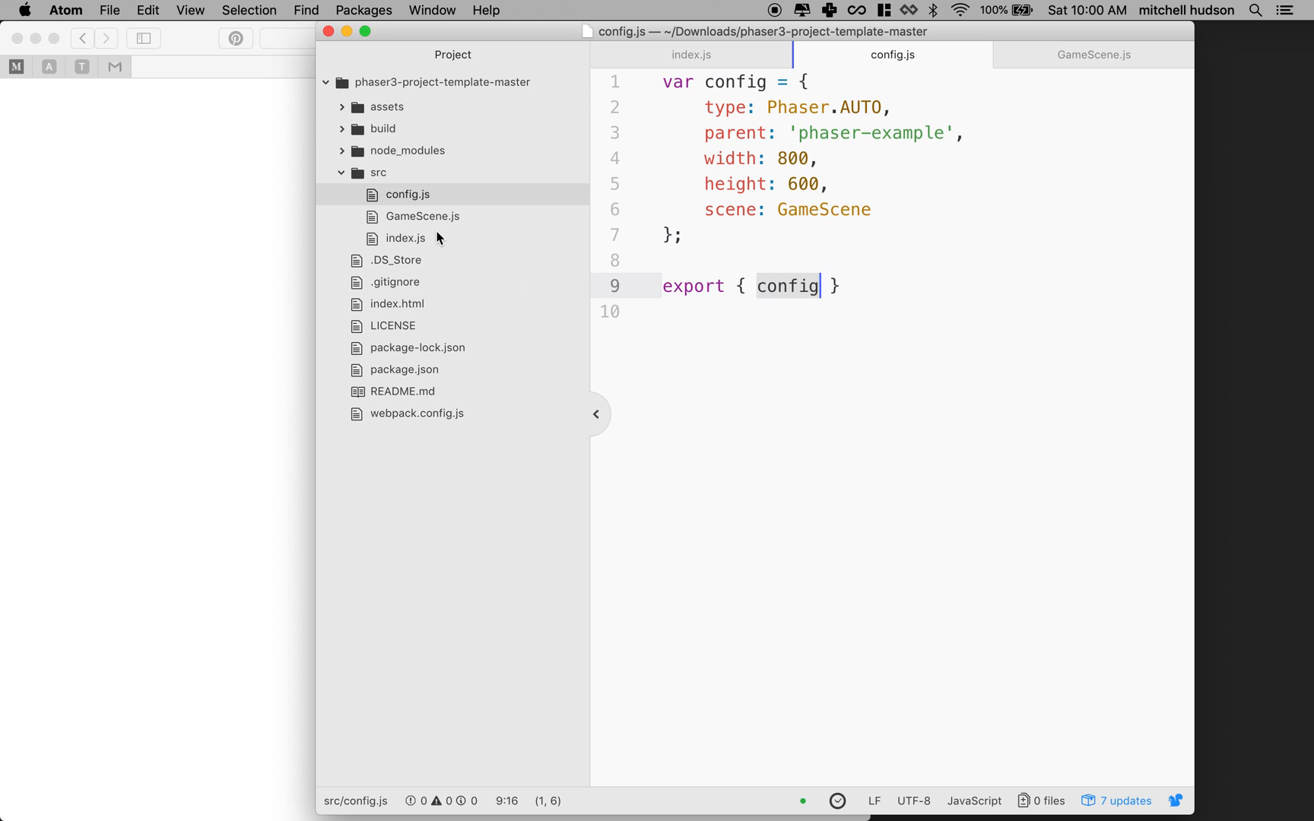
mouse_move(408, 242)
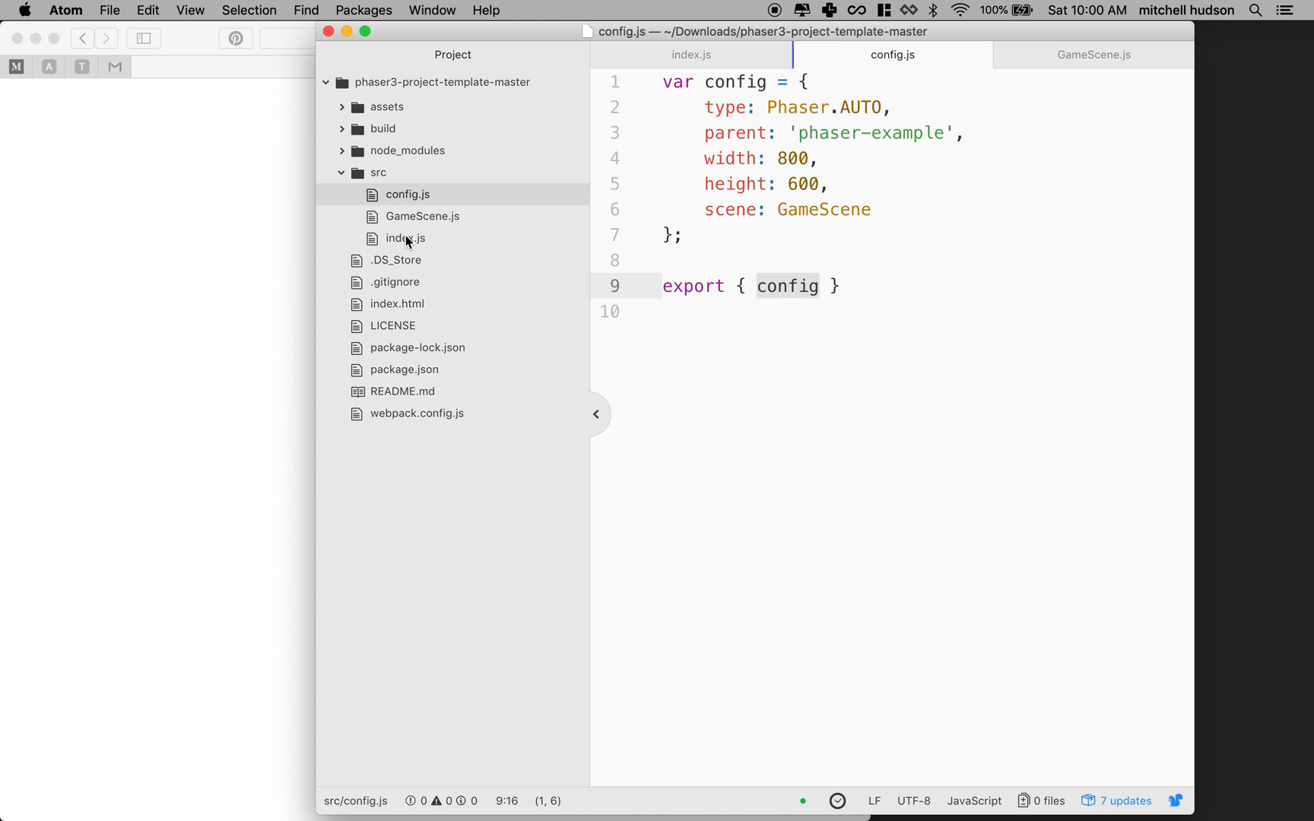
Step: Add import { config } from './config' on line 4 of index.js and save
left_click(405, 239)
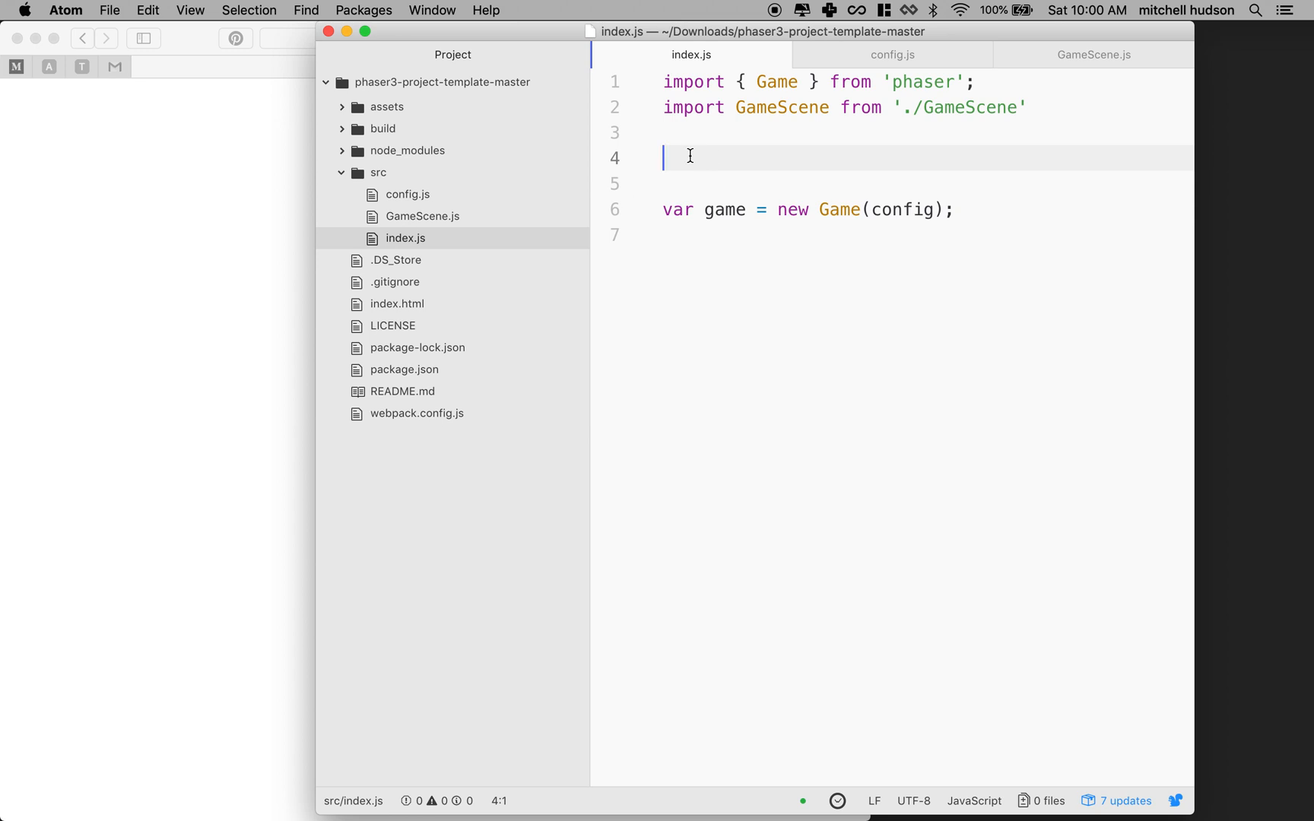
type("import {")
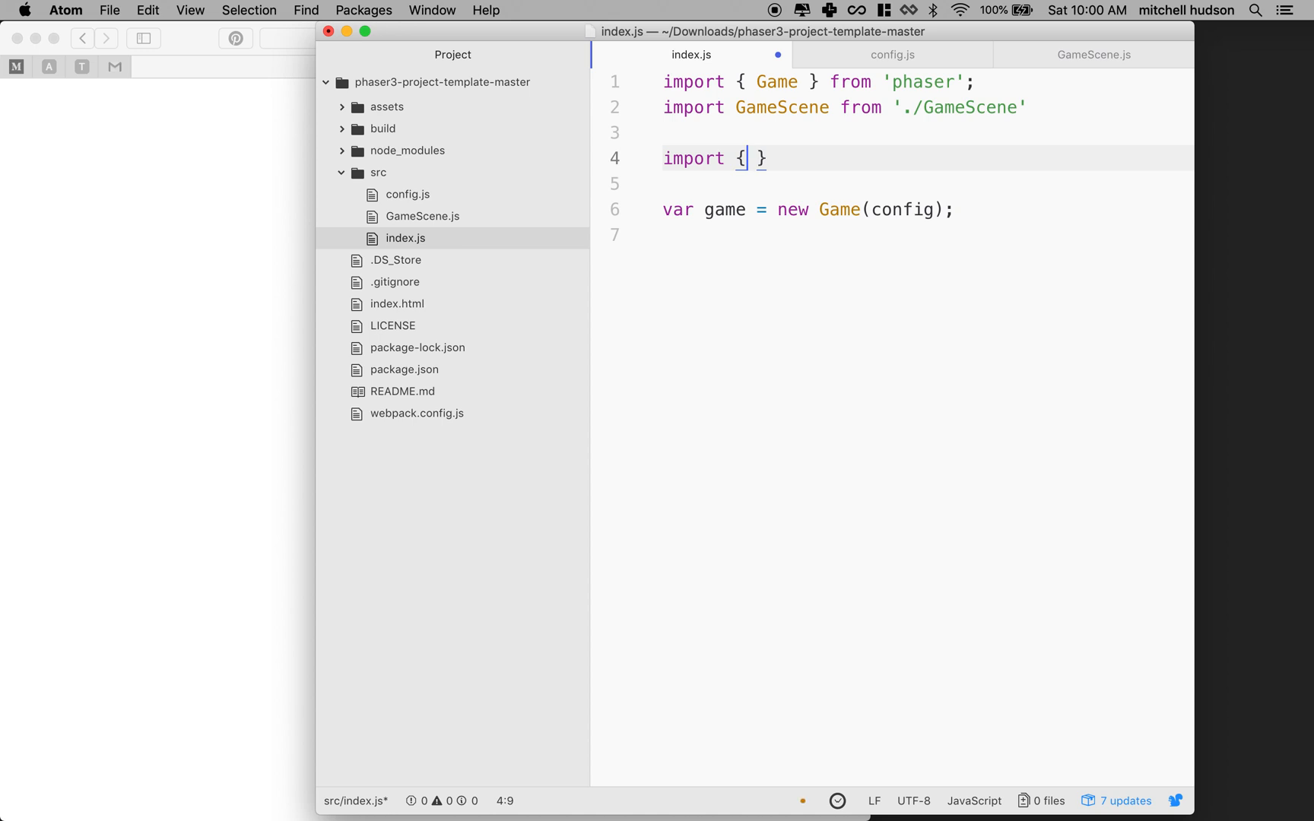
type("config")
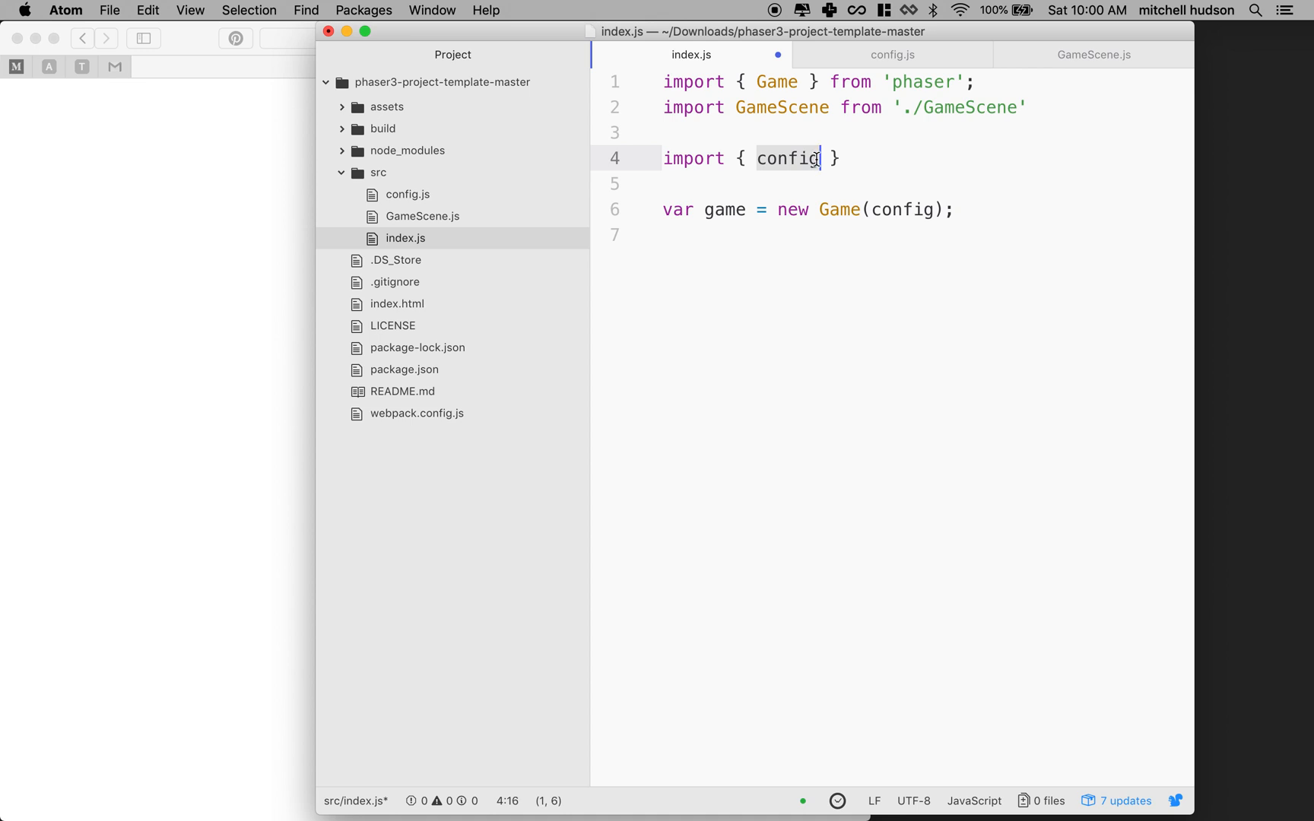
left_click(738, 107)
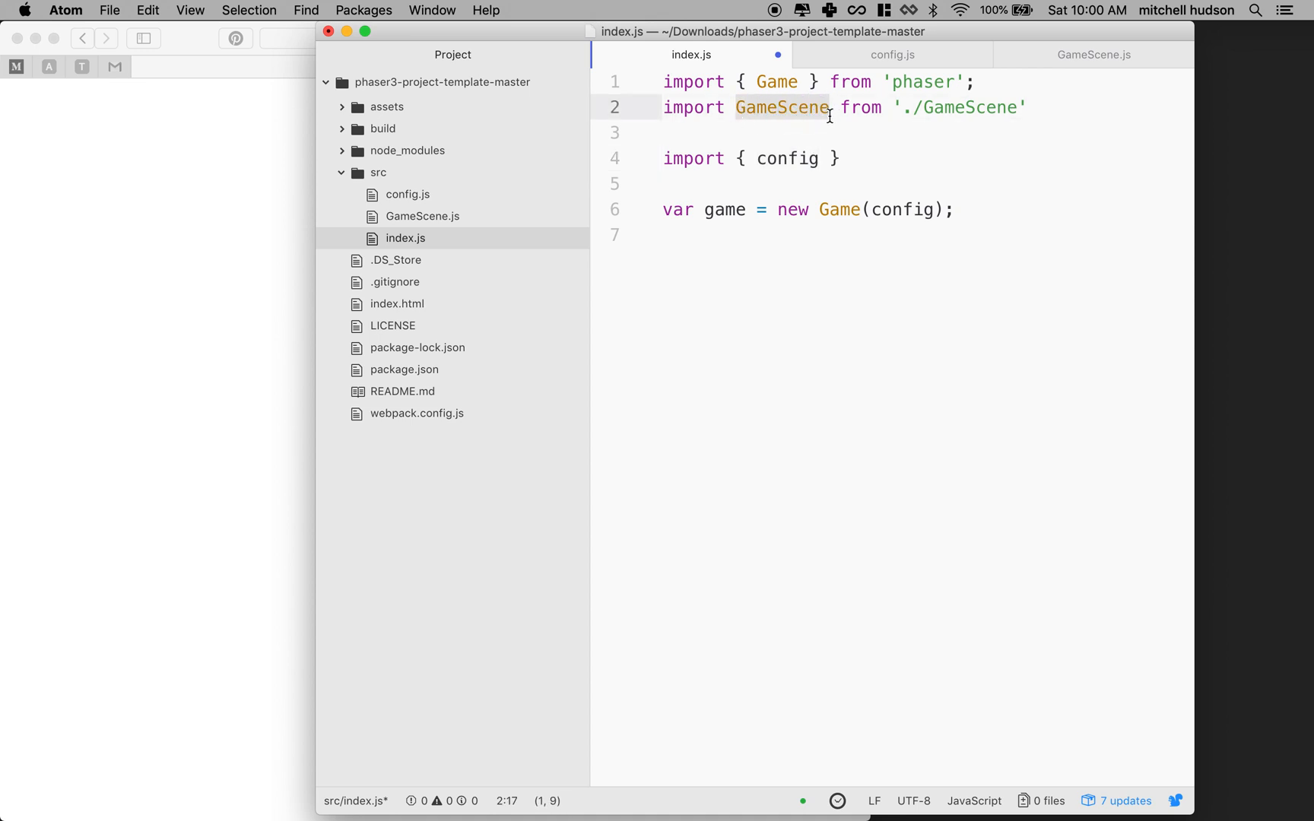
left_click(754, 159)
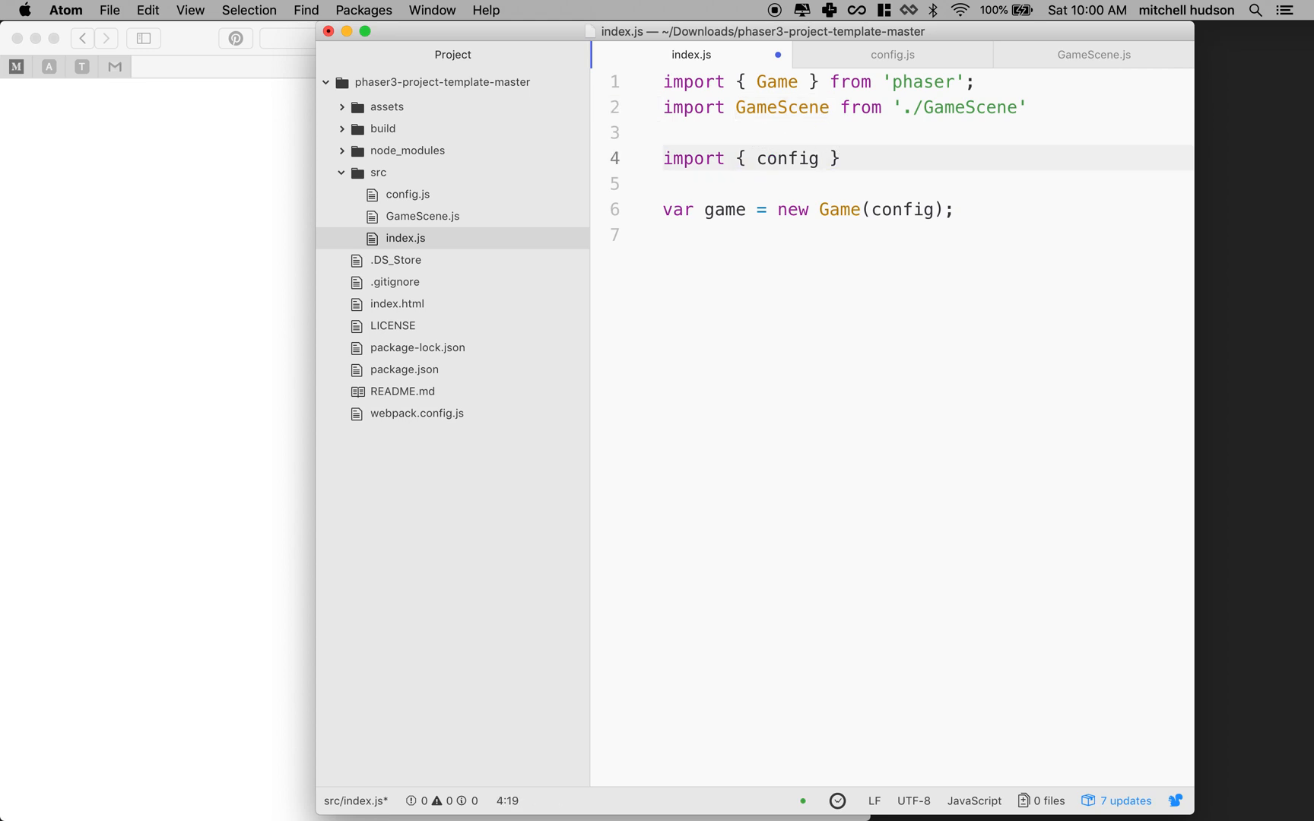
type("from ''")
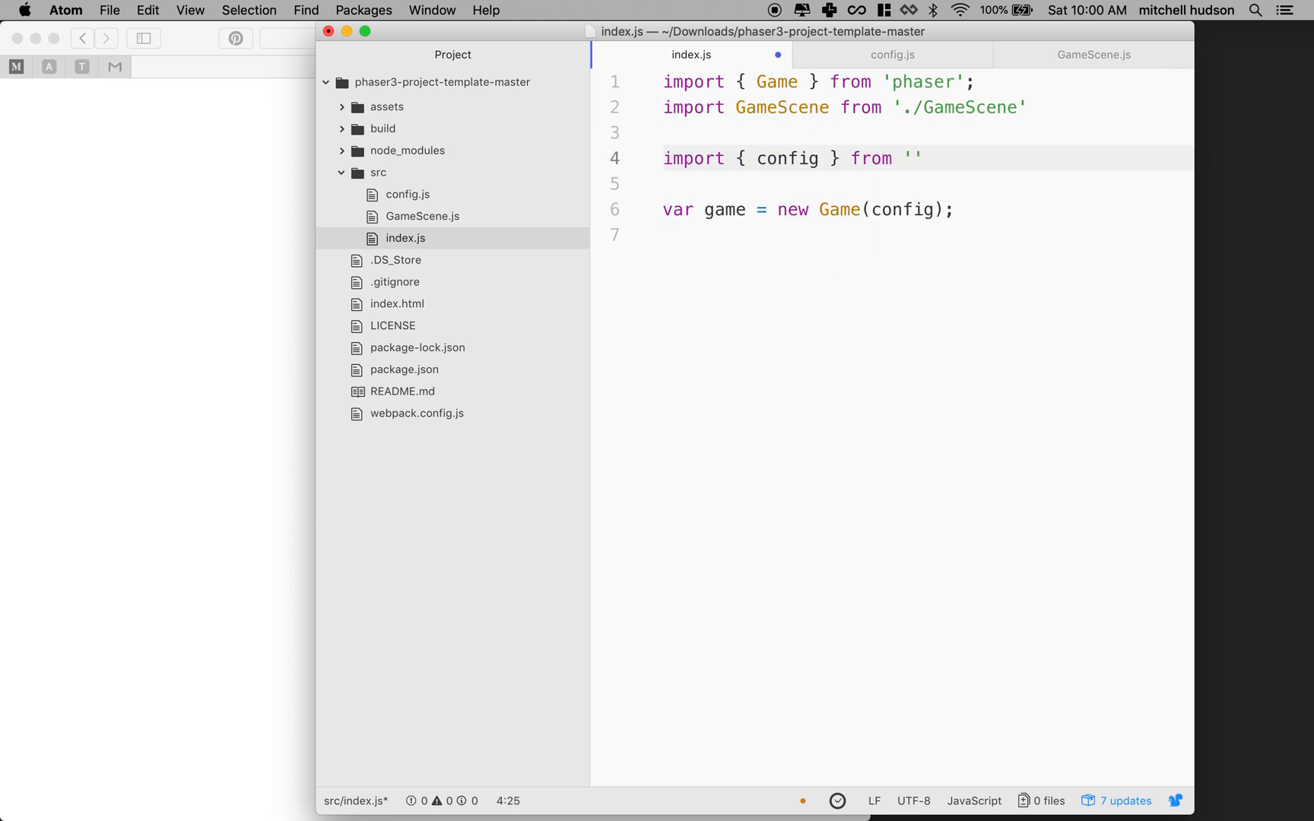
type("./")
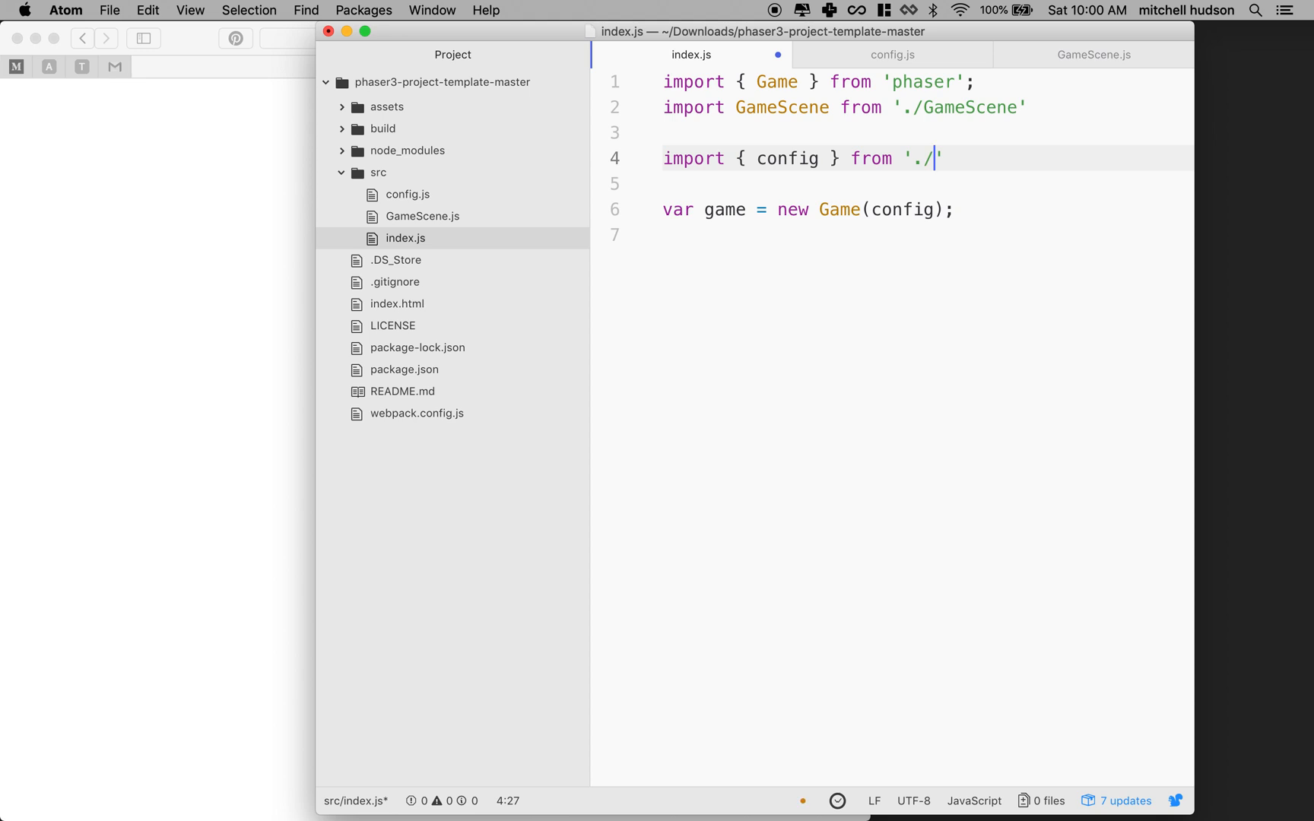
type("config")
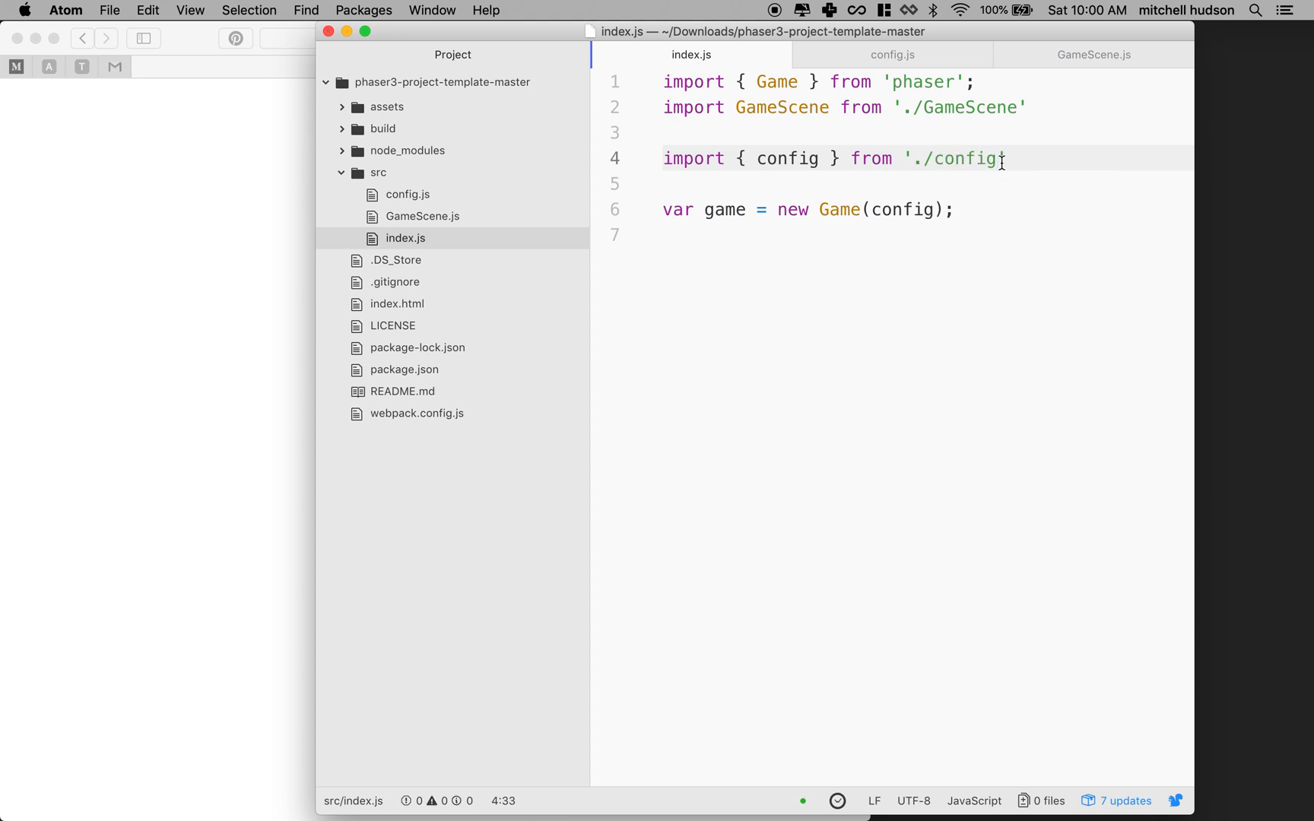
key("Backspace")
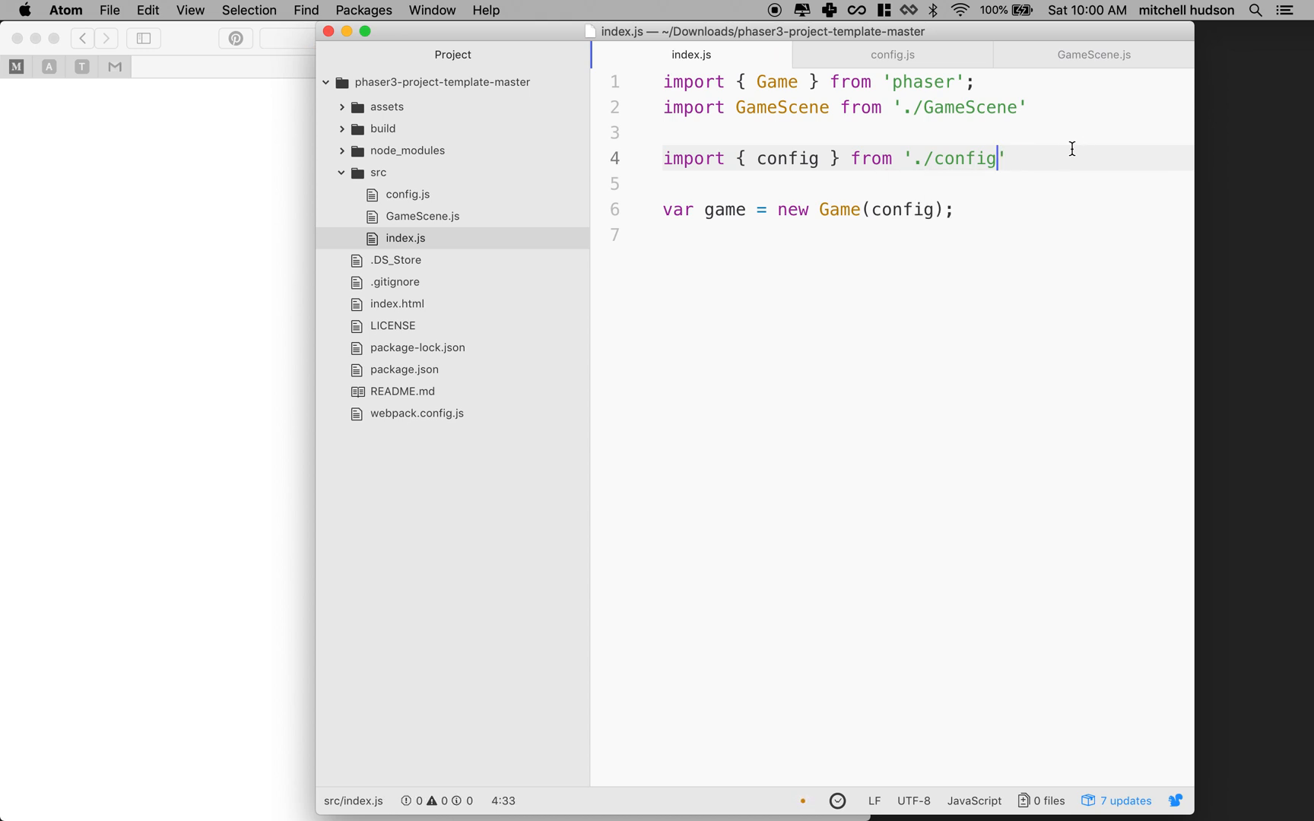
left_click(977, 81)
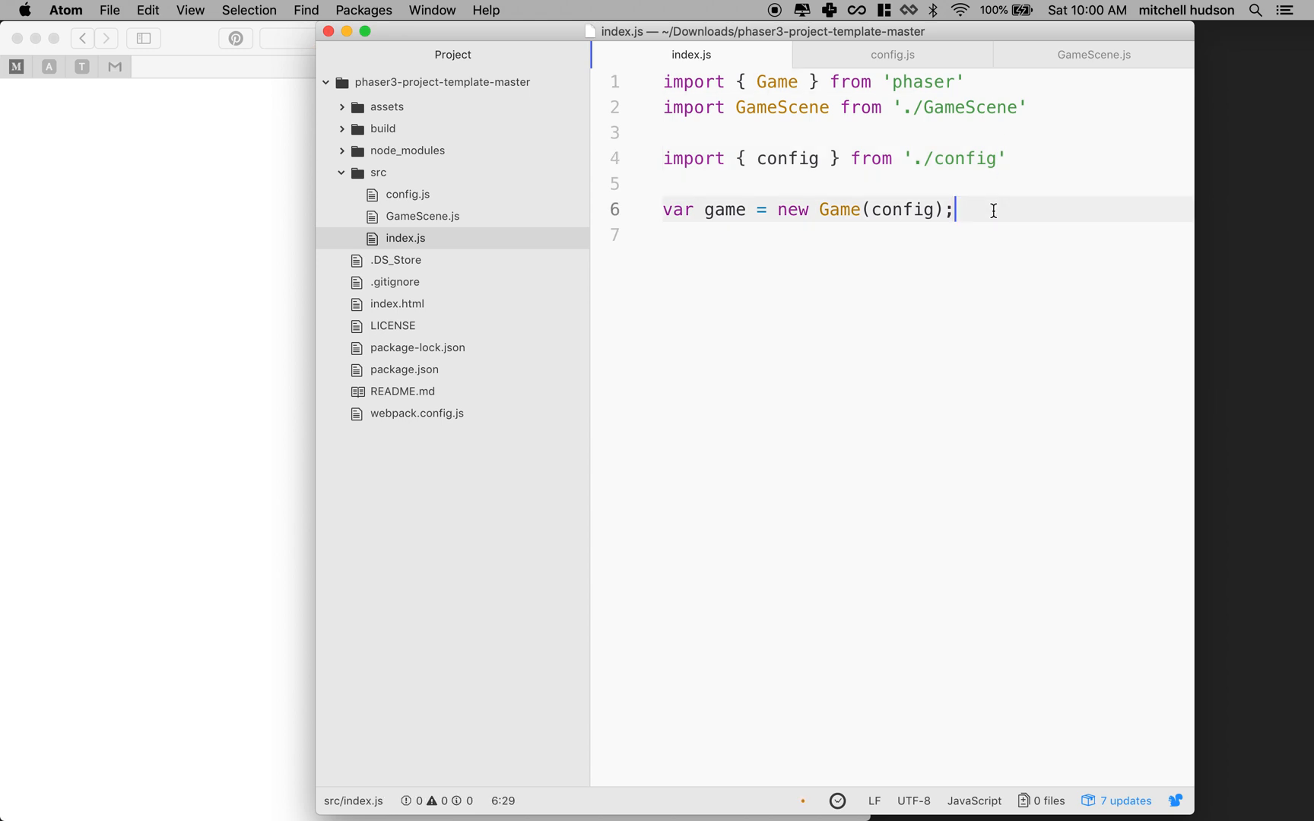
key("backspace")
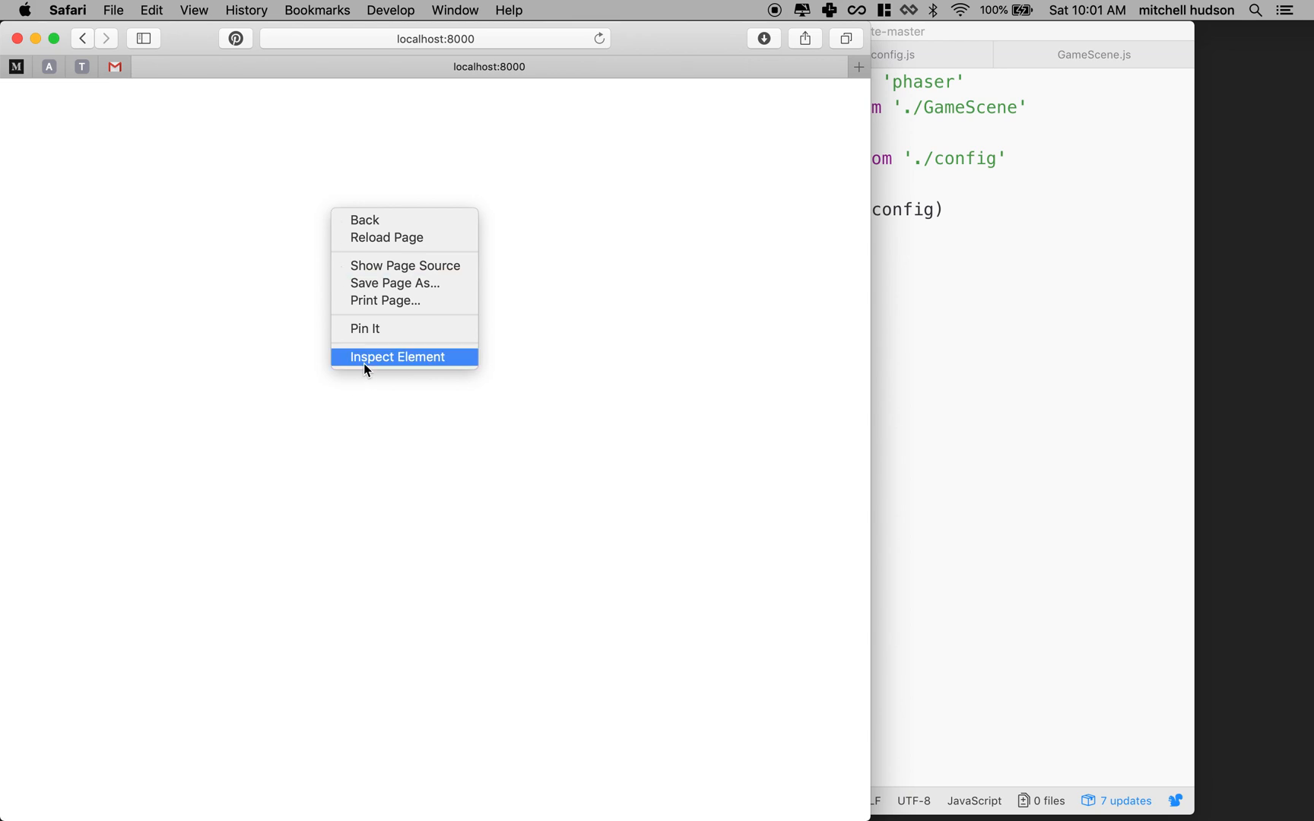
mouse_move(280, 345)
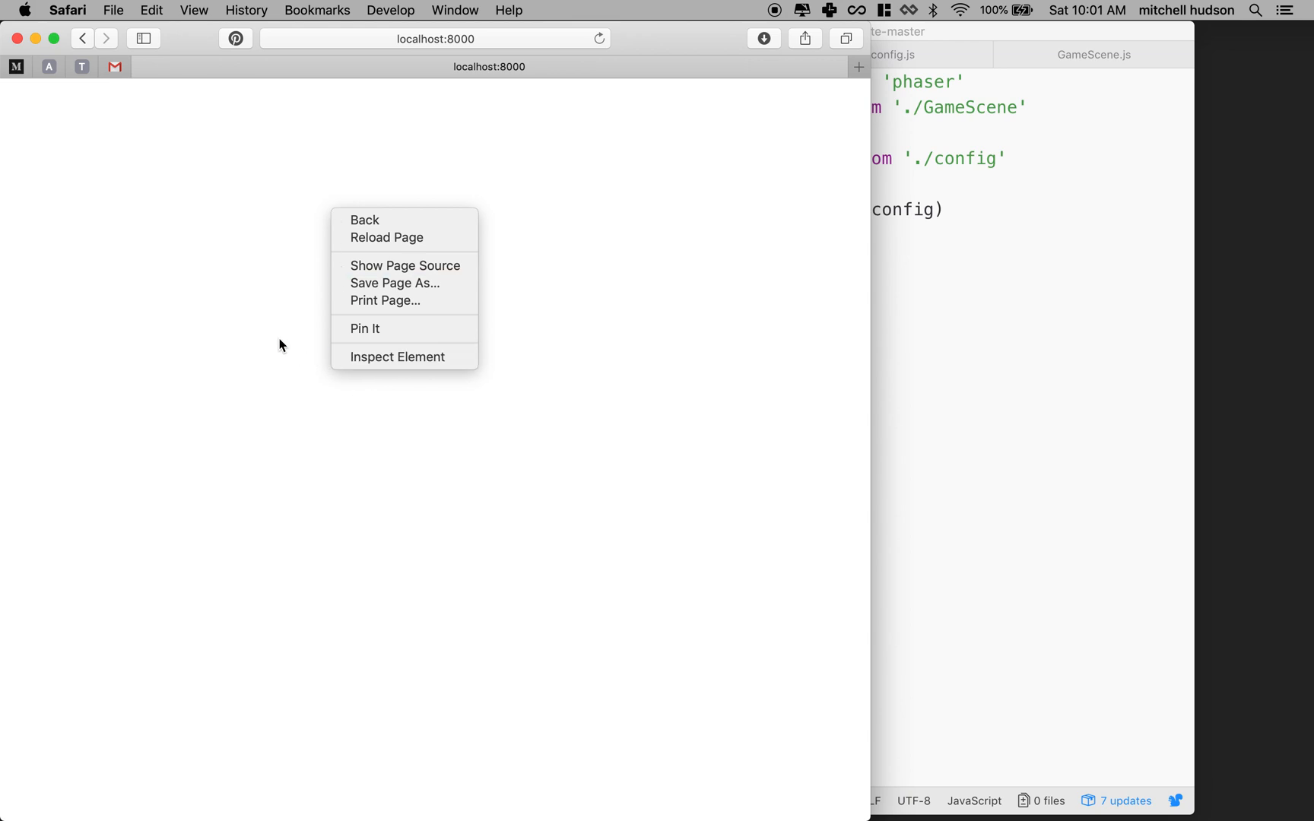
mouse_move(404, 357)
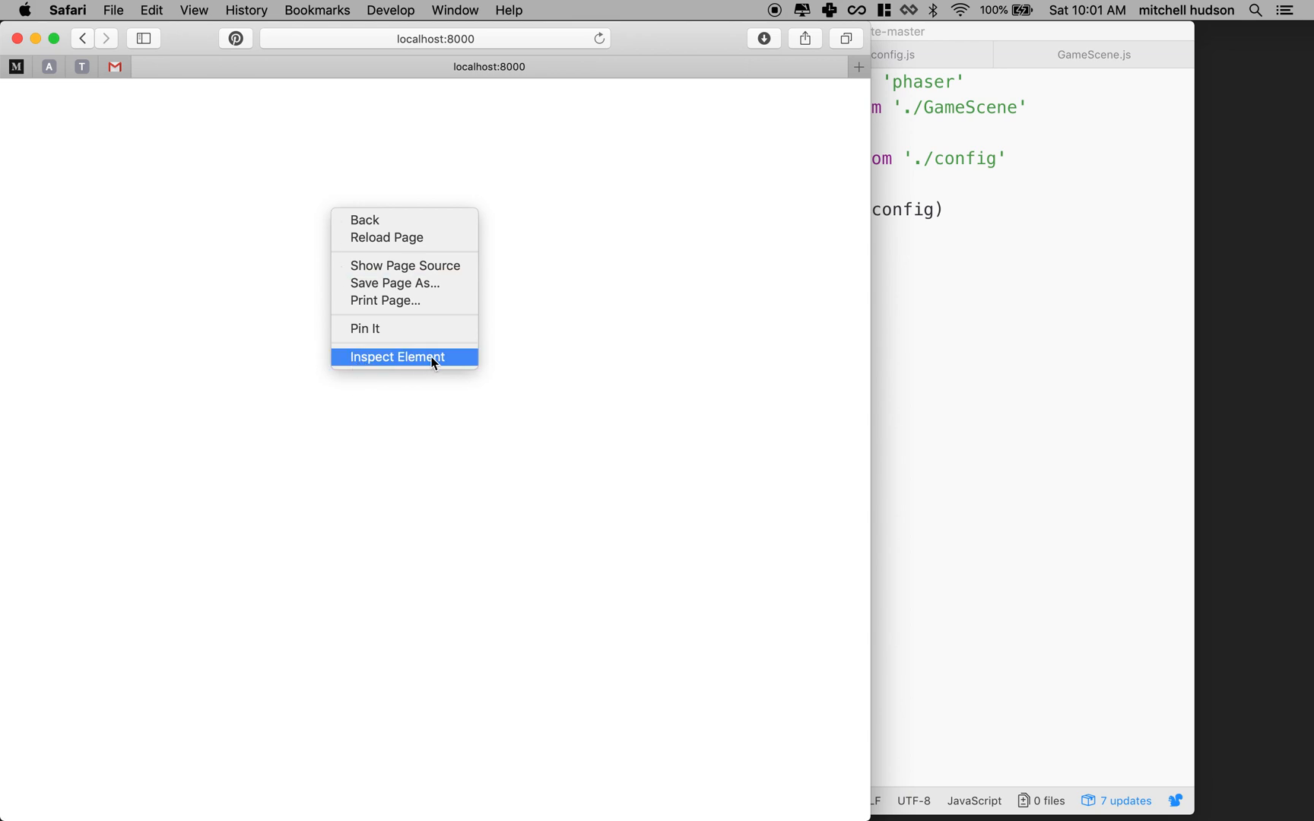
Step: Open Safari's Web Inspector console showing the GameScene ReferenceError in config.js
left_click(396, 357)
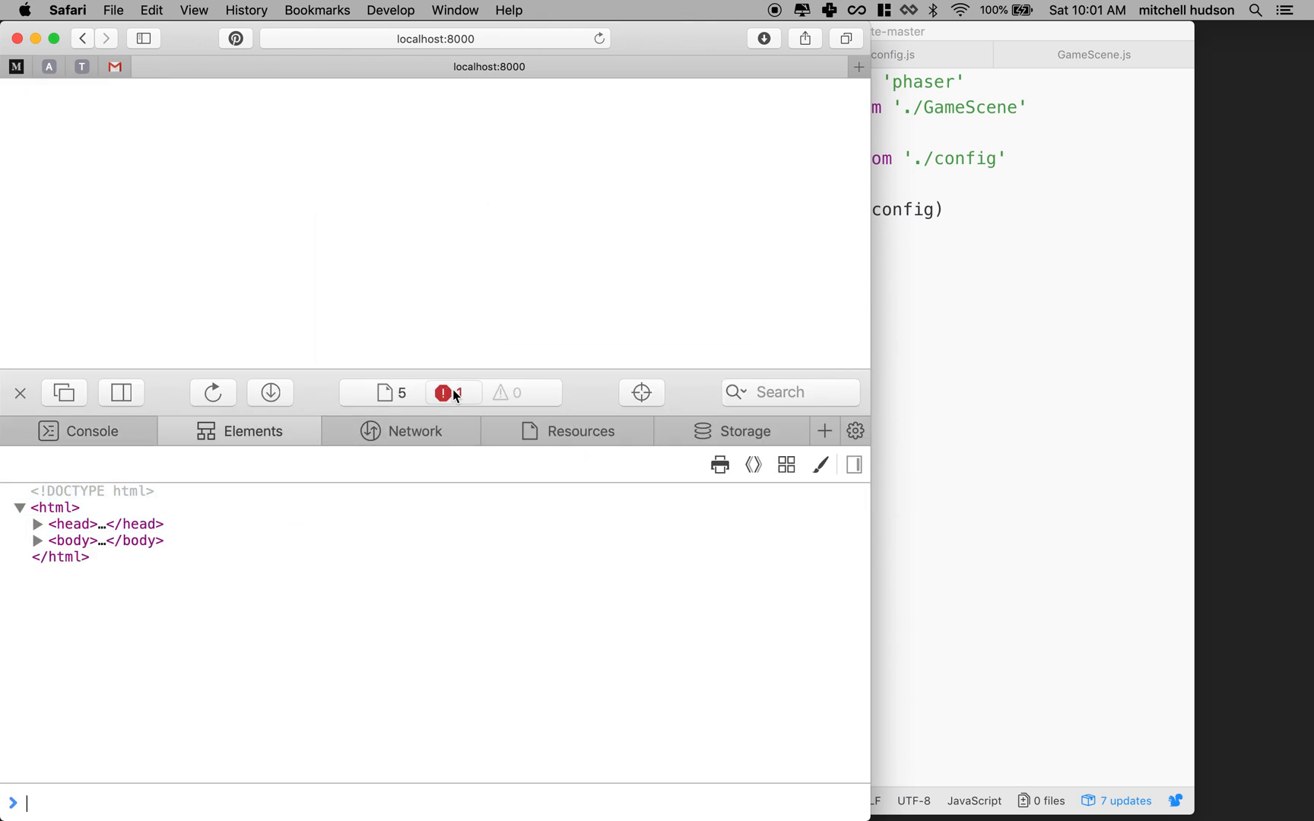
left_click(91, 430)
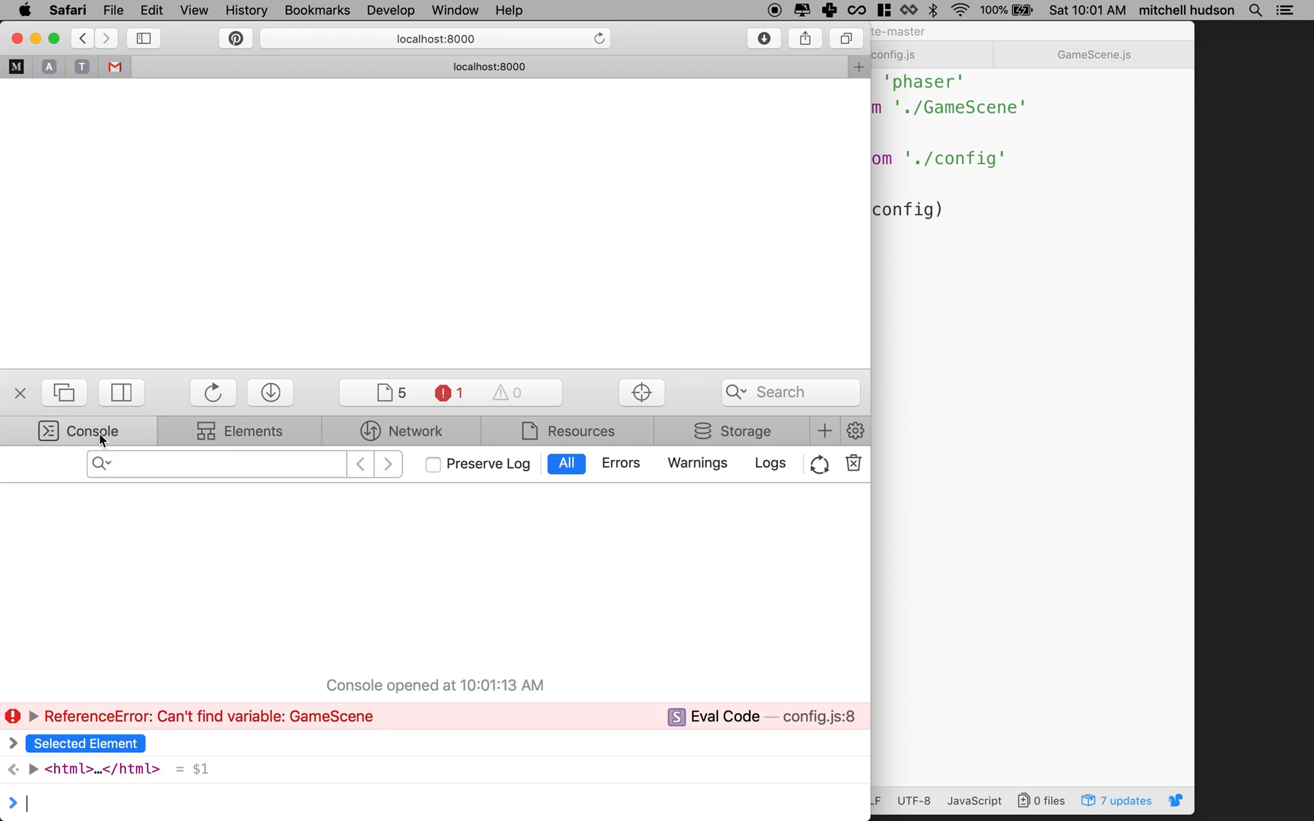
mouse_move(256, 726)
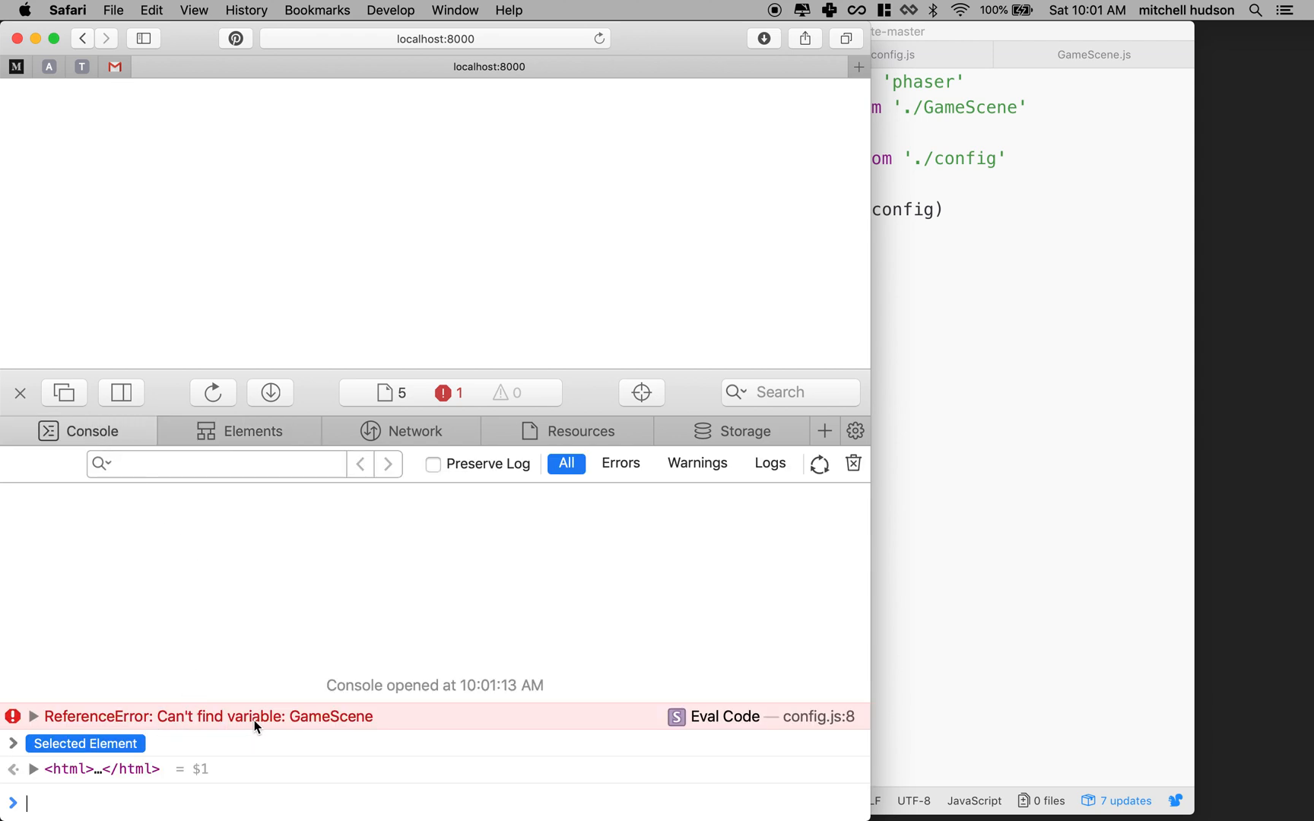
mouse_move(825, 728)
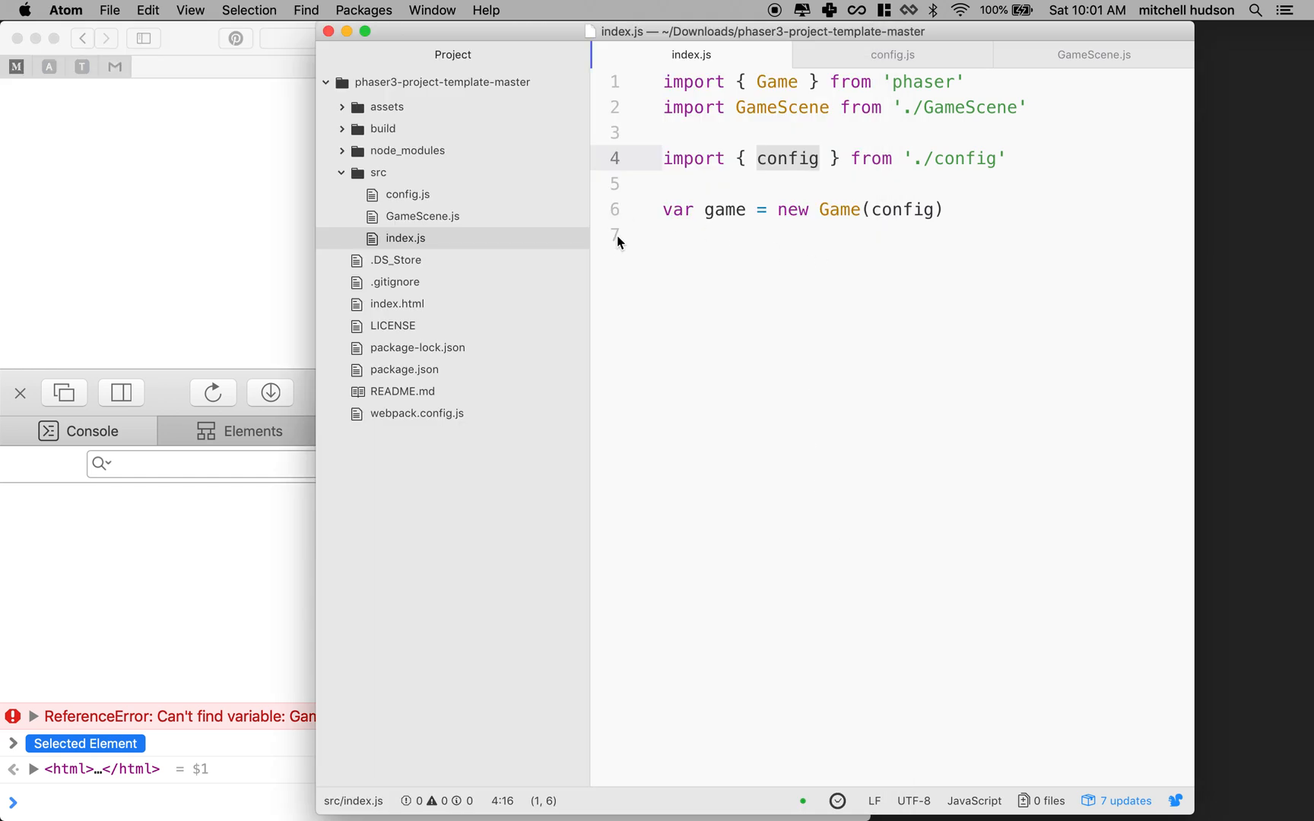
Step: Move import GameScene from './GameScene' from index.js to the top of config.js
left_click(892, 55)
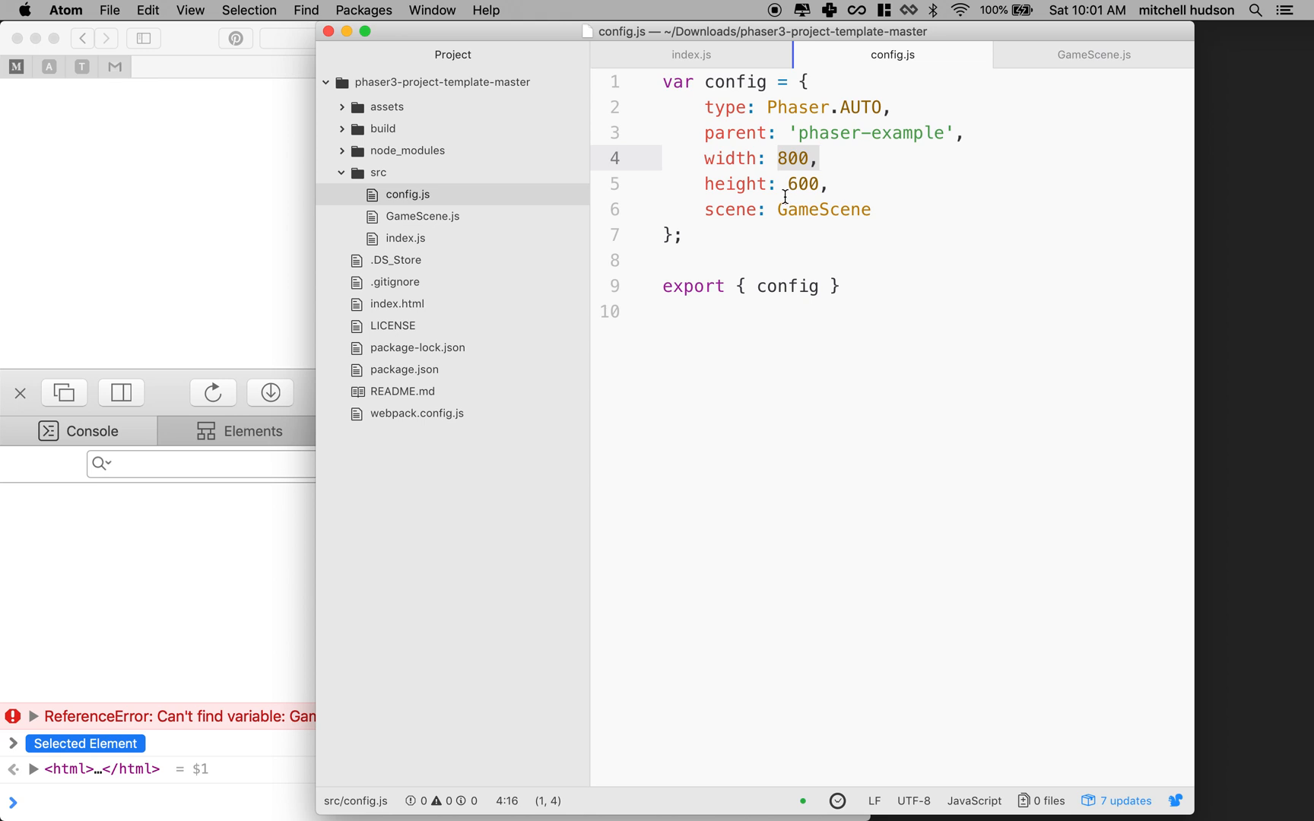
left_click(828, 183)
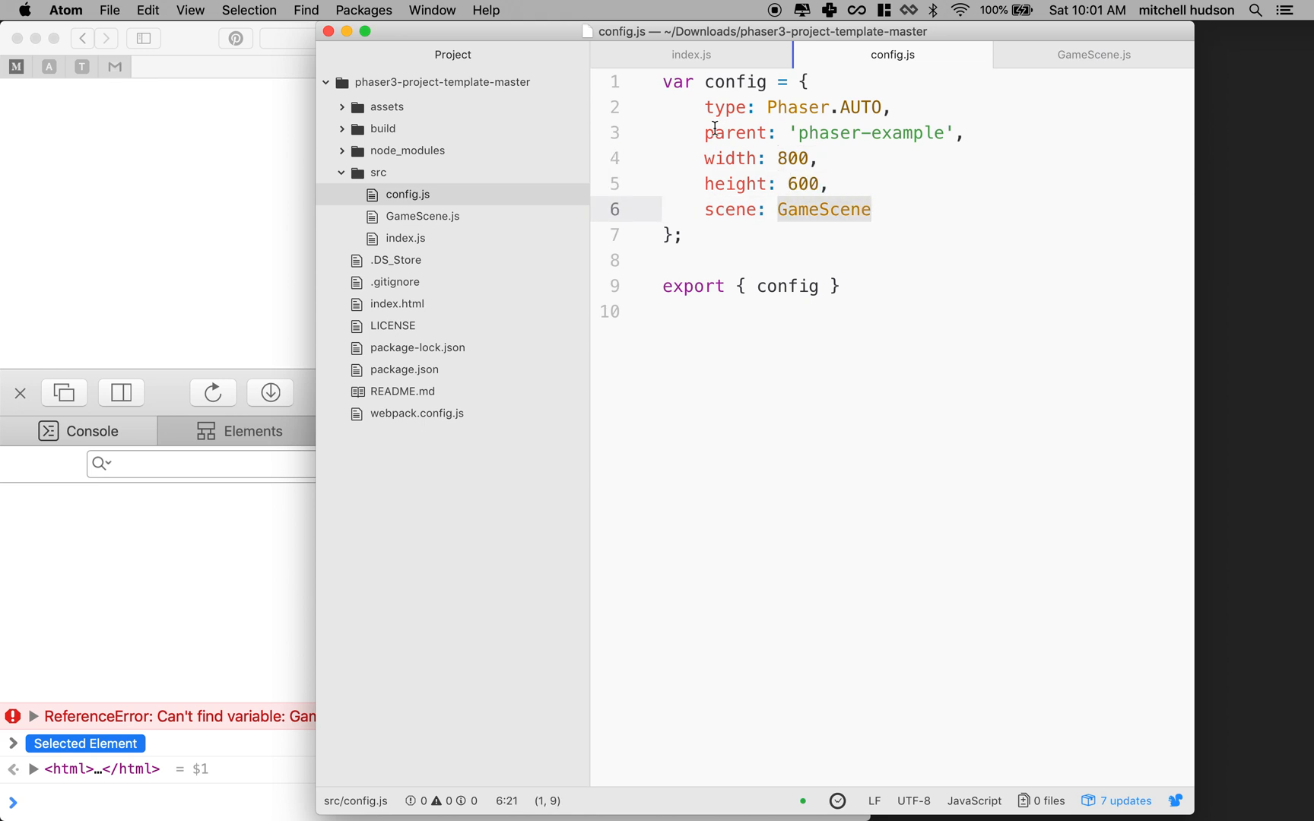
left_click(690, 55)
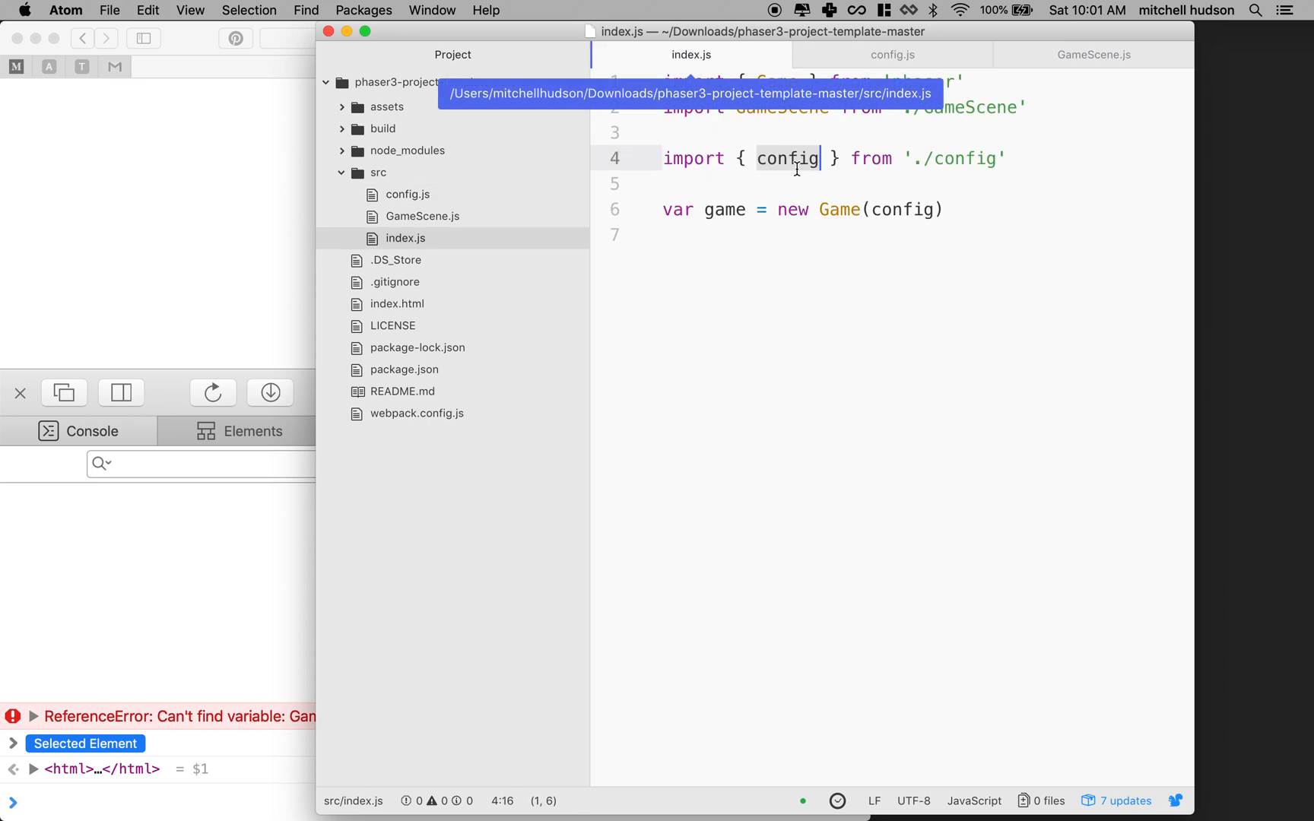
left_click(1030, 108)
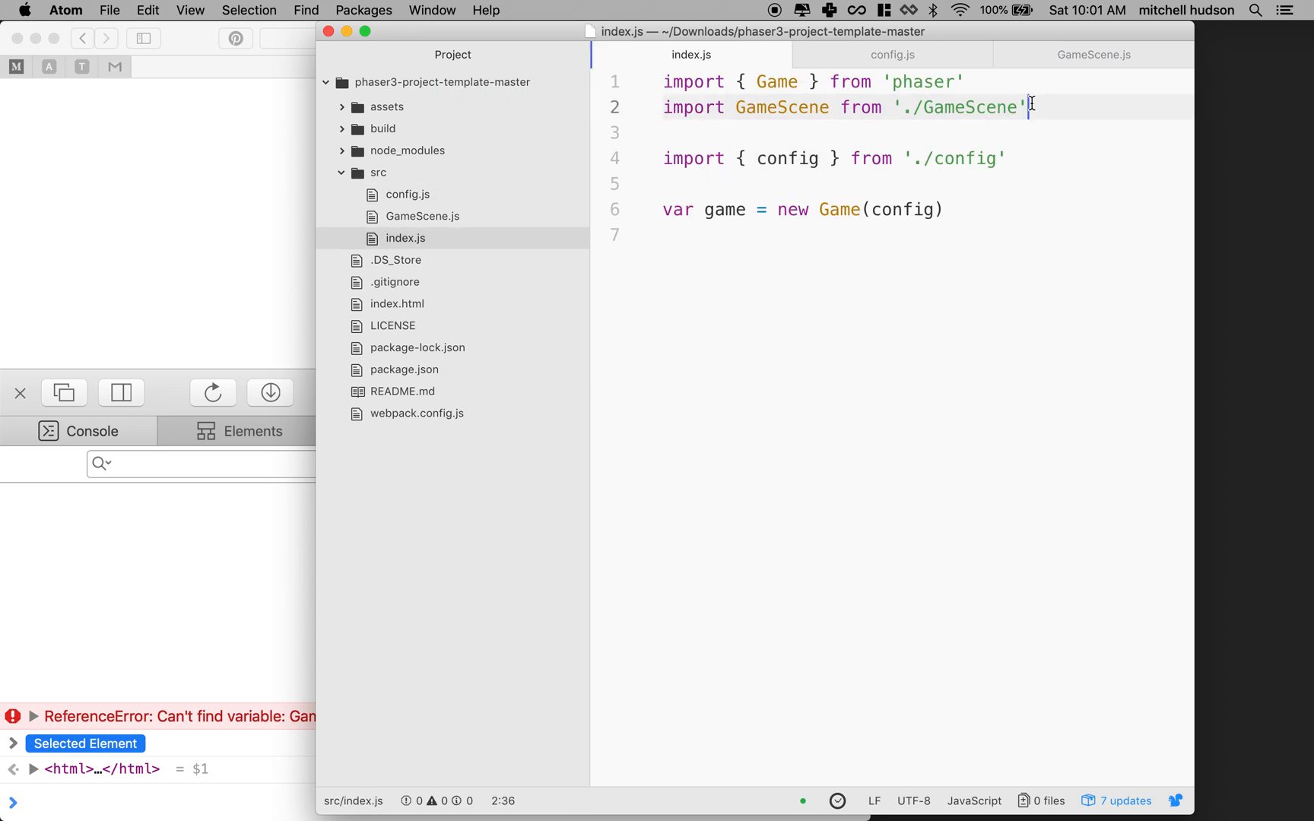
mouse_move(709, 74)
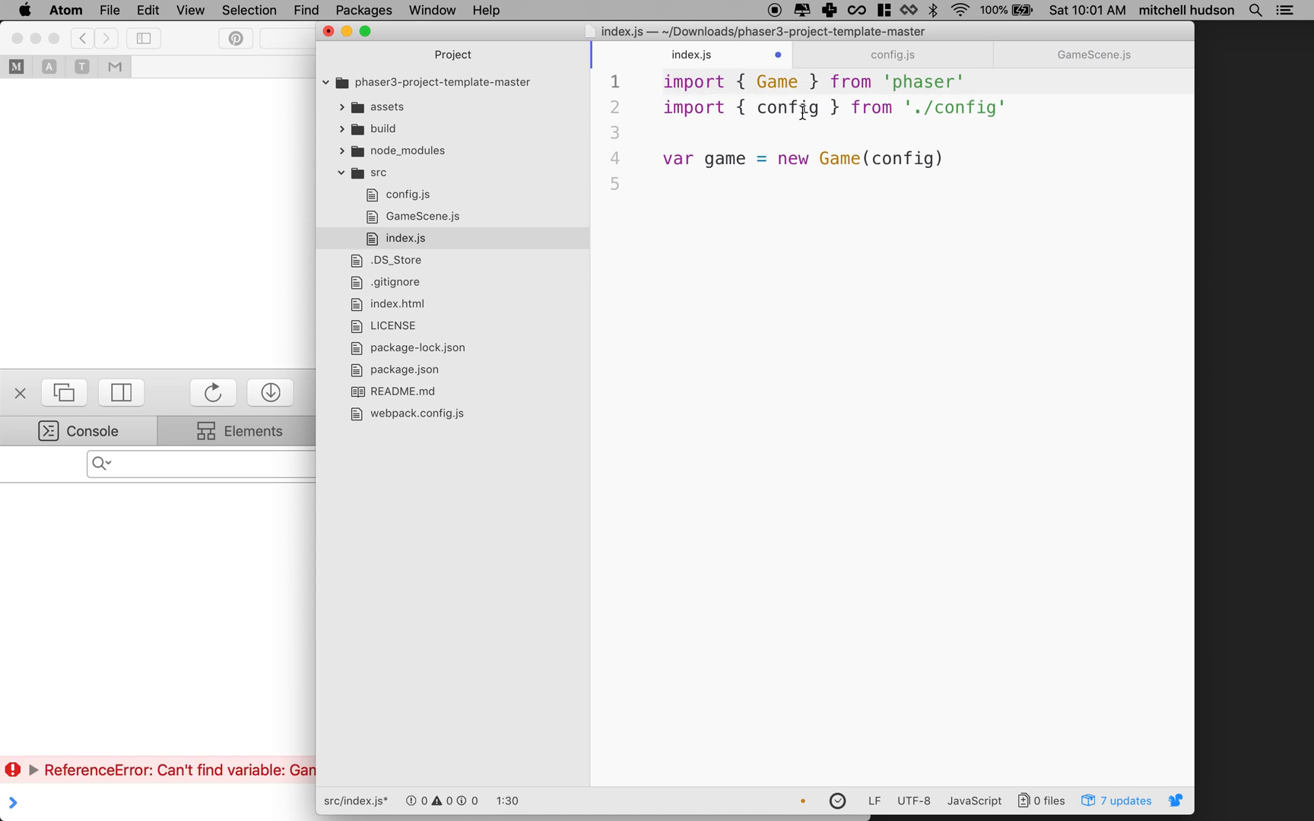
left_click(892, 54)
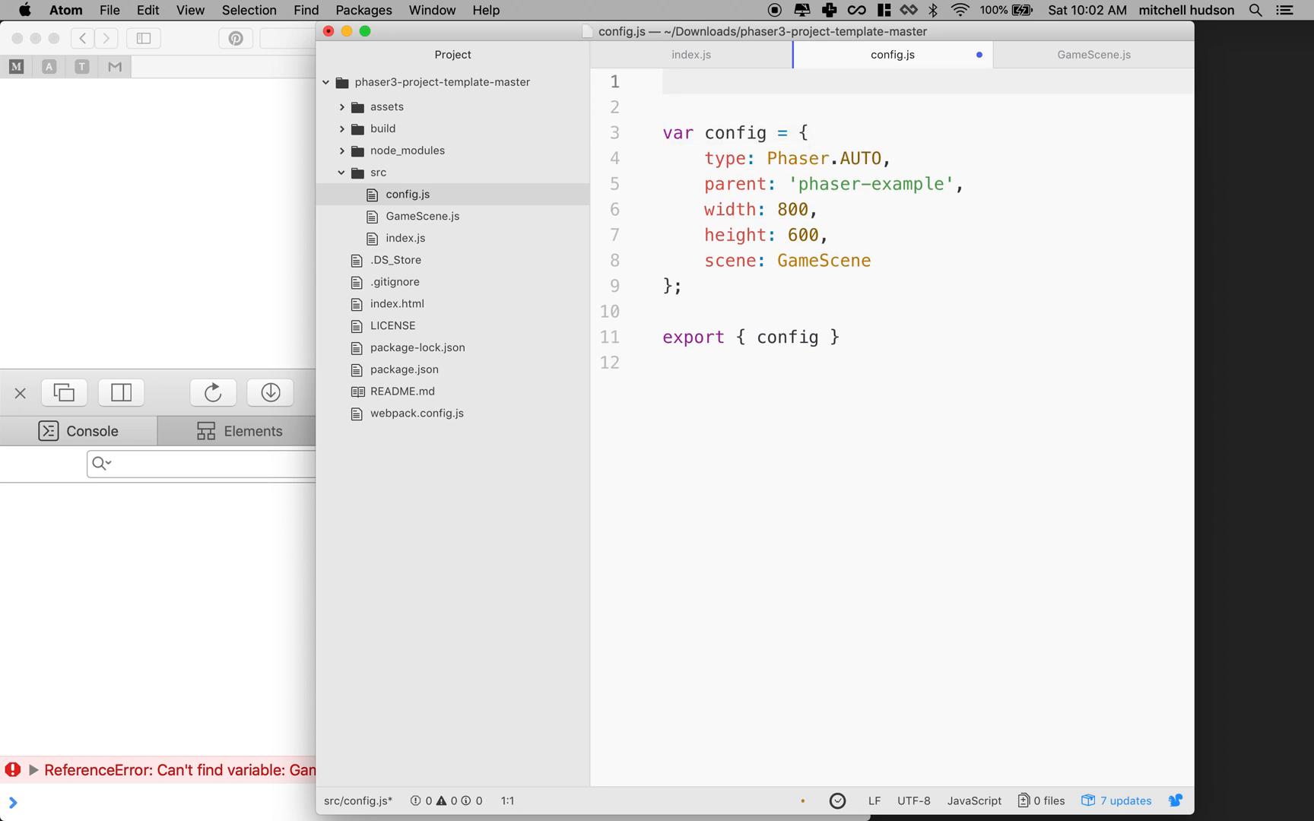
type("import GameScene from './GameScene'")
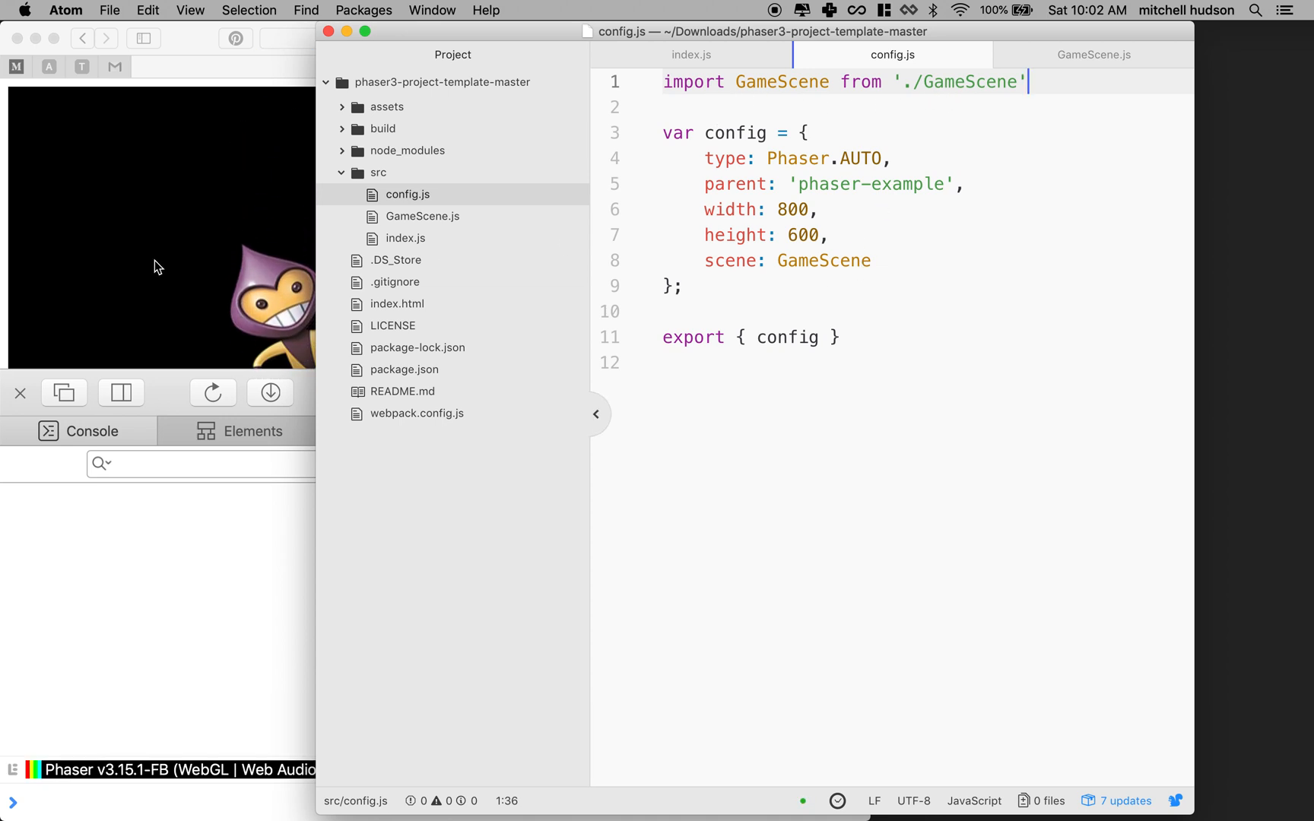
mouse_move(165, 455)
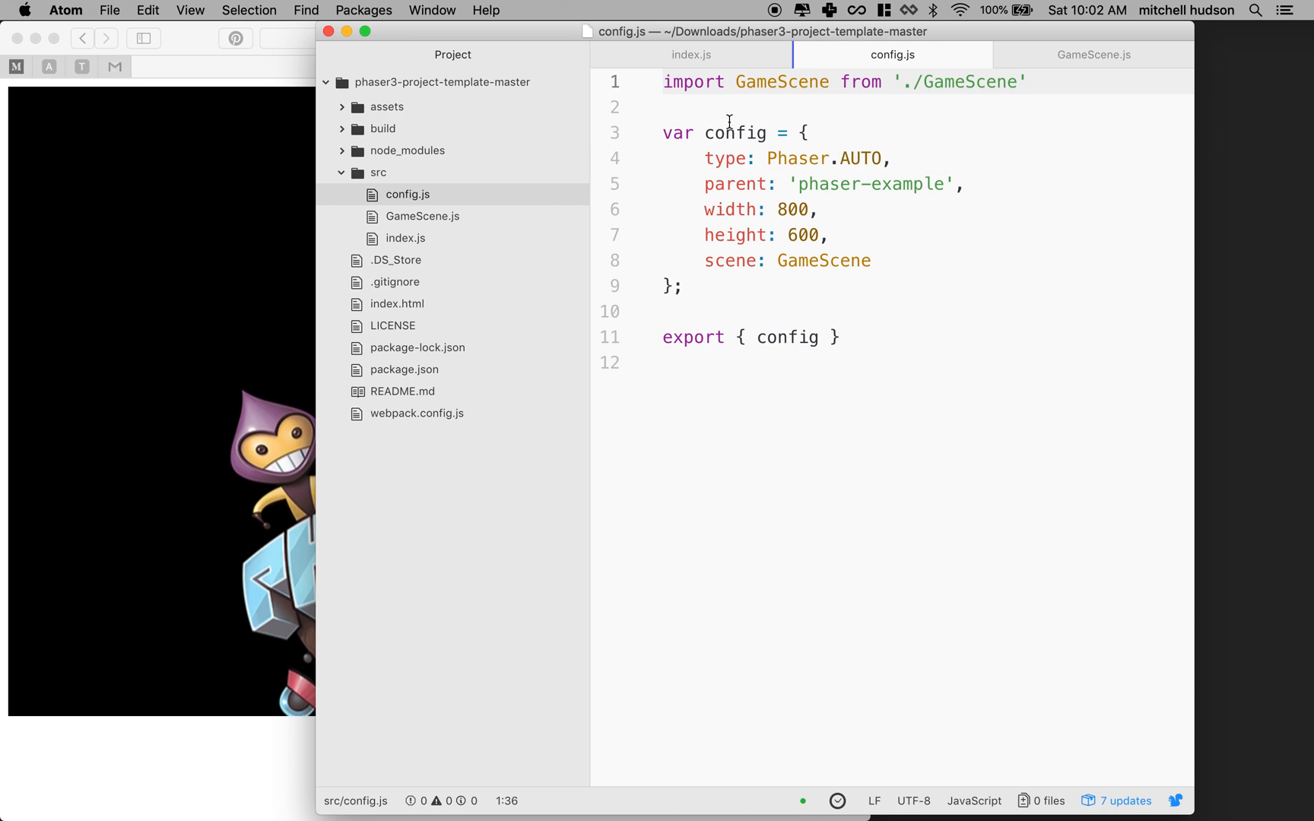
Step: Add import Phaser from 'phaser' above the GameScene import in config.js and save
key("Return")
type("import")
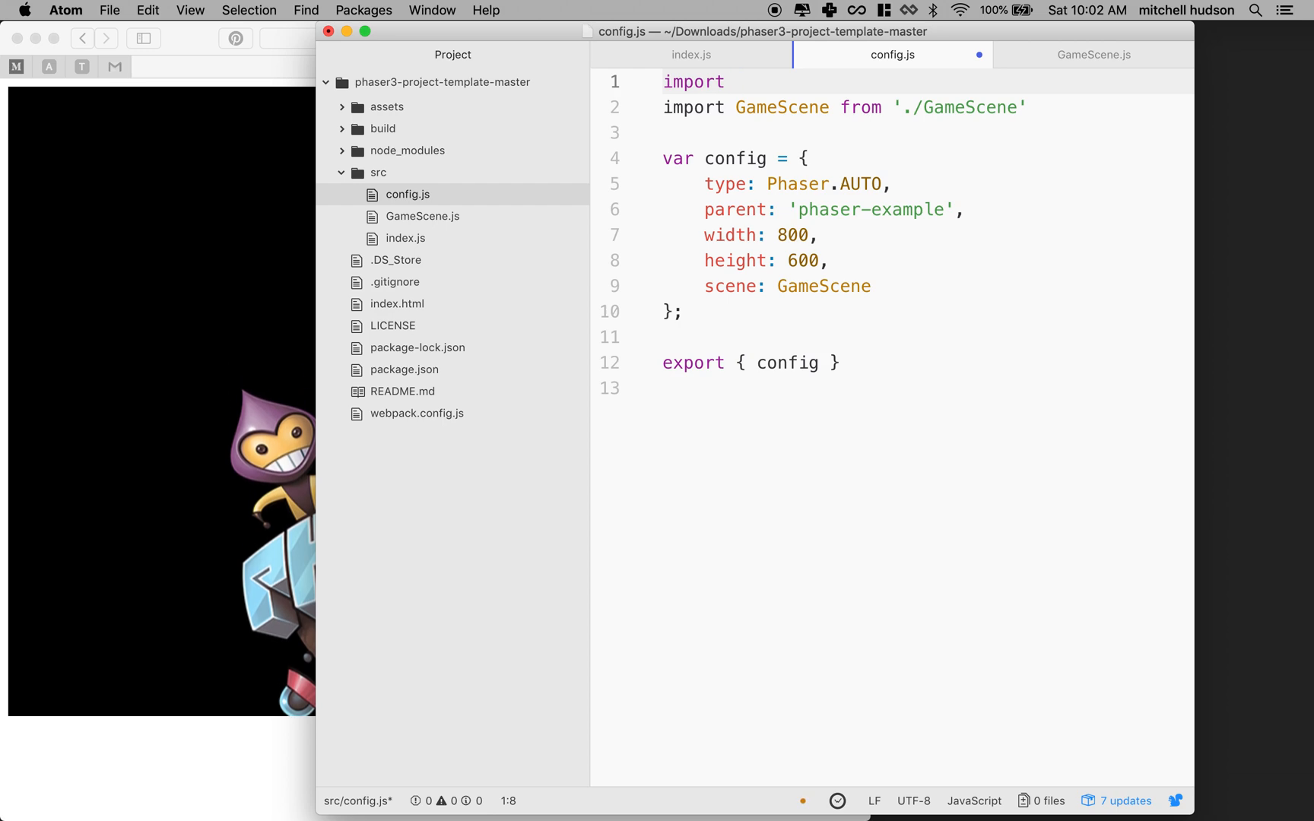
type("Phaser")
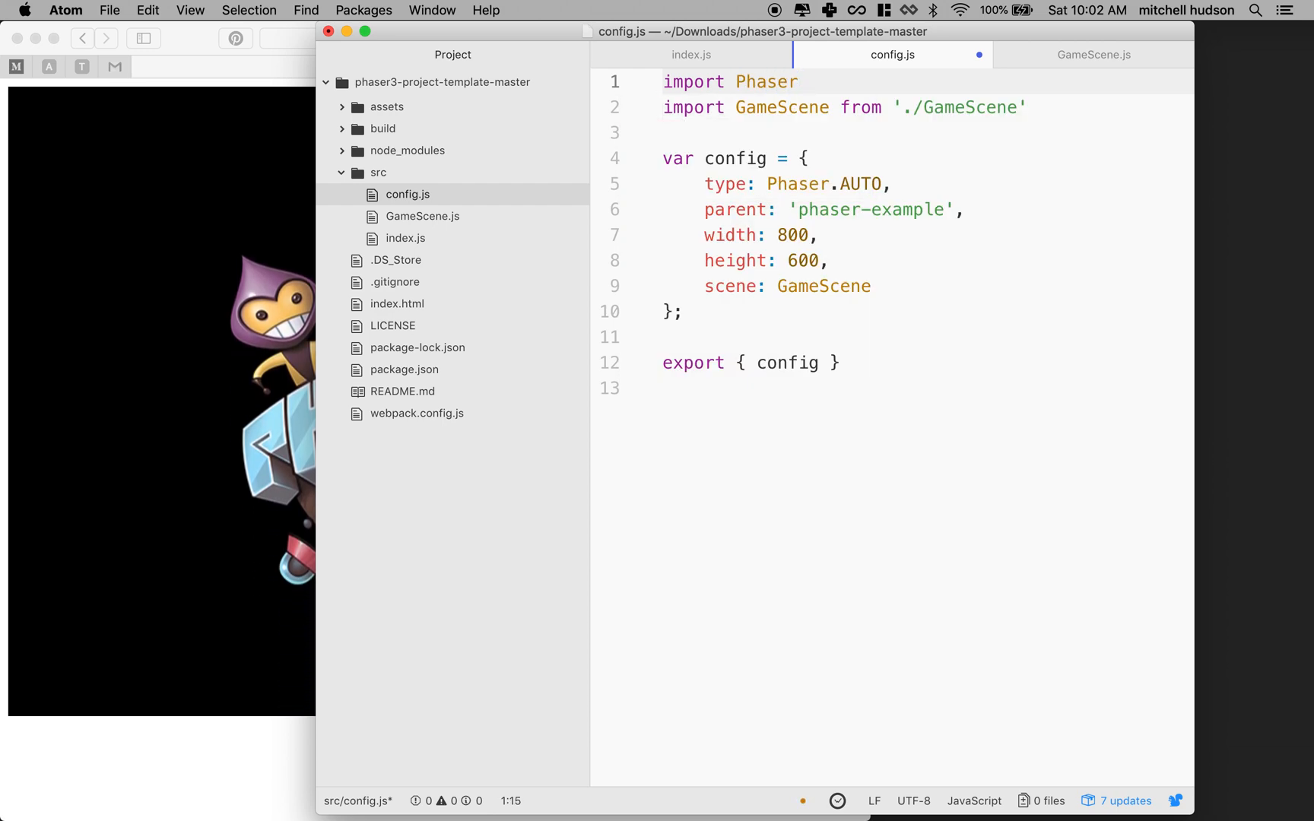
type("from '")
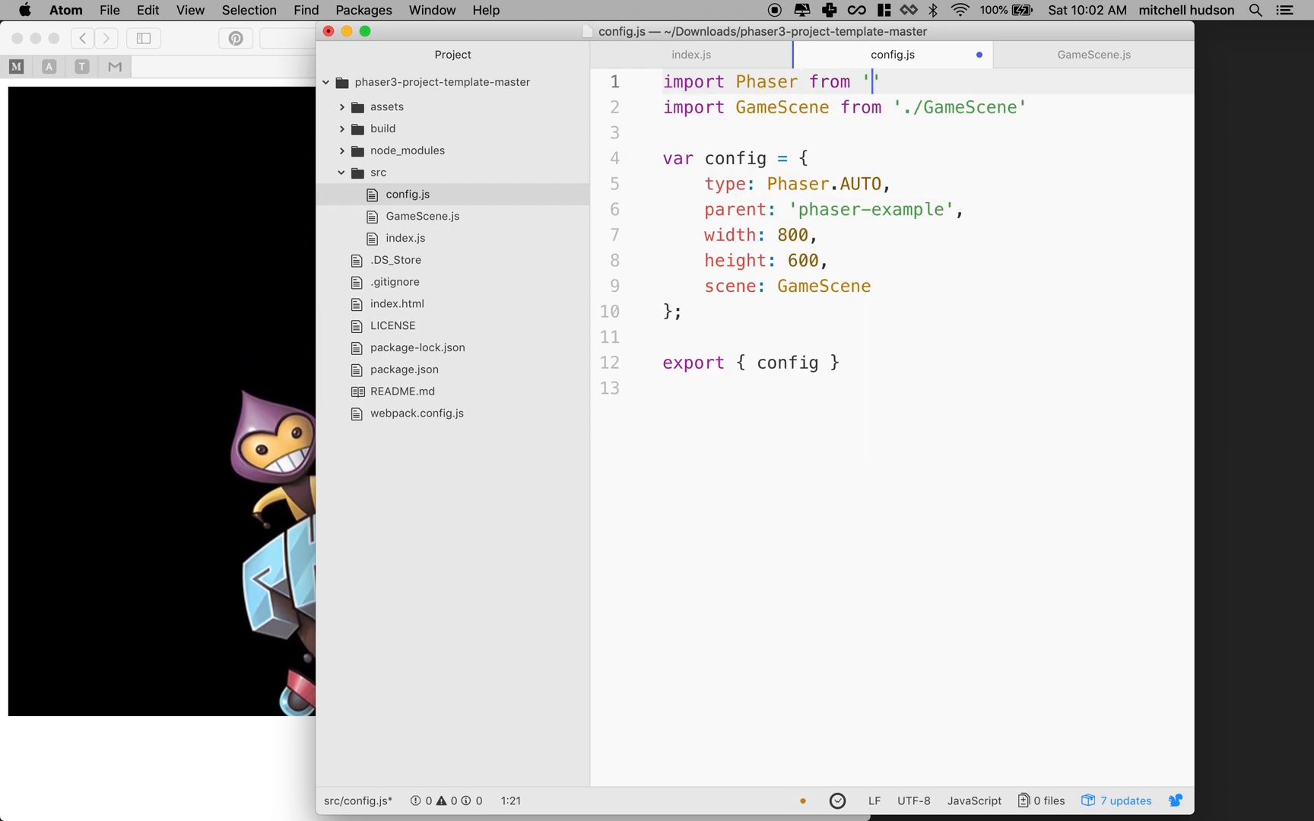
type("phaser")
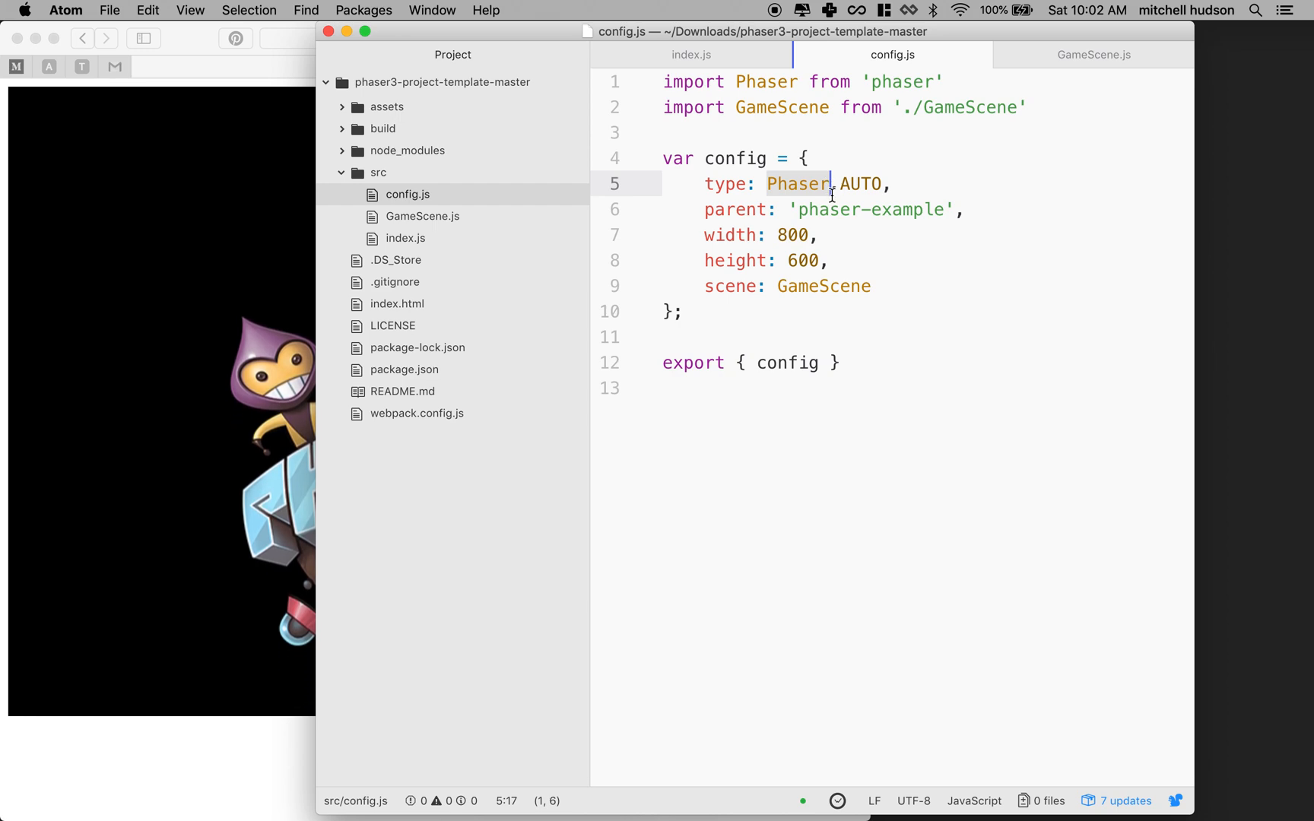
left_click(933, 81)
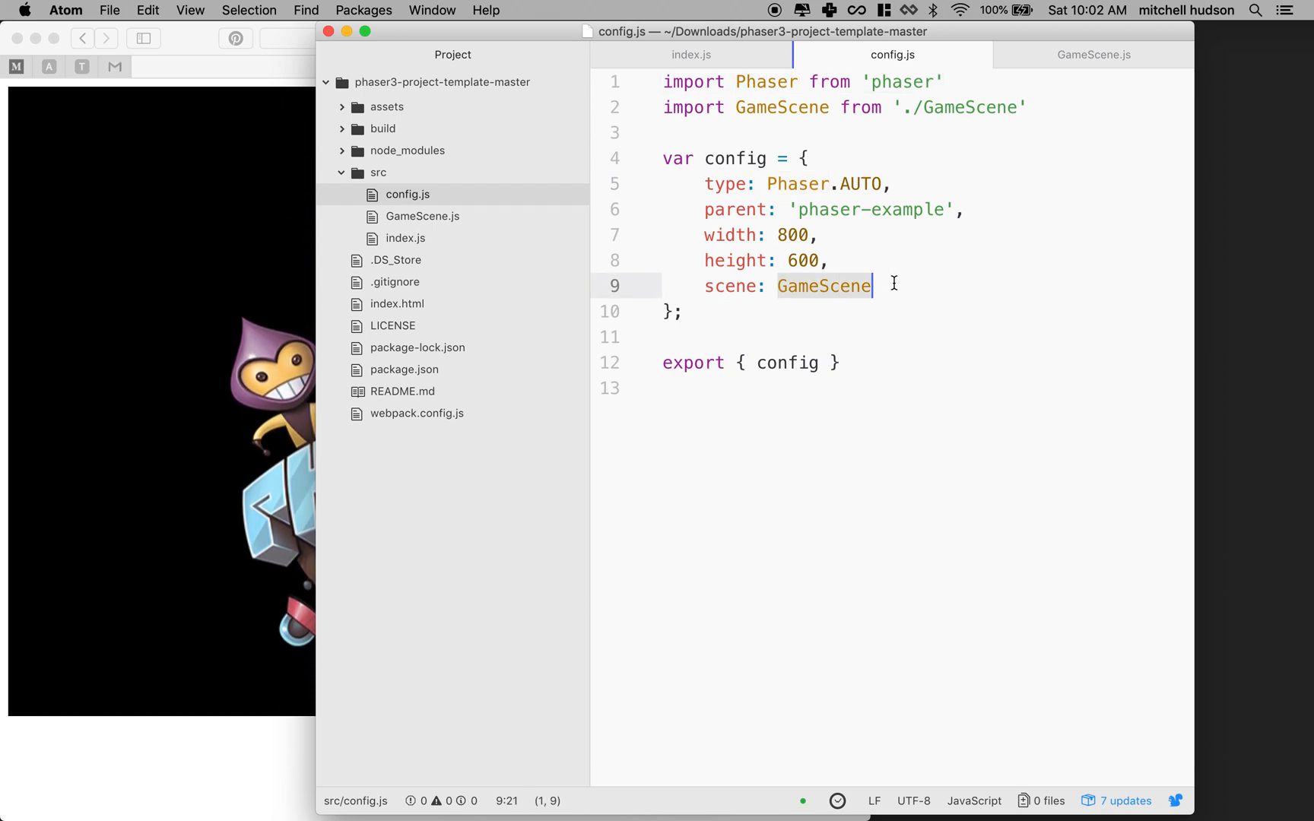
left_click(1023, 107)
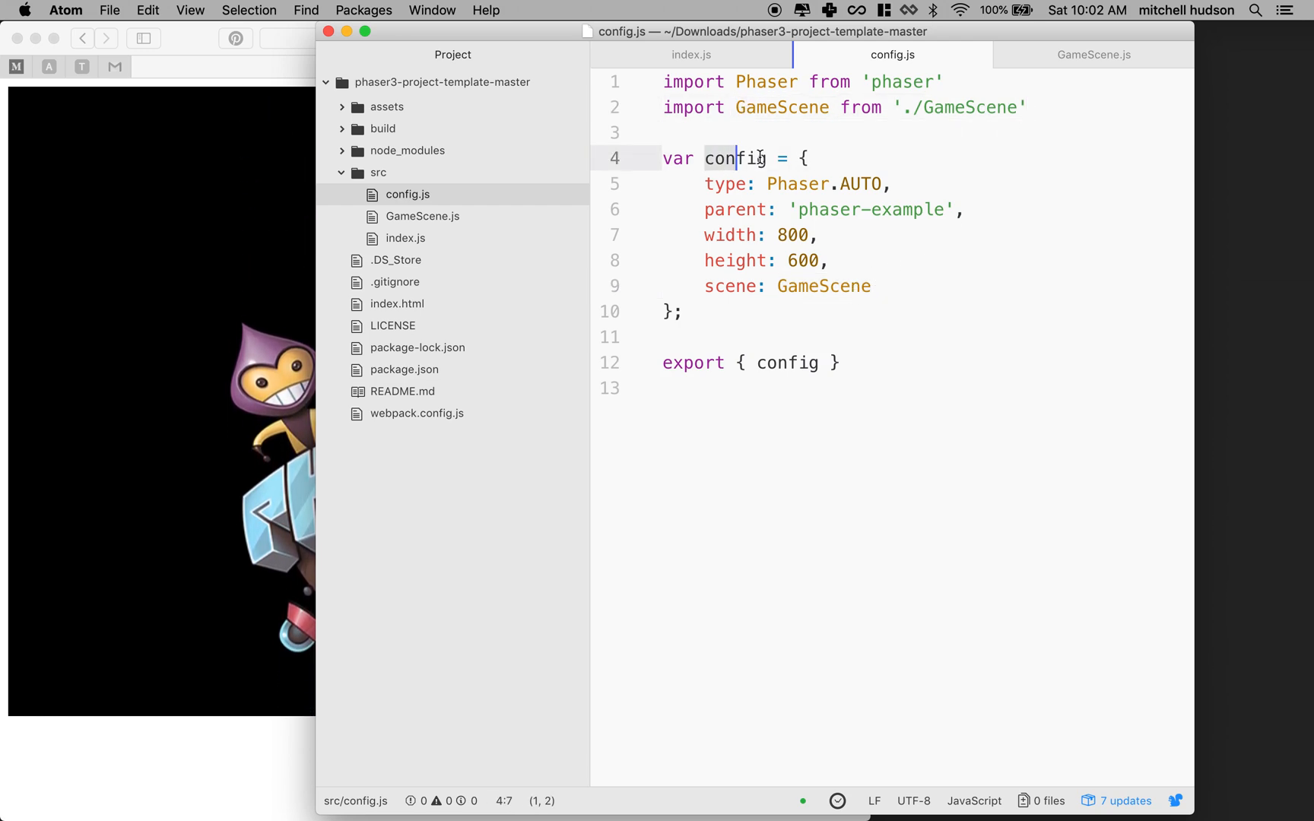
left_click(837, 362)
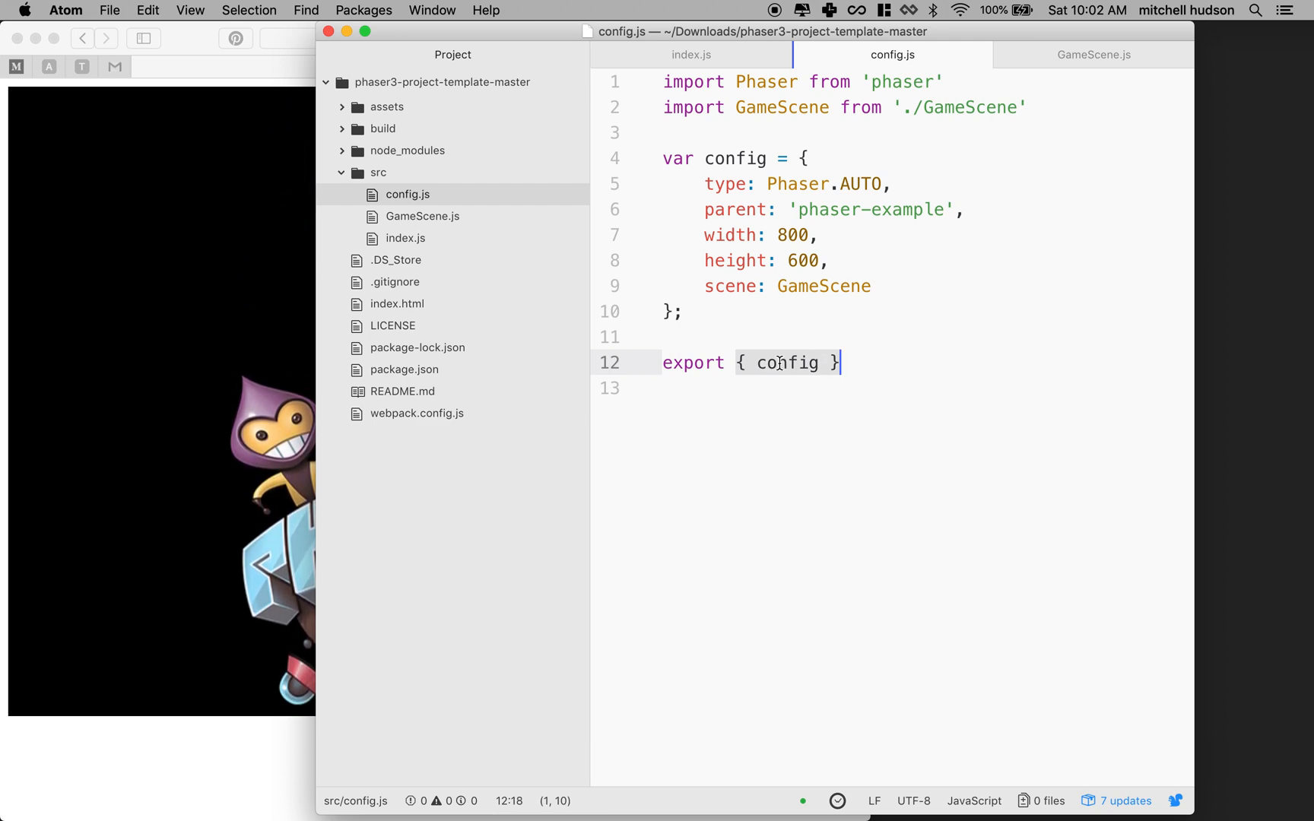
Step: Add a temporary `var obj = {}` example to config.js and append obj to the export list
key("Backspace")
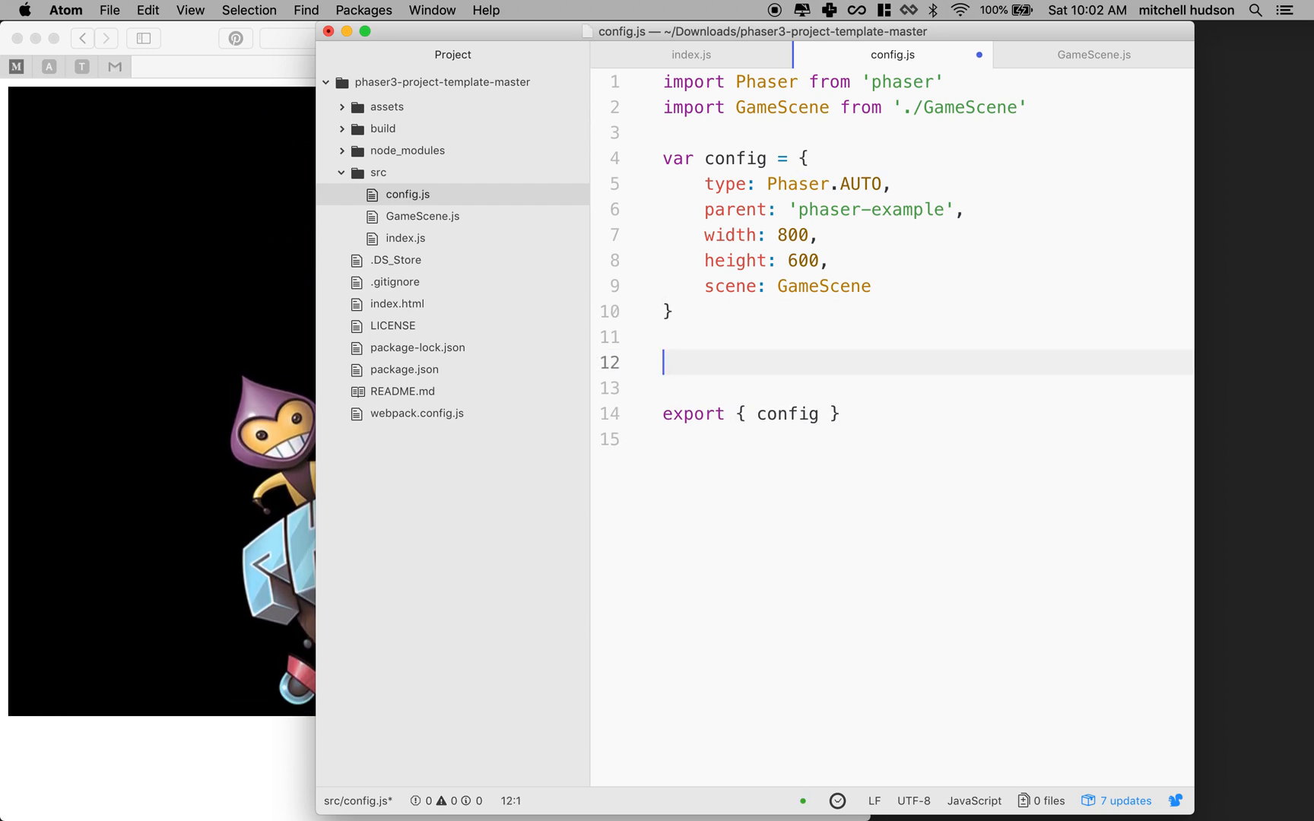
type("var")
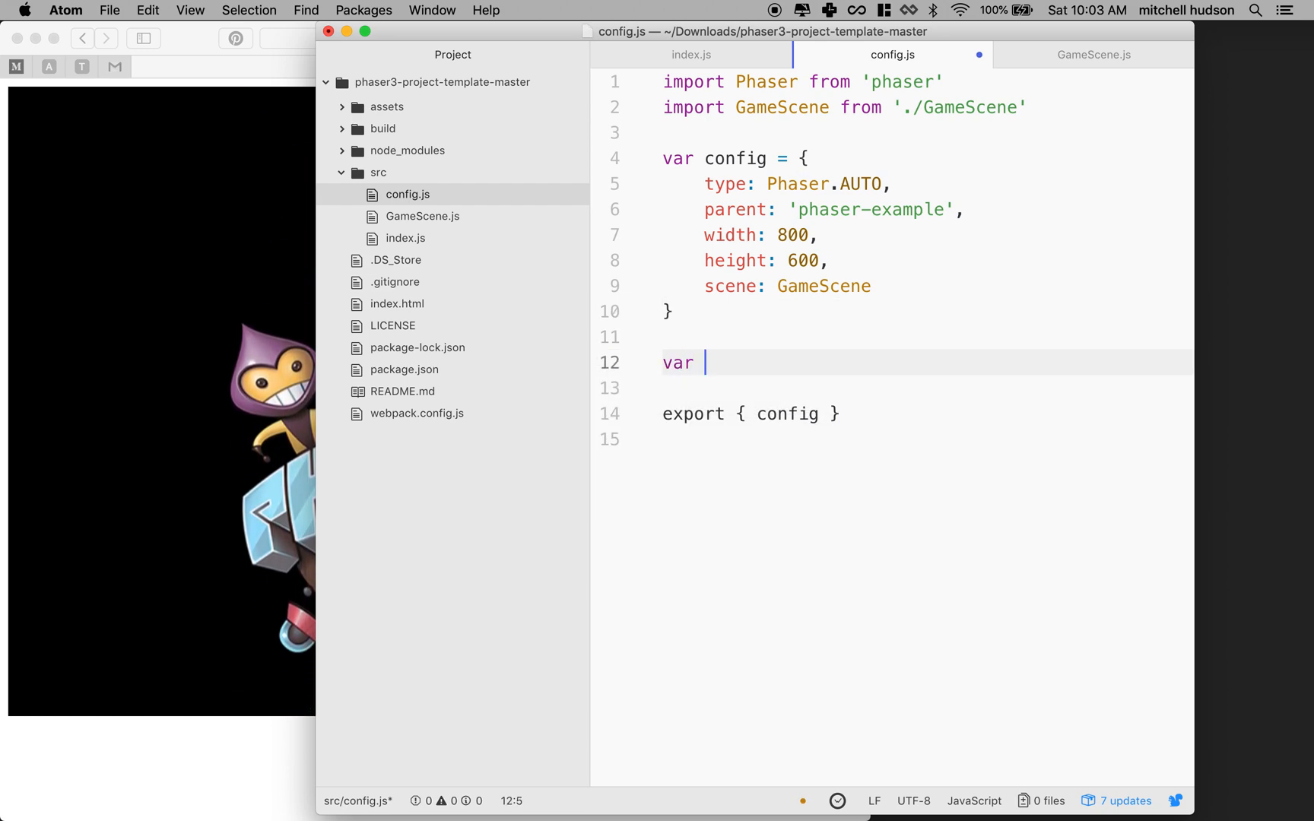
type("obj = {}")
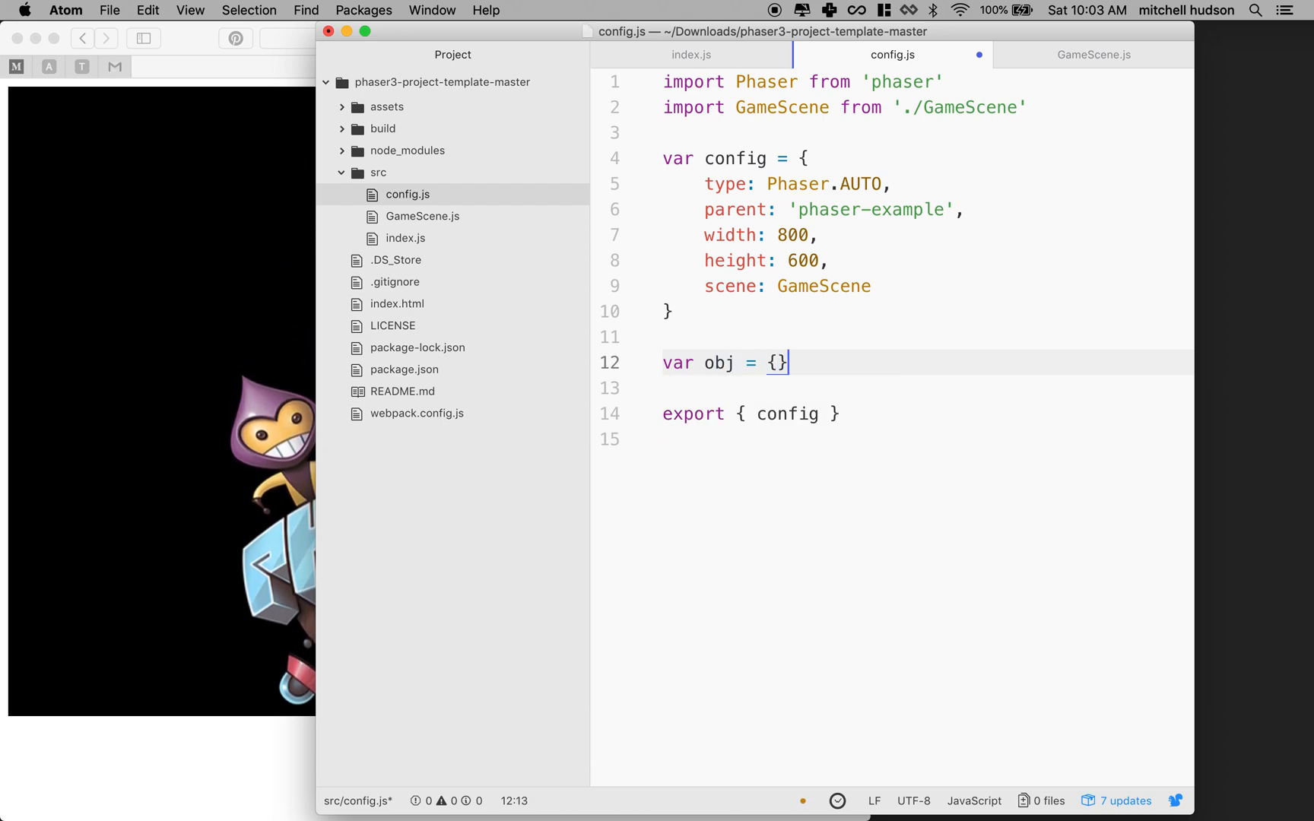
left_click(813, 413)
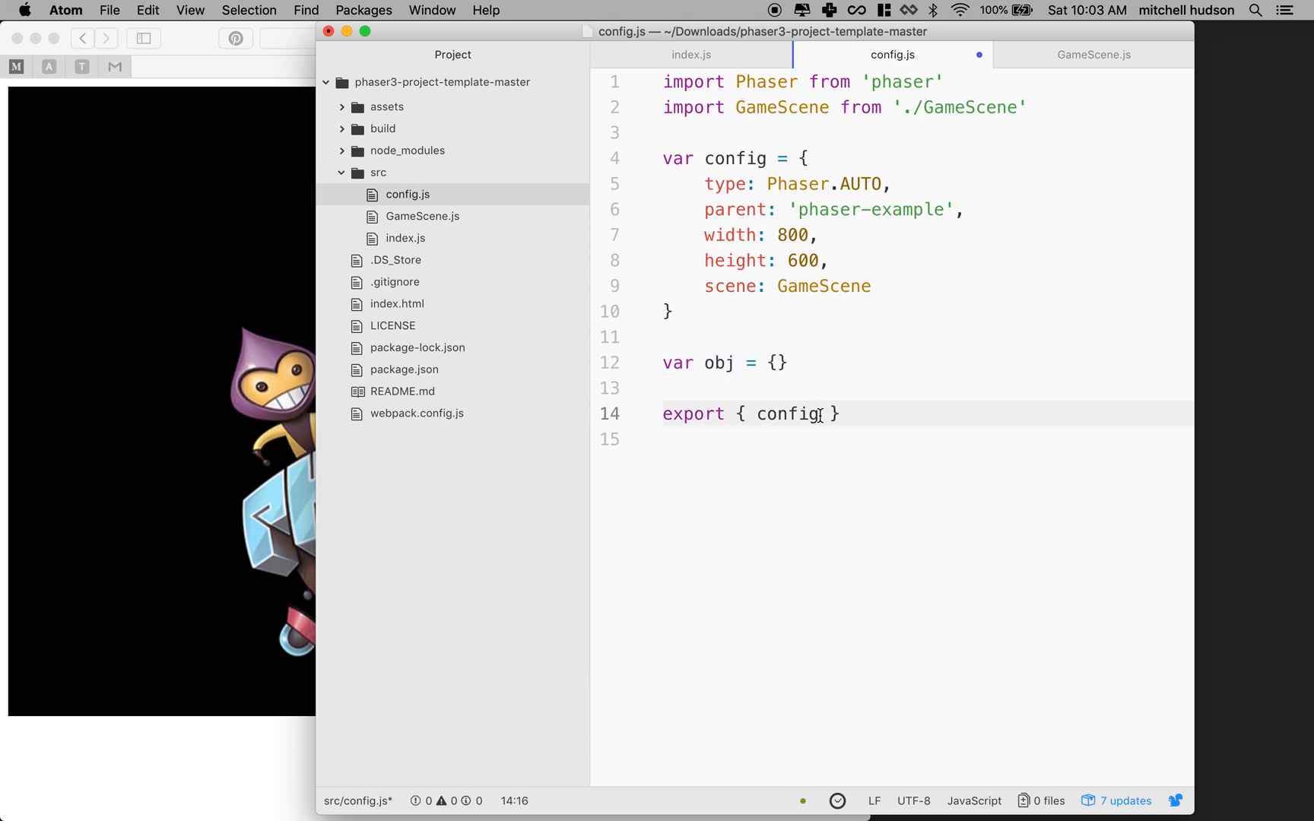
type(", obj")
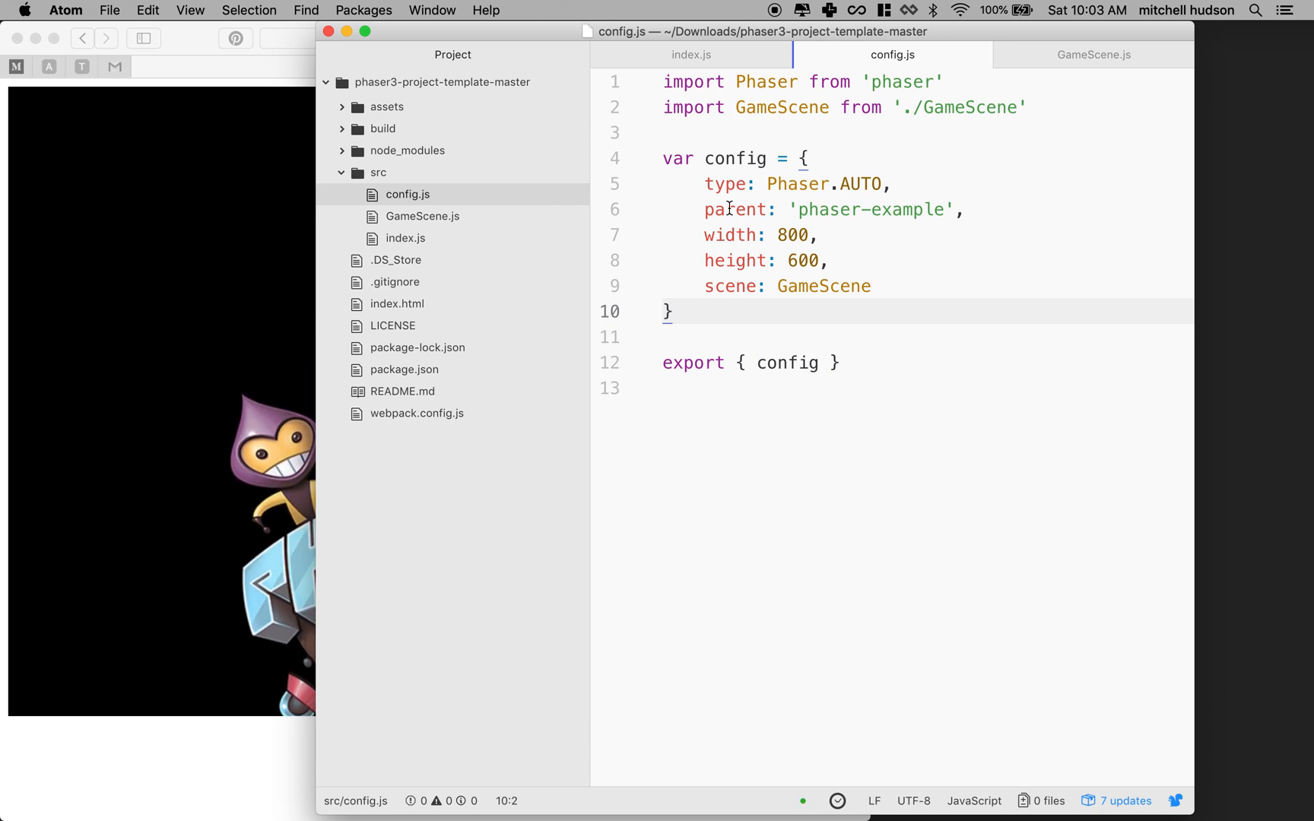
Step: Declare the config object with const instead of var in config.js
left_click(682, 158)
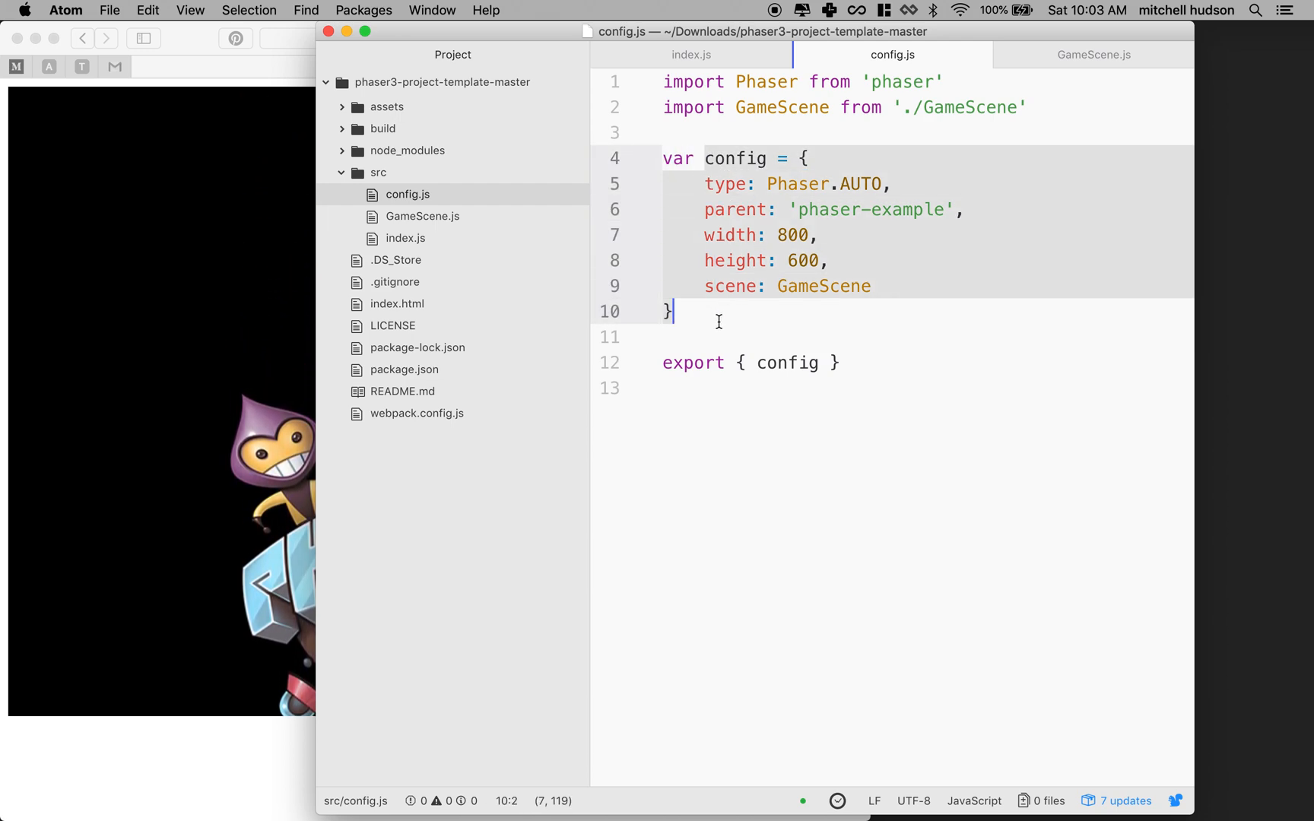
left_click(665, 159)
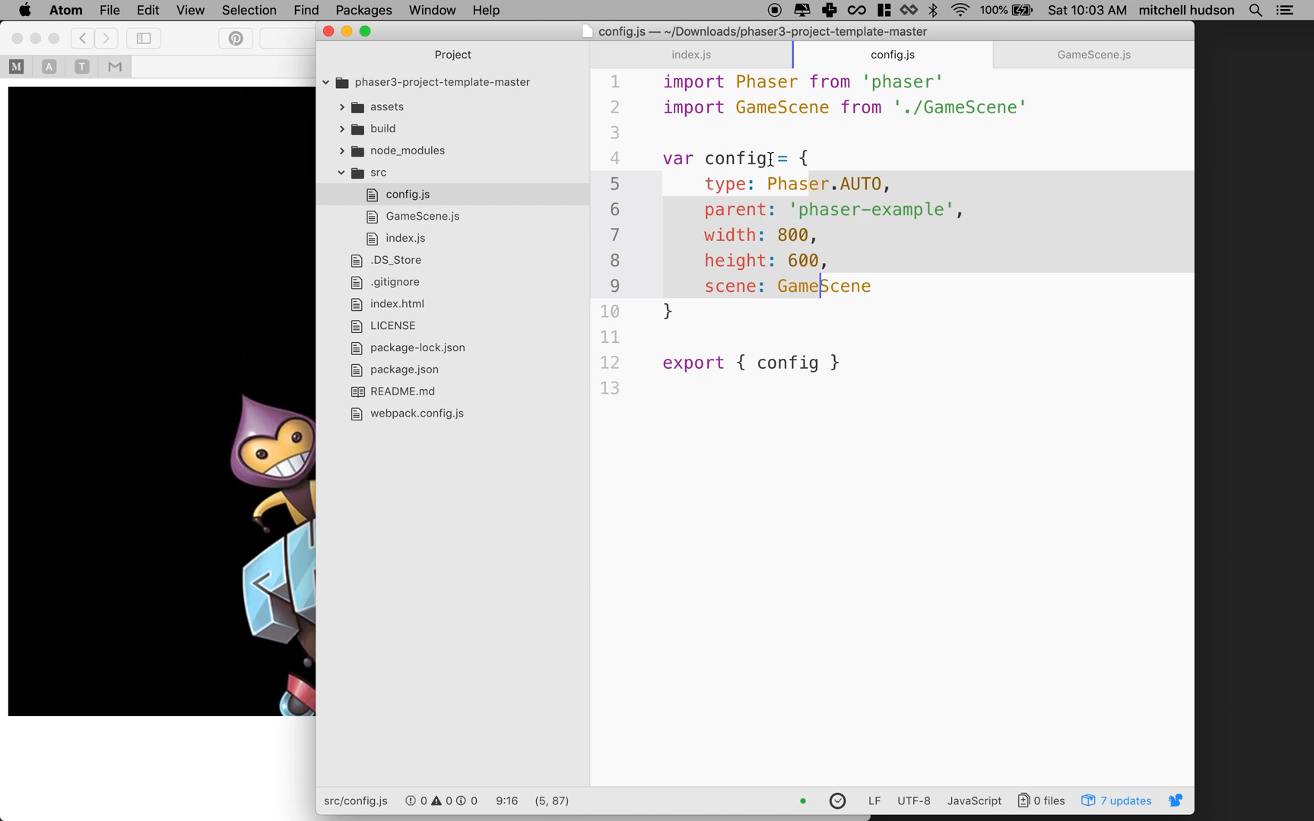
left_click(675, 158)
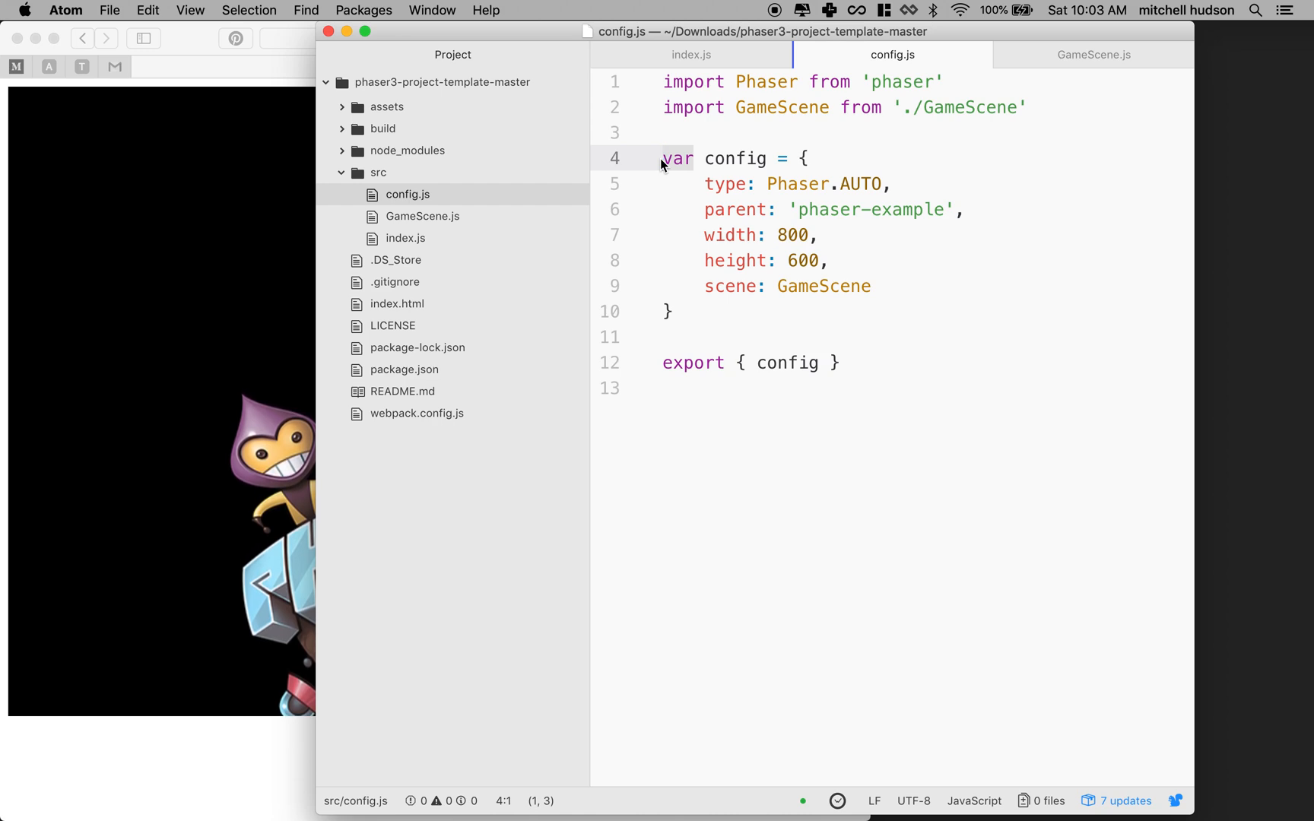
type("const")
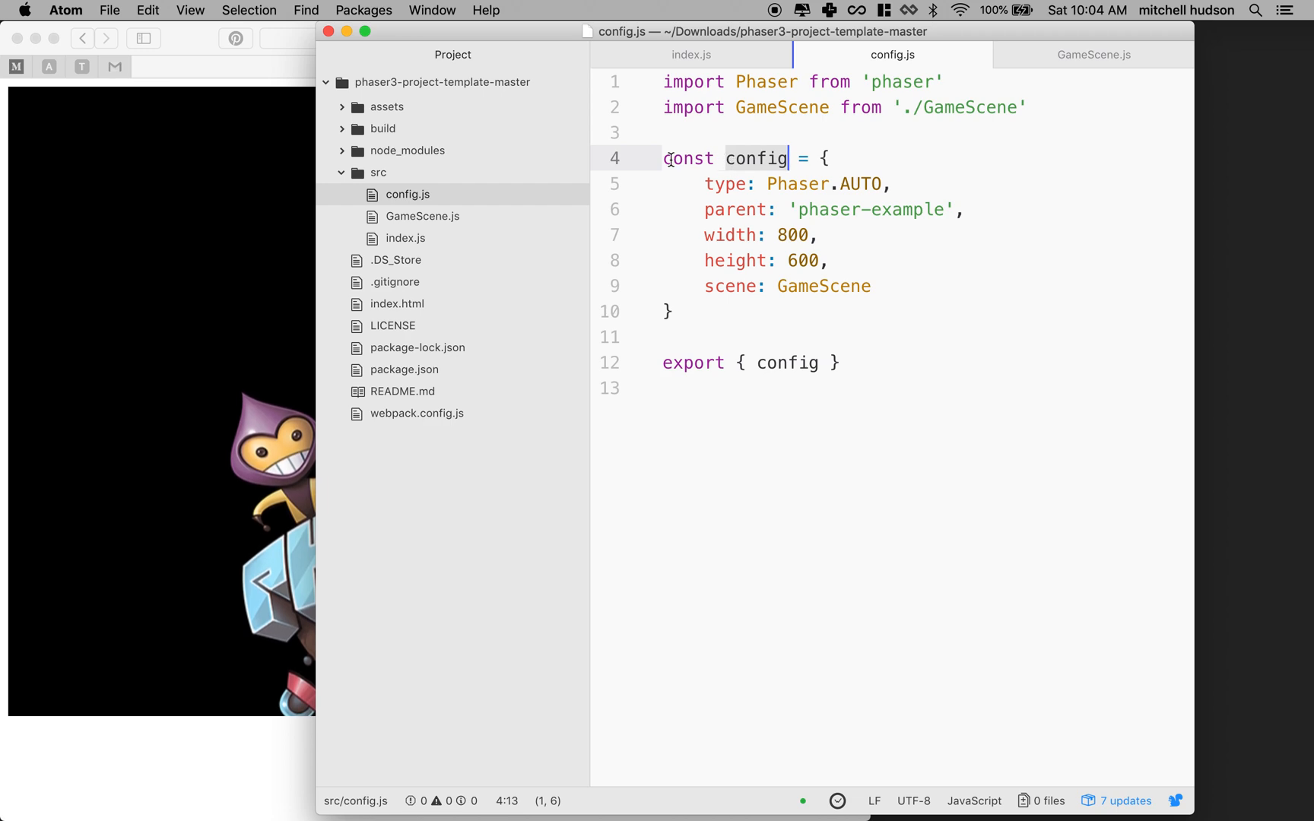
left_click(829, 158)
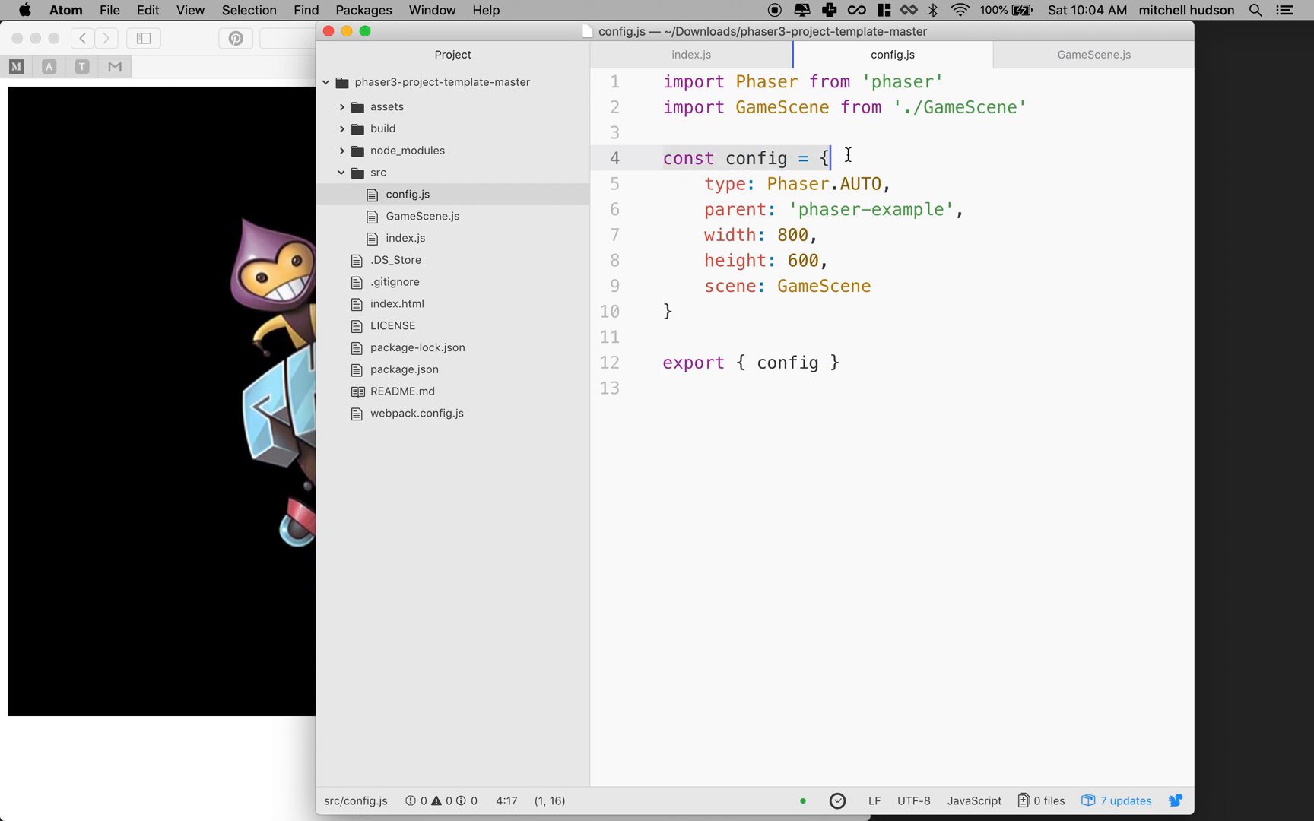
left_click(422, 216)
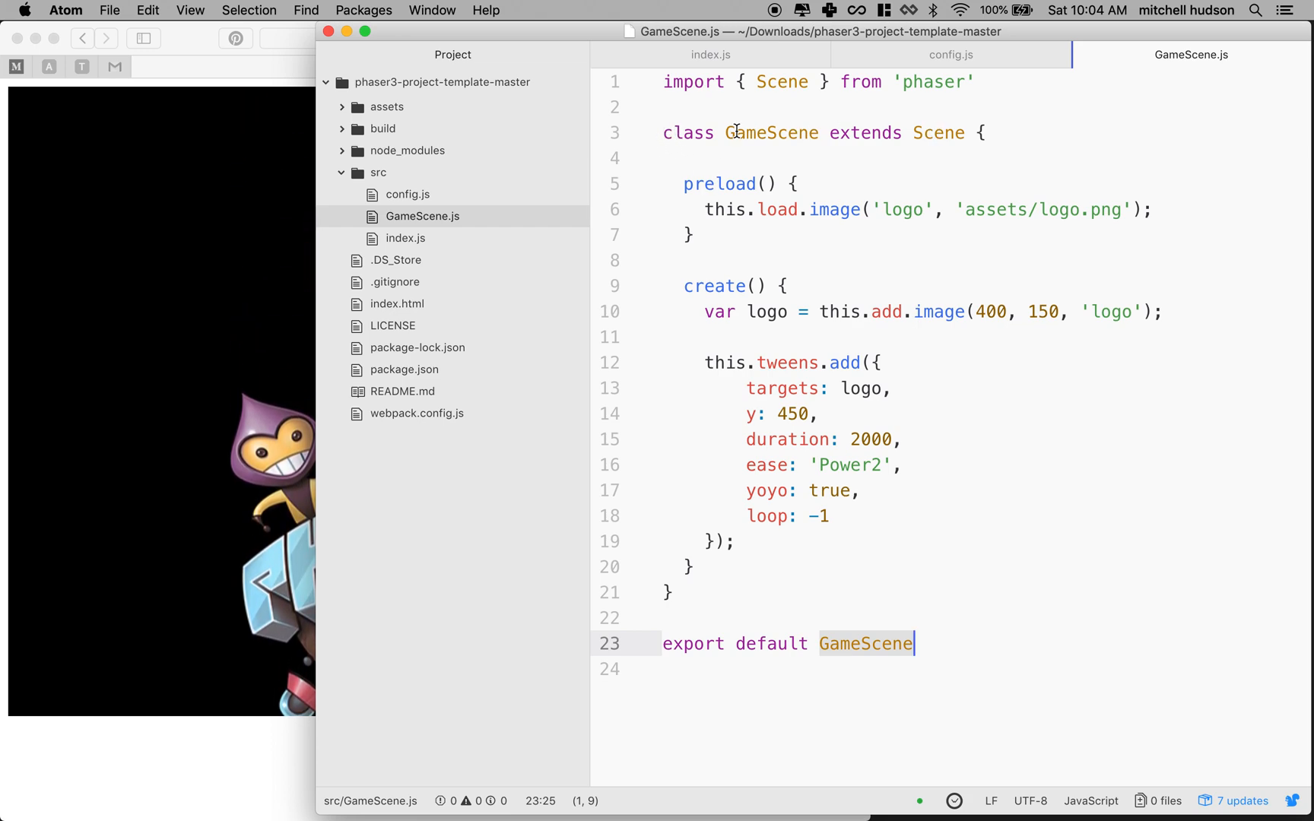
Step: Replace the let keyword on logo in GameScene's create method with const
left_click(683, 183)
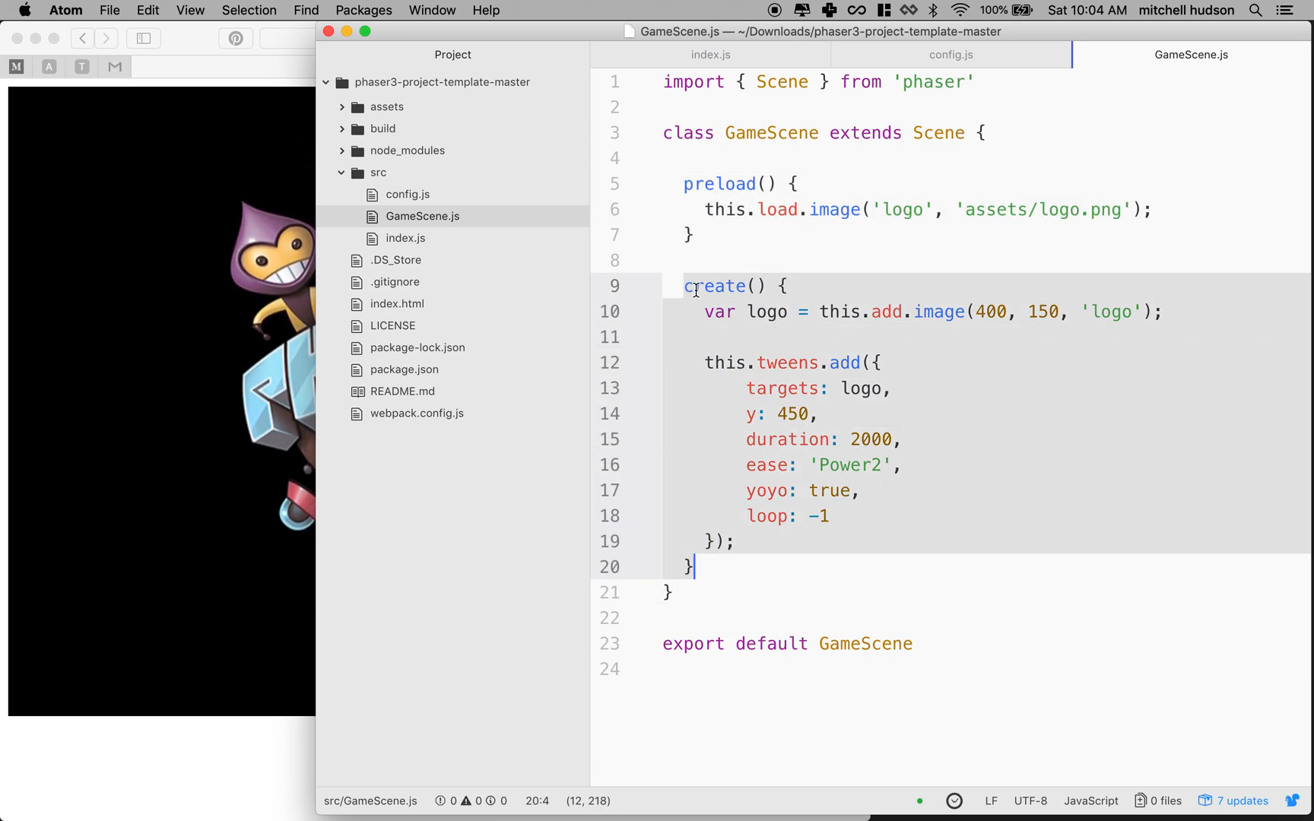
left_click(752, 312)
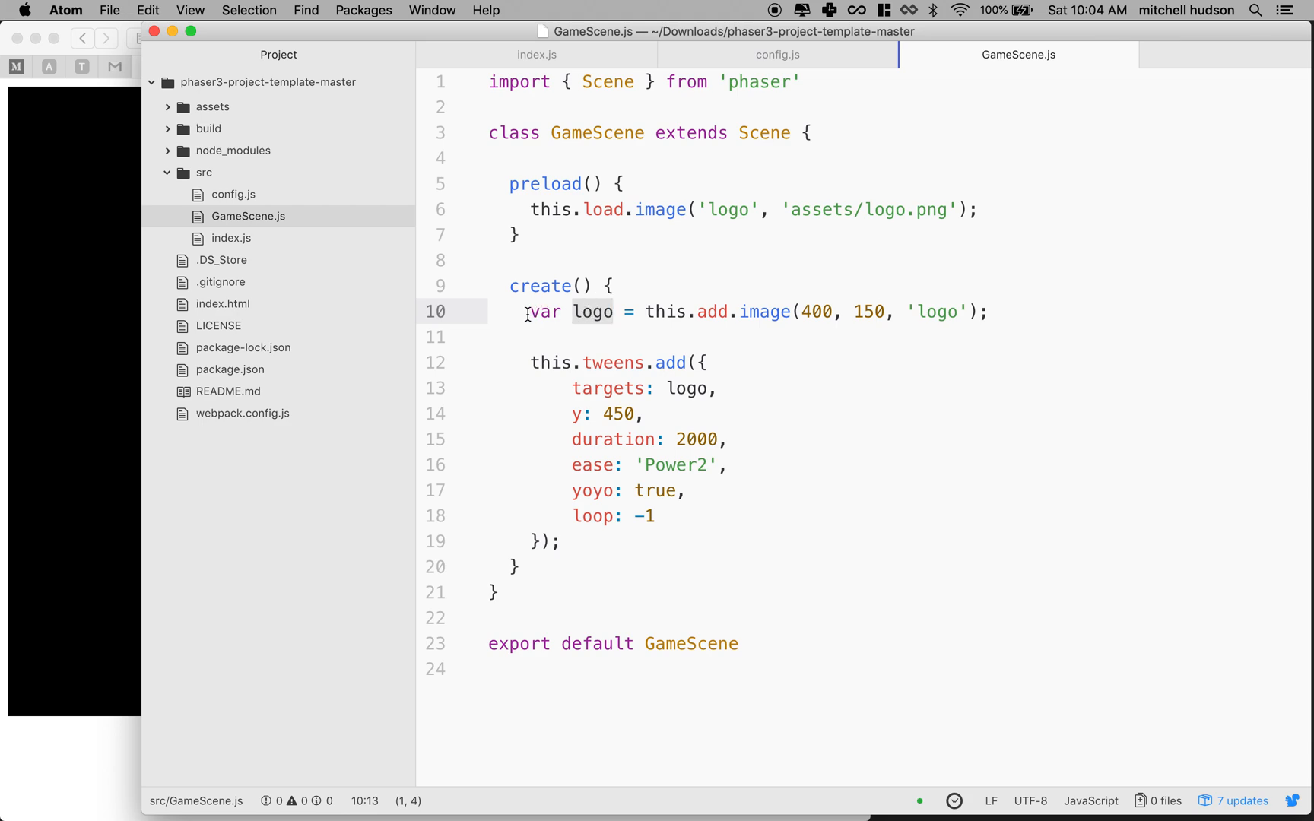
type("co")
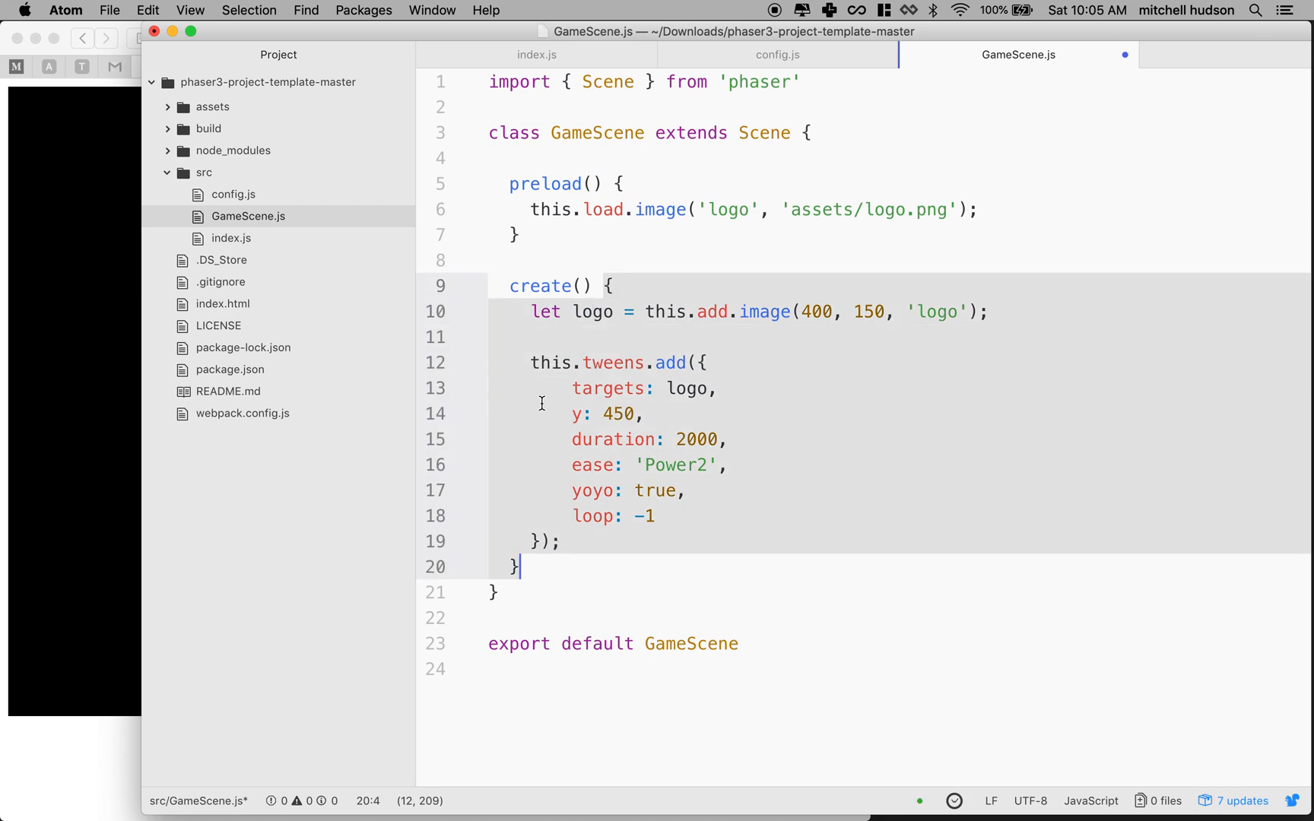
left_click(542, 312)
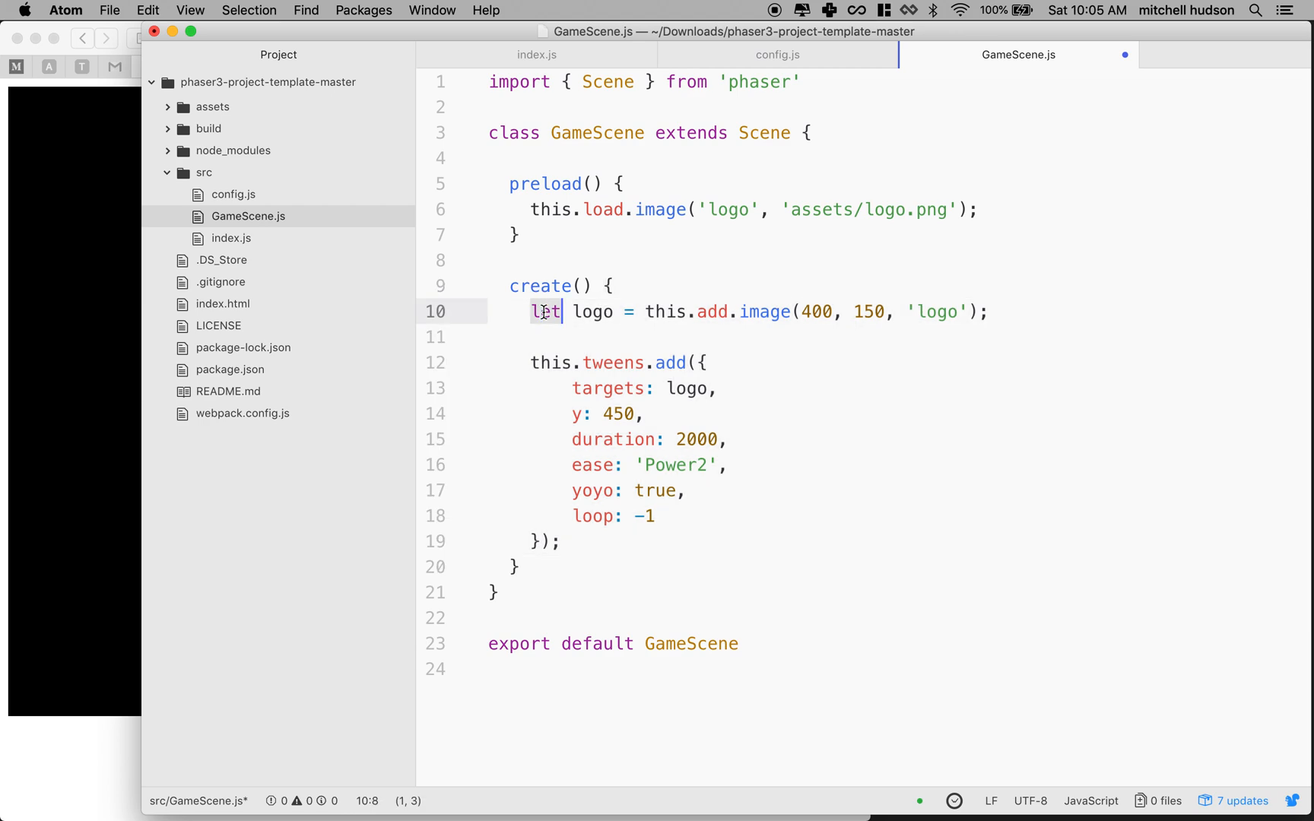
type("const")
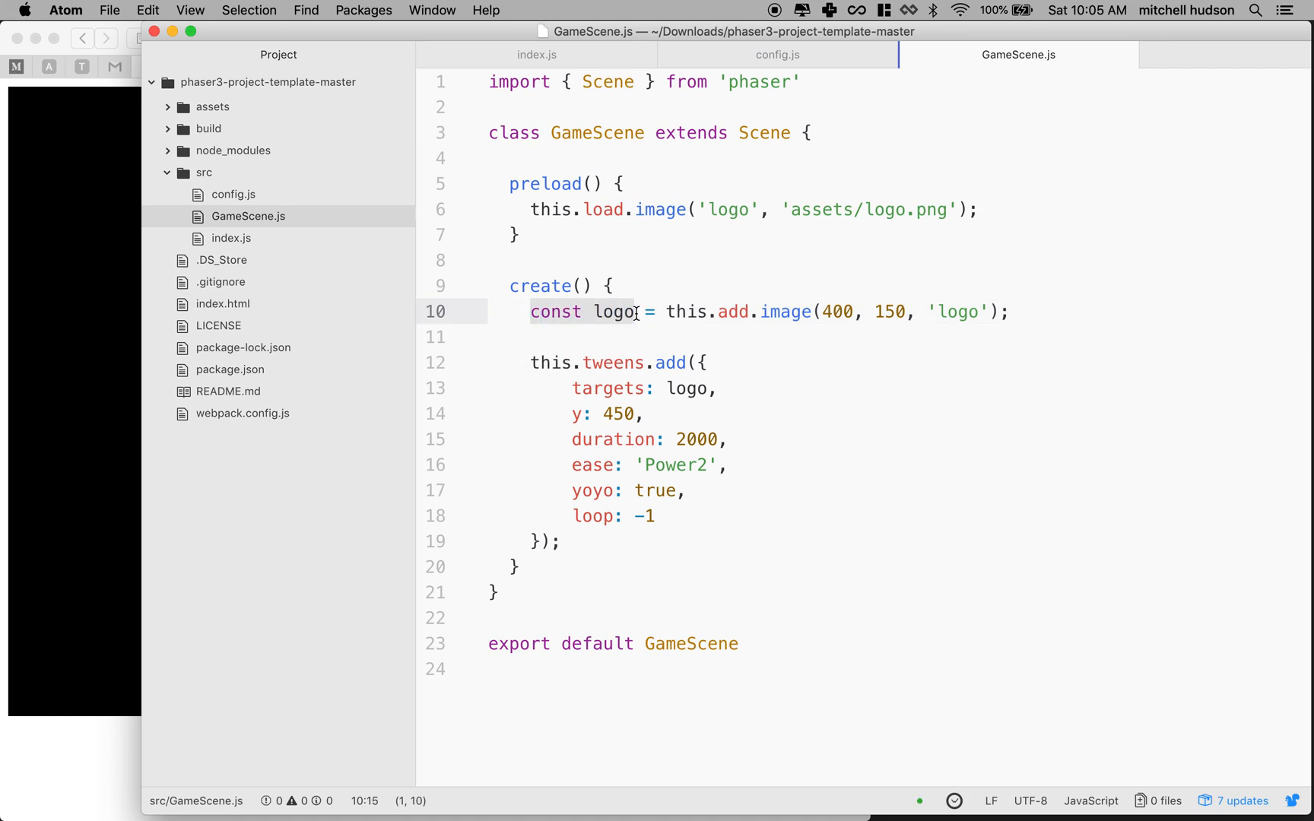
left_click(532, 311)
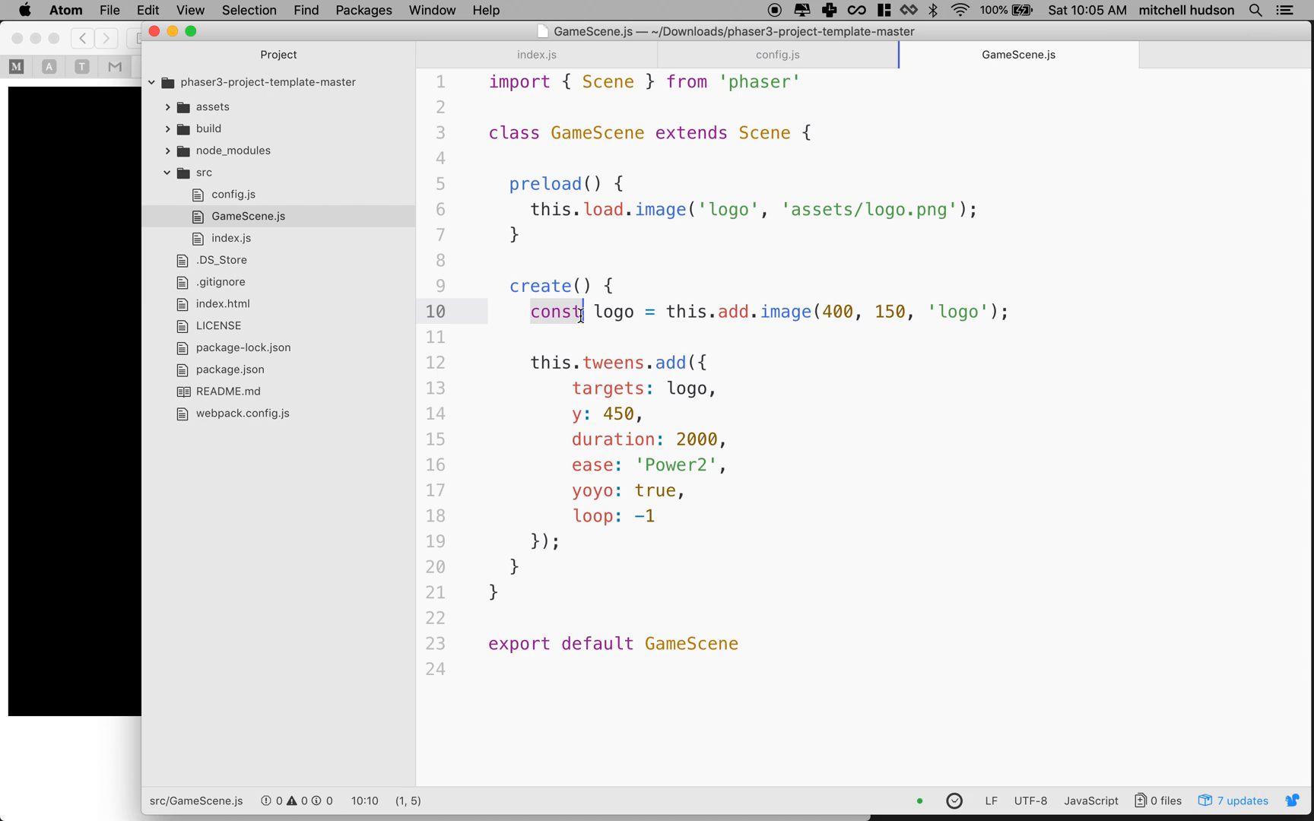
mouse_move(559, 318)
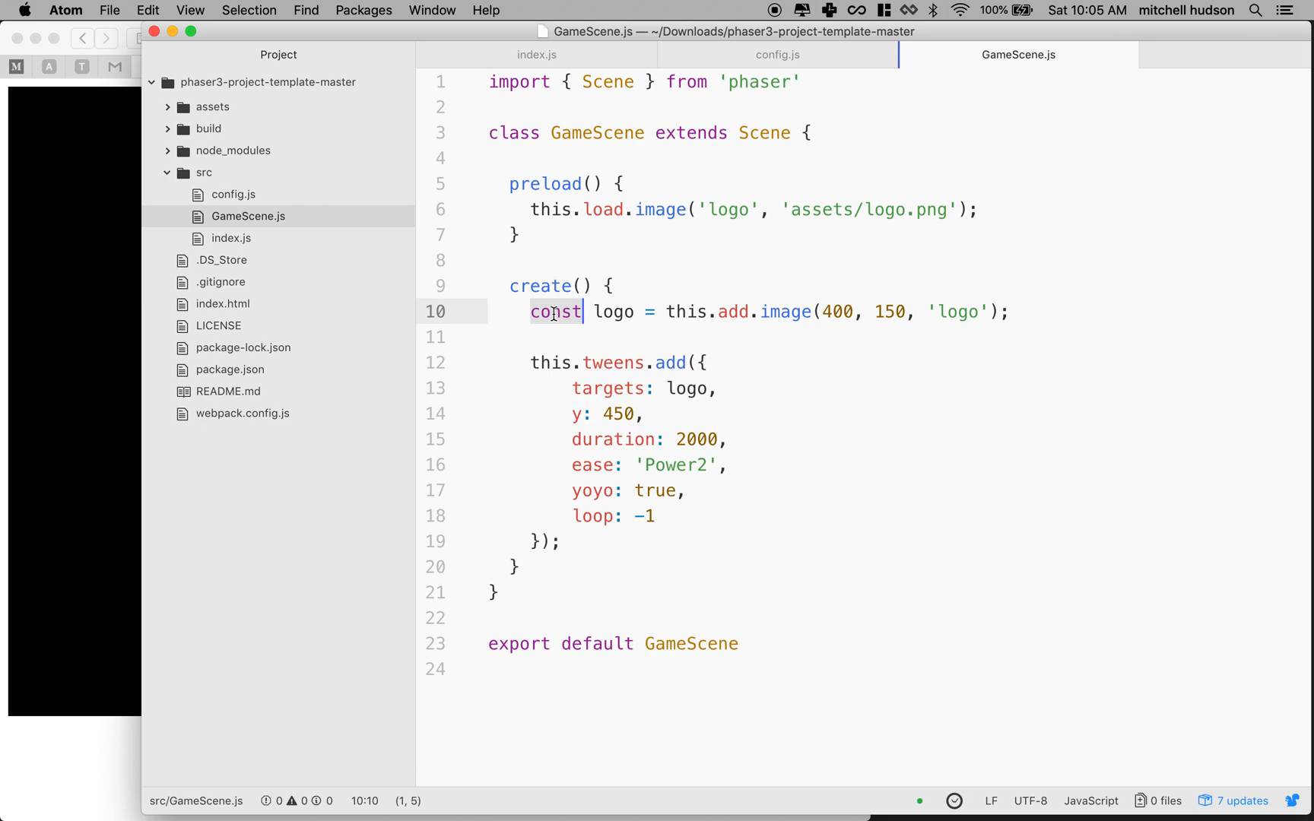
mouse_move(558, 307)
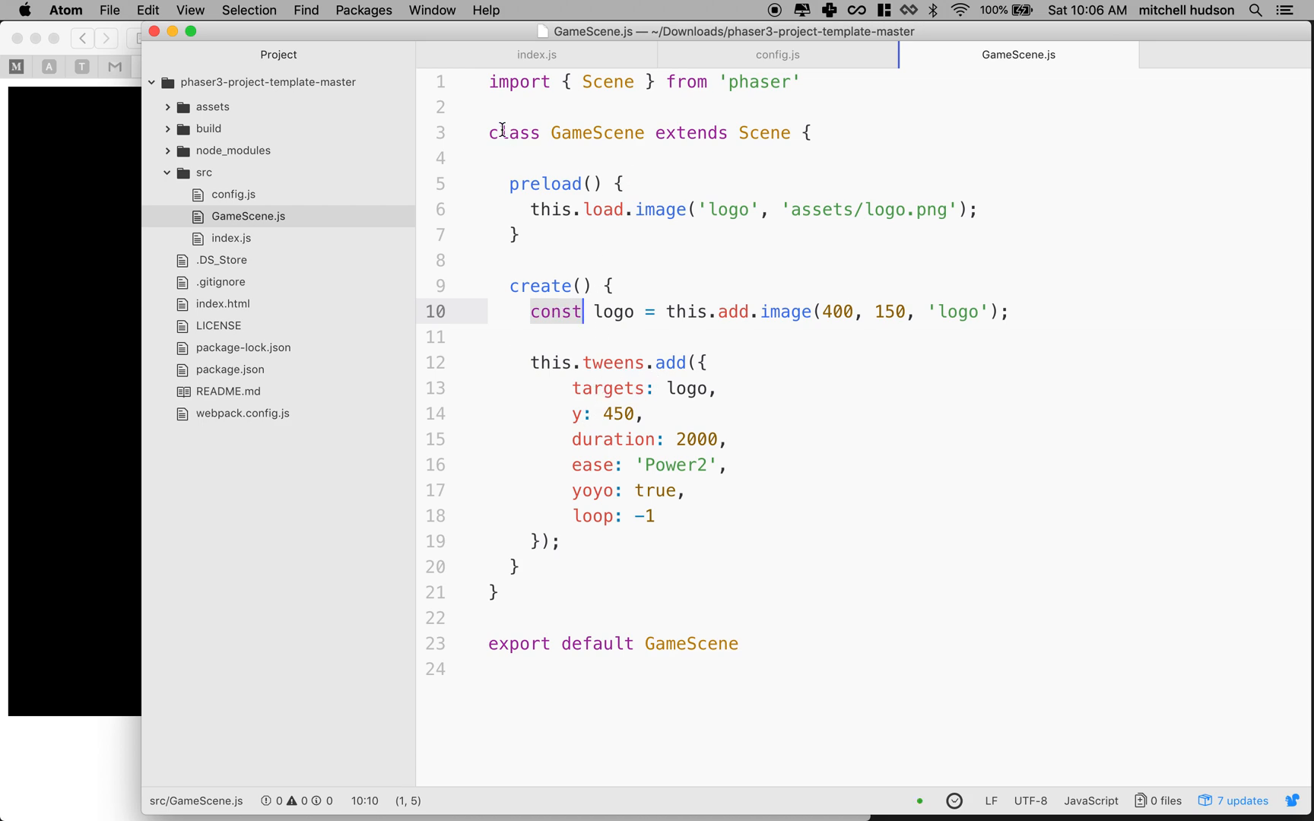
left_click(578, 81)
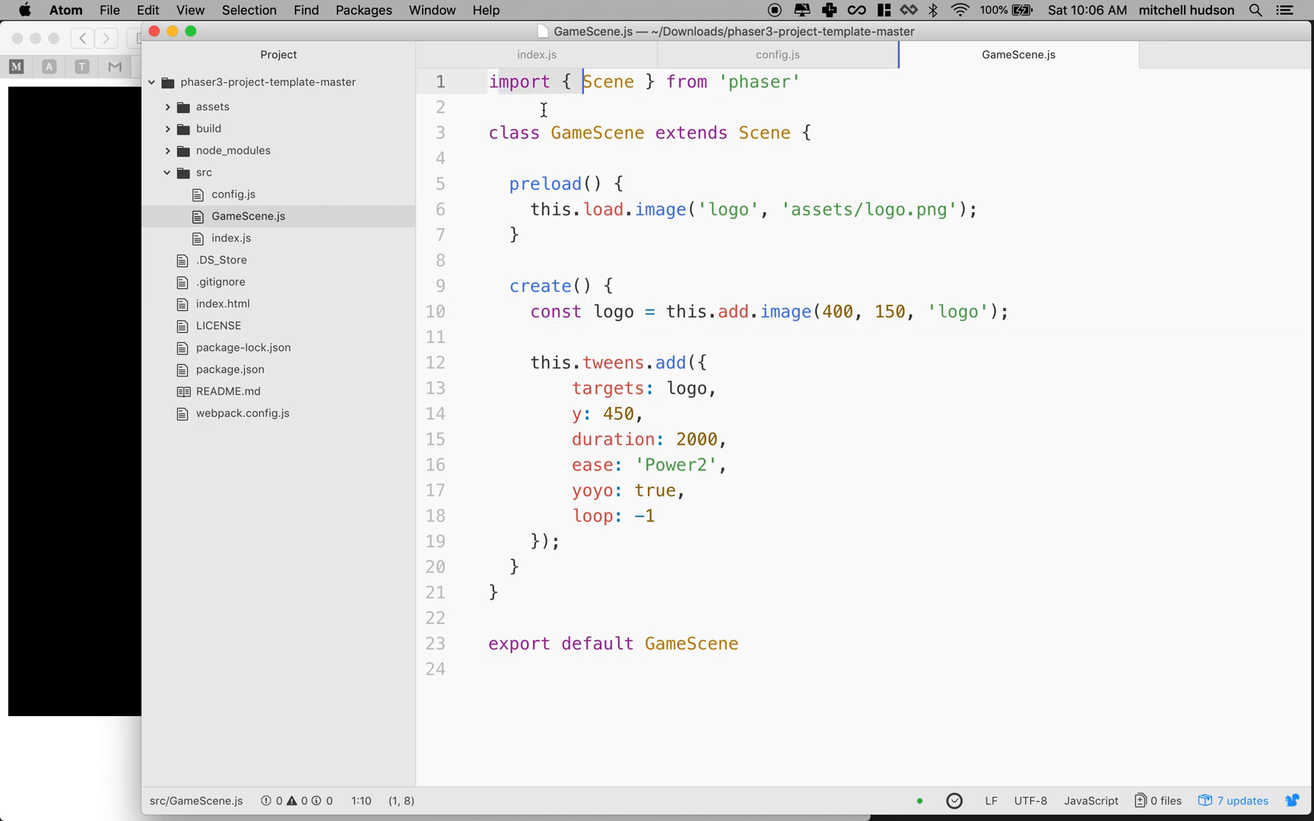